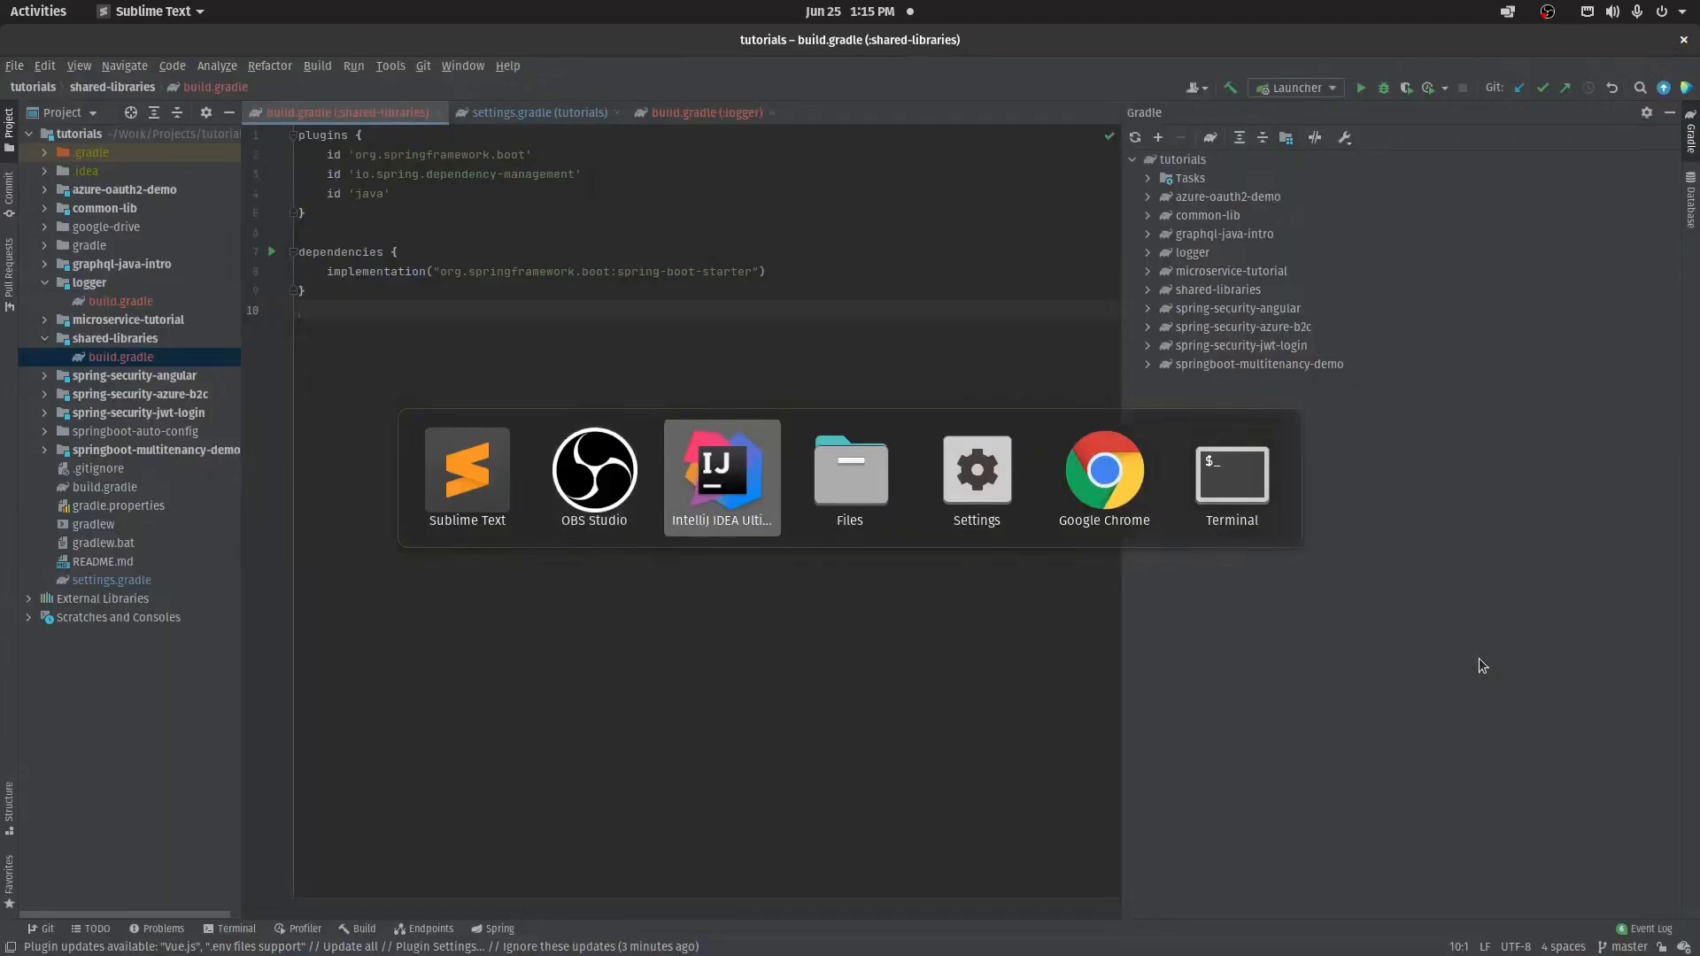
# Step: Create the src/main/java and src/main/resources directories inside the logger module
pyautogui.click(720, 476)
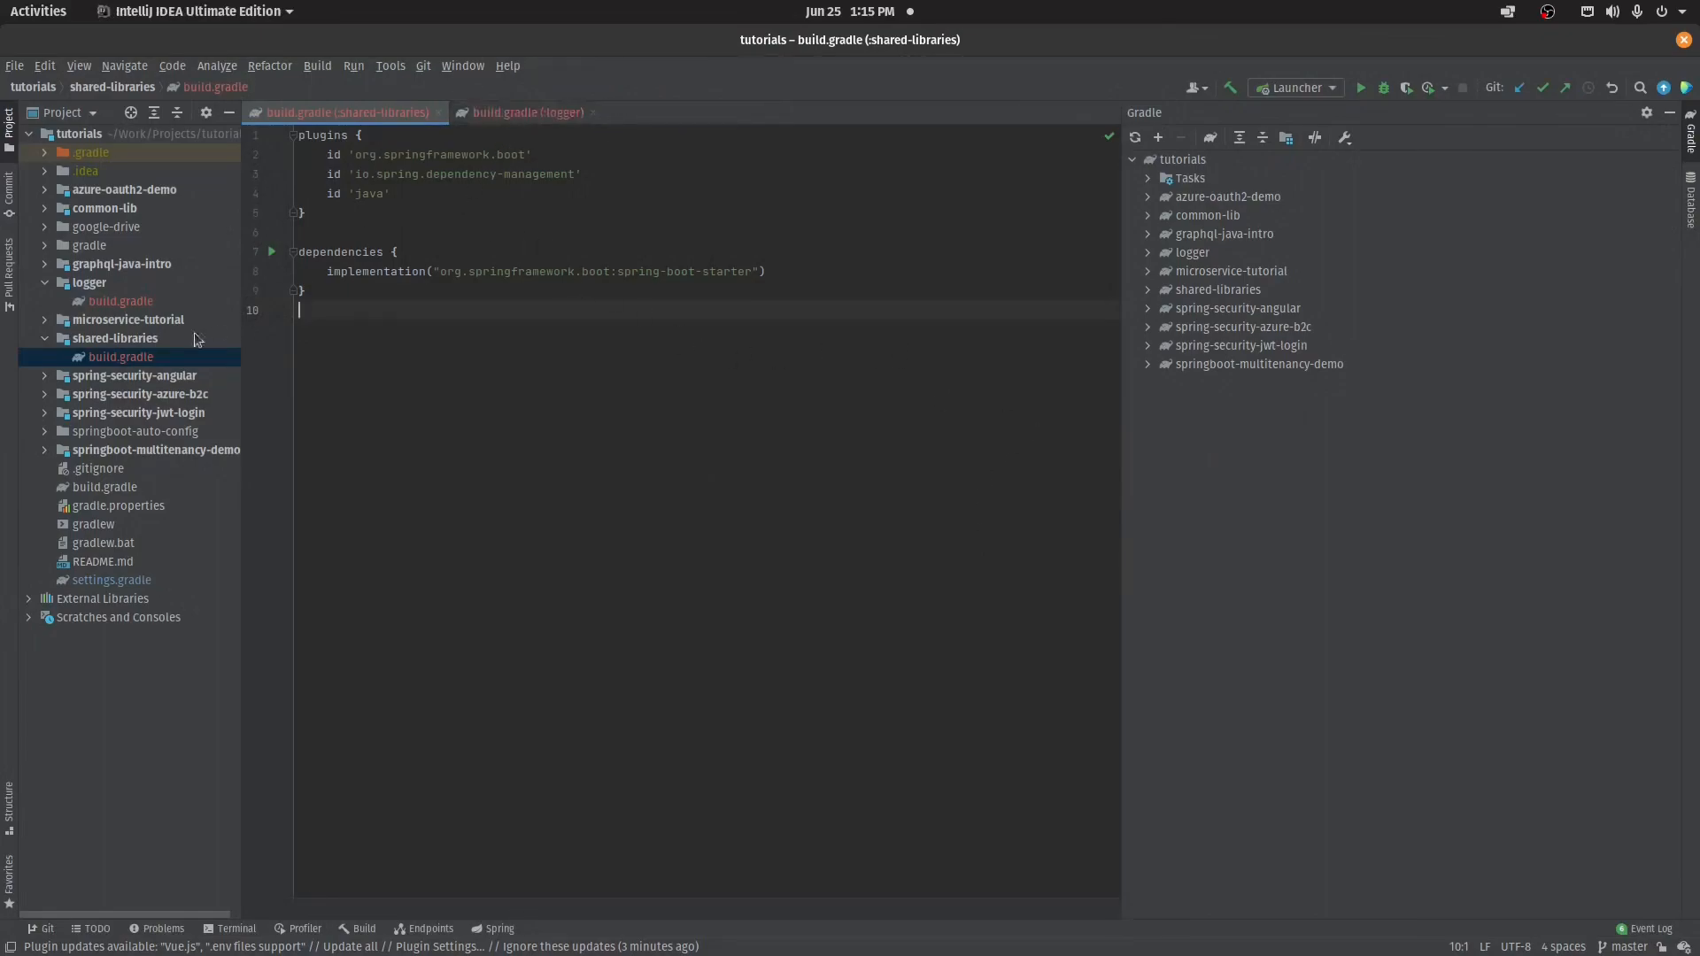
pyautogui.click(115, 336)
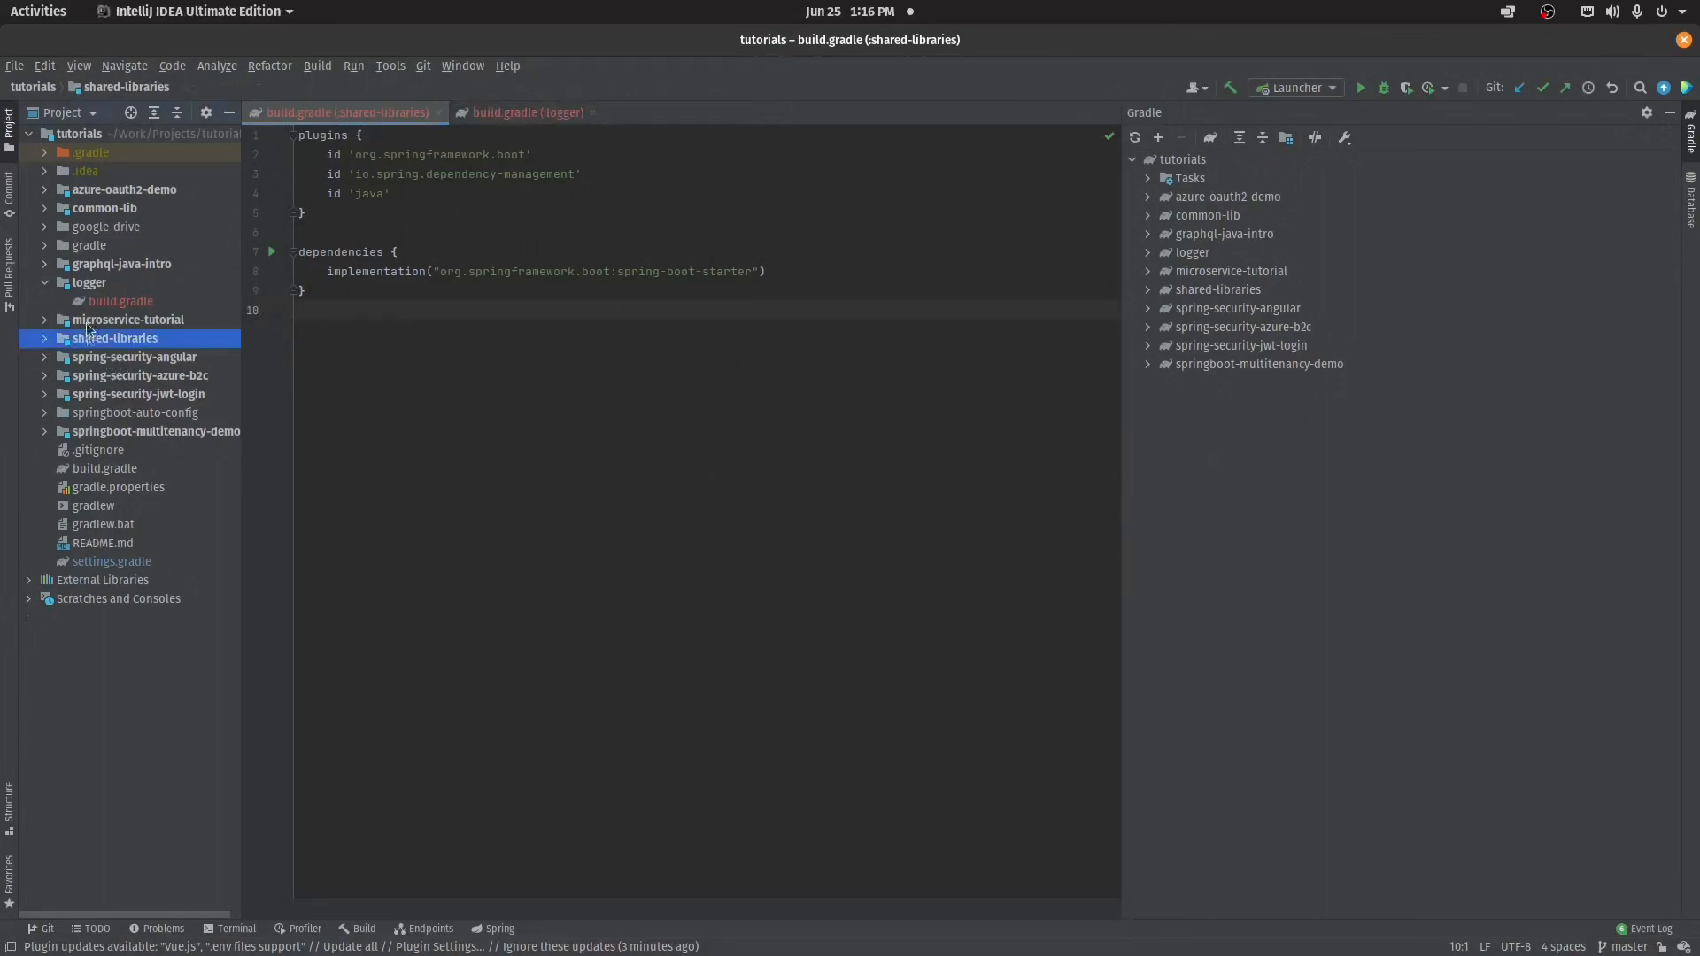
pyautogui.click(89, 281)
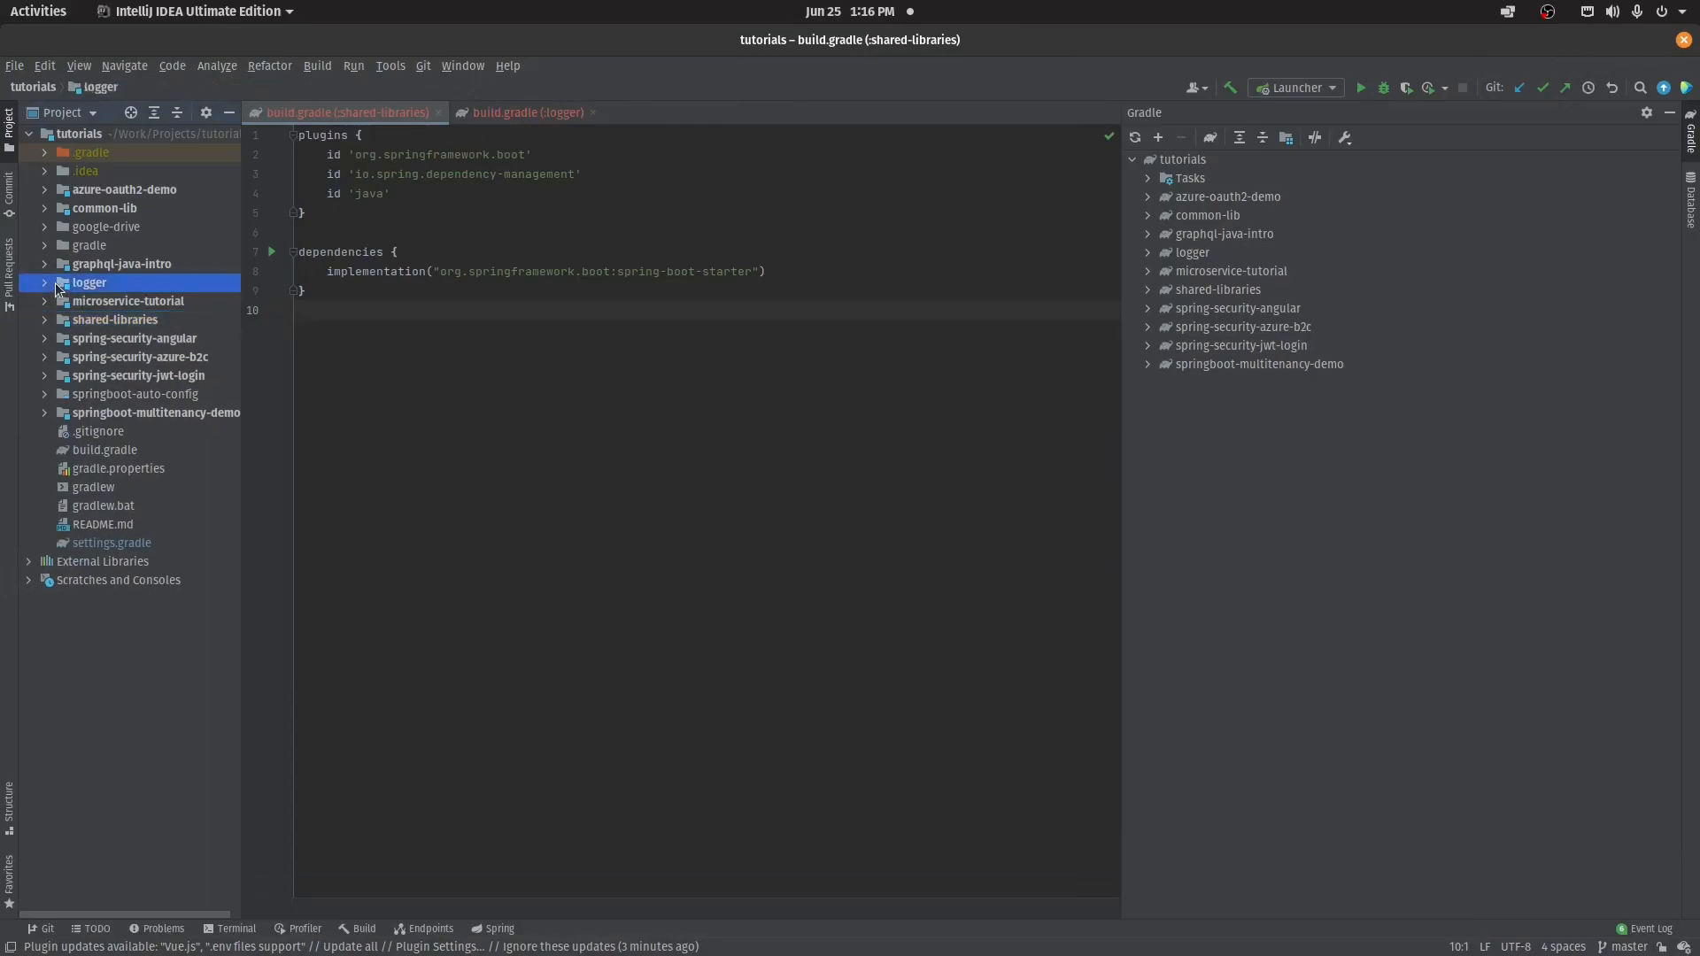
pyautogui.click(88, 281)
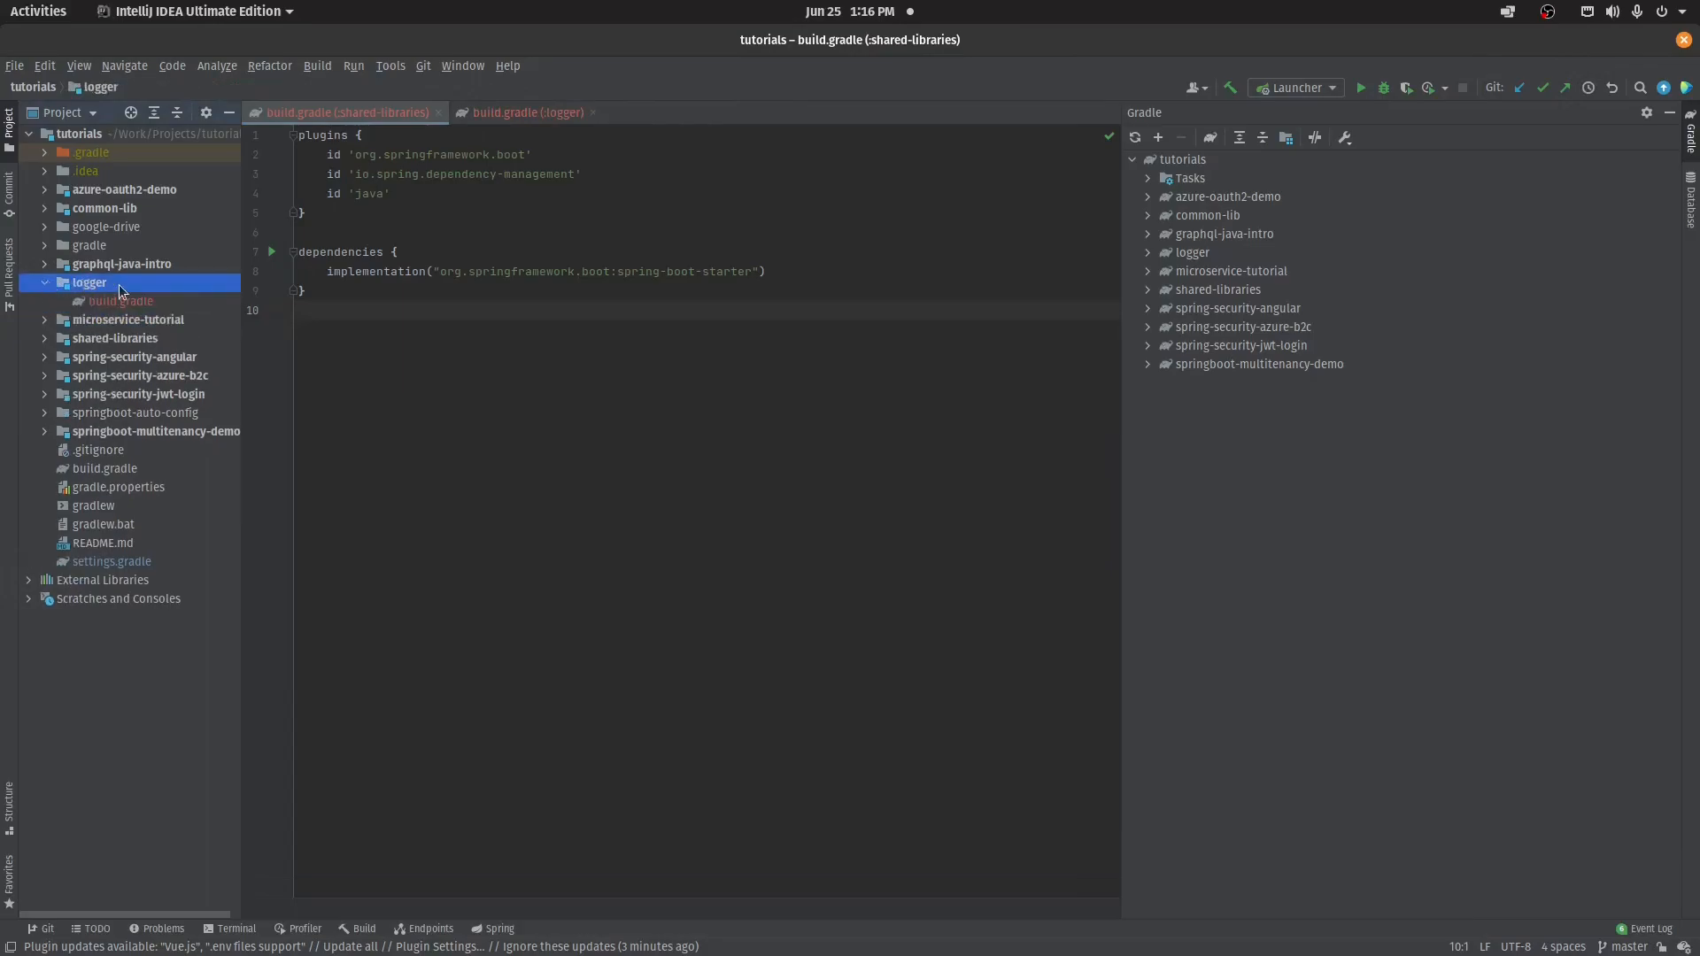
pyautogui.rightClick(88, 281)
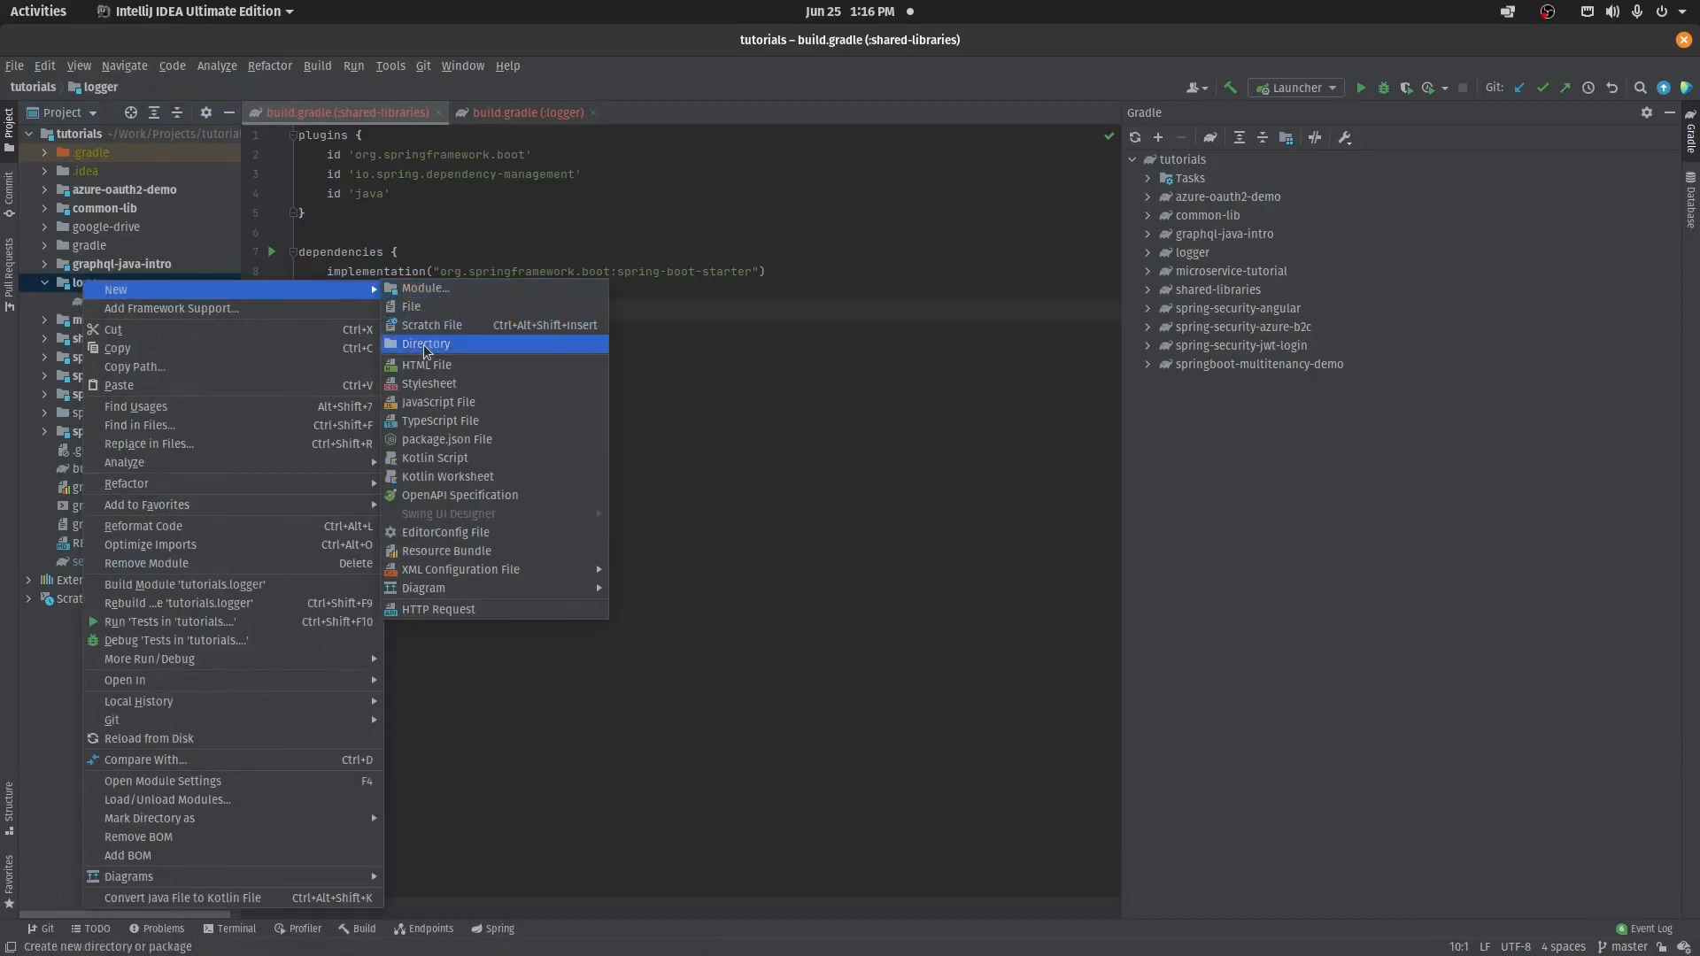
pyautogui.click(427, 344)
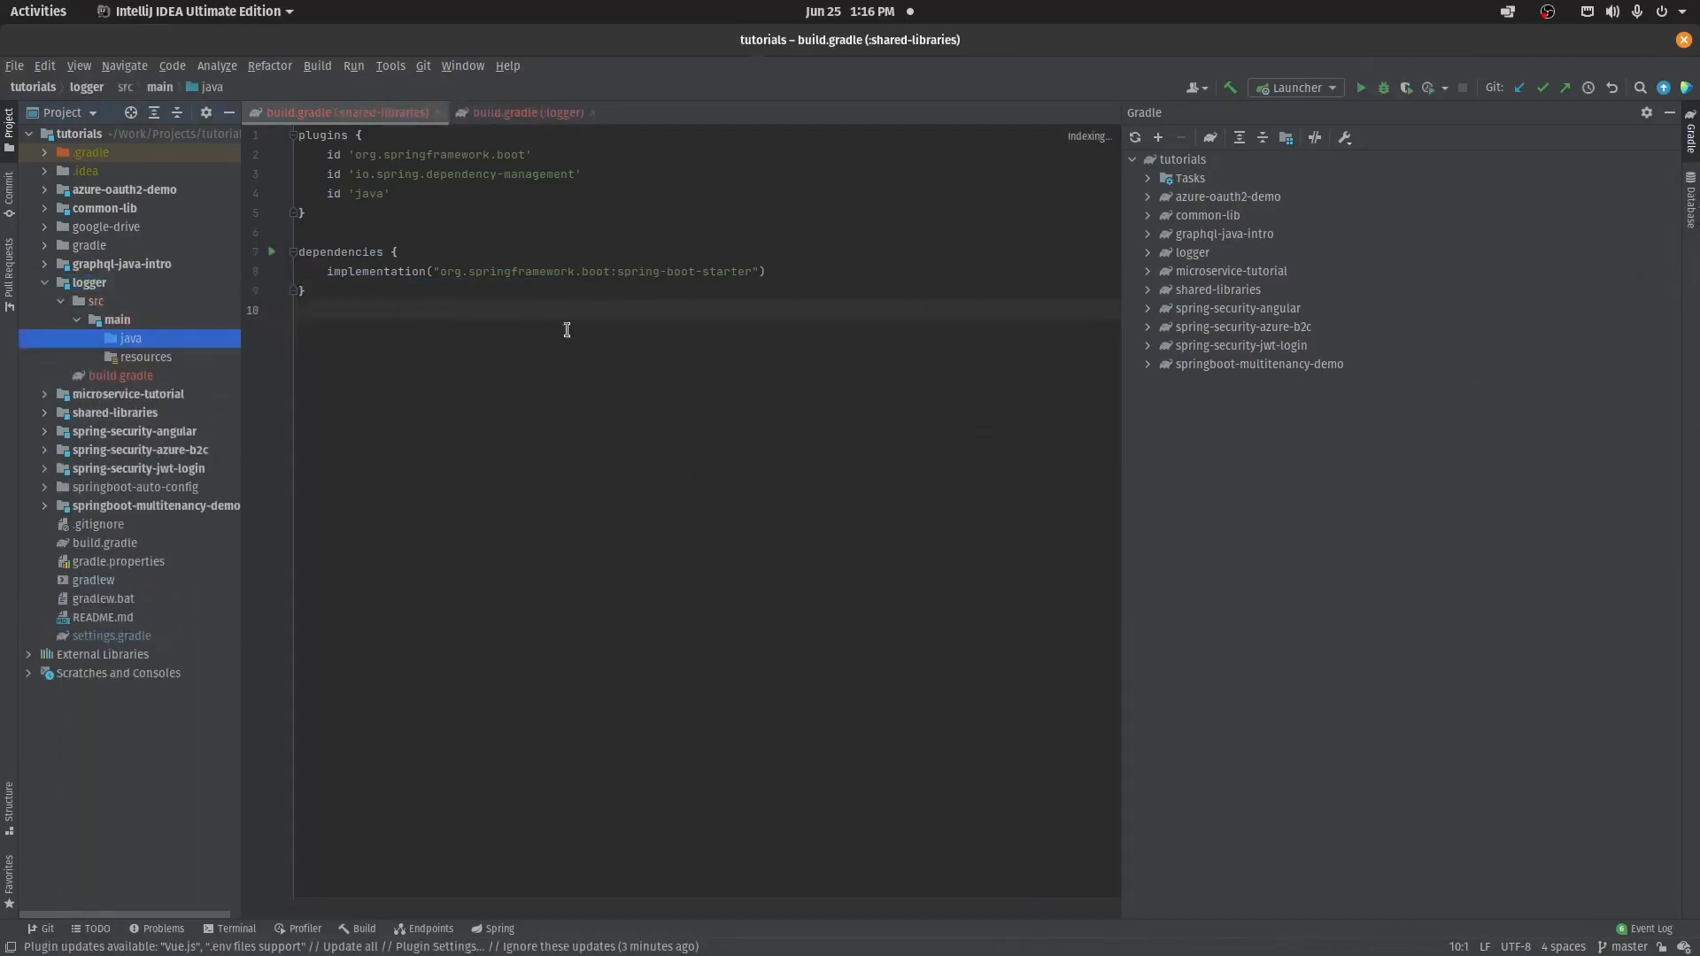
pyautogui.rightClick(127, 337)
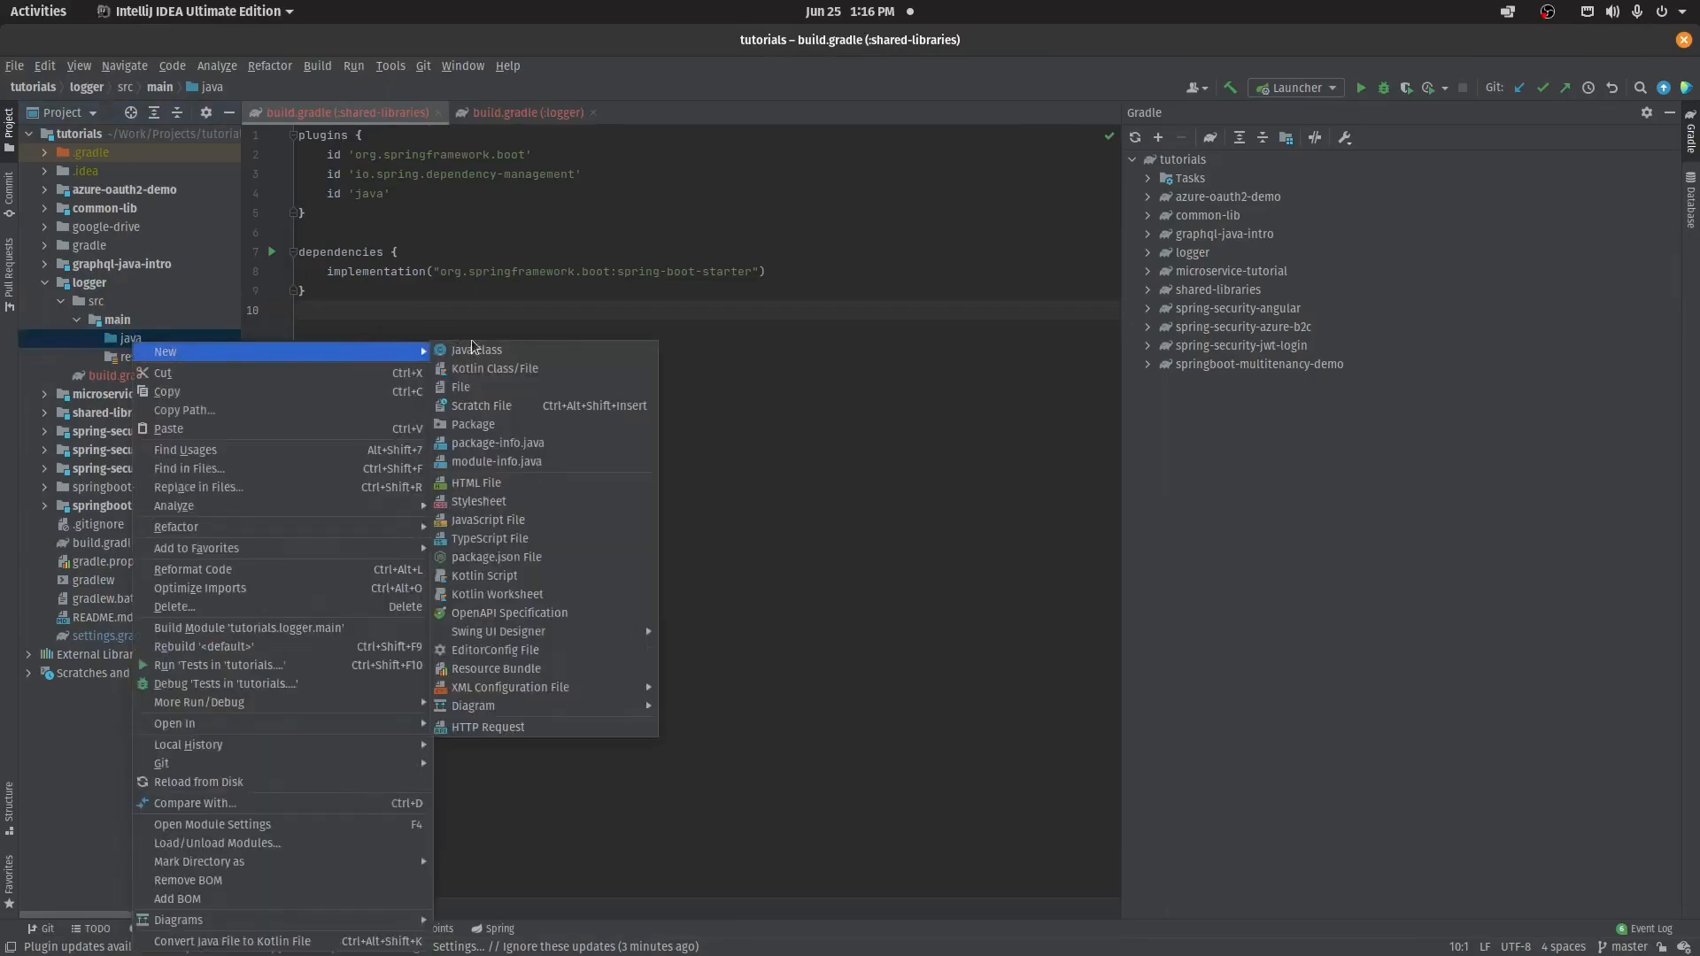
pyautogui.click(475, 348)
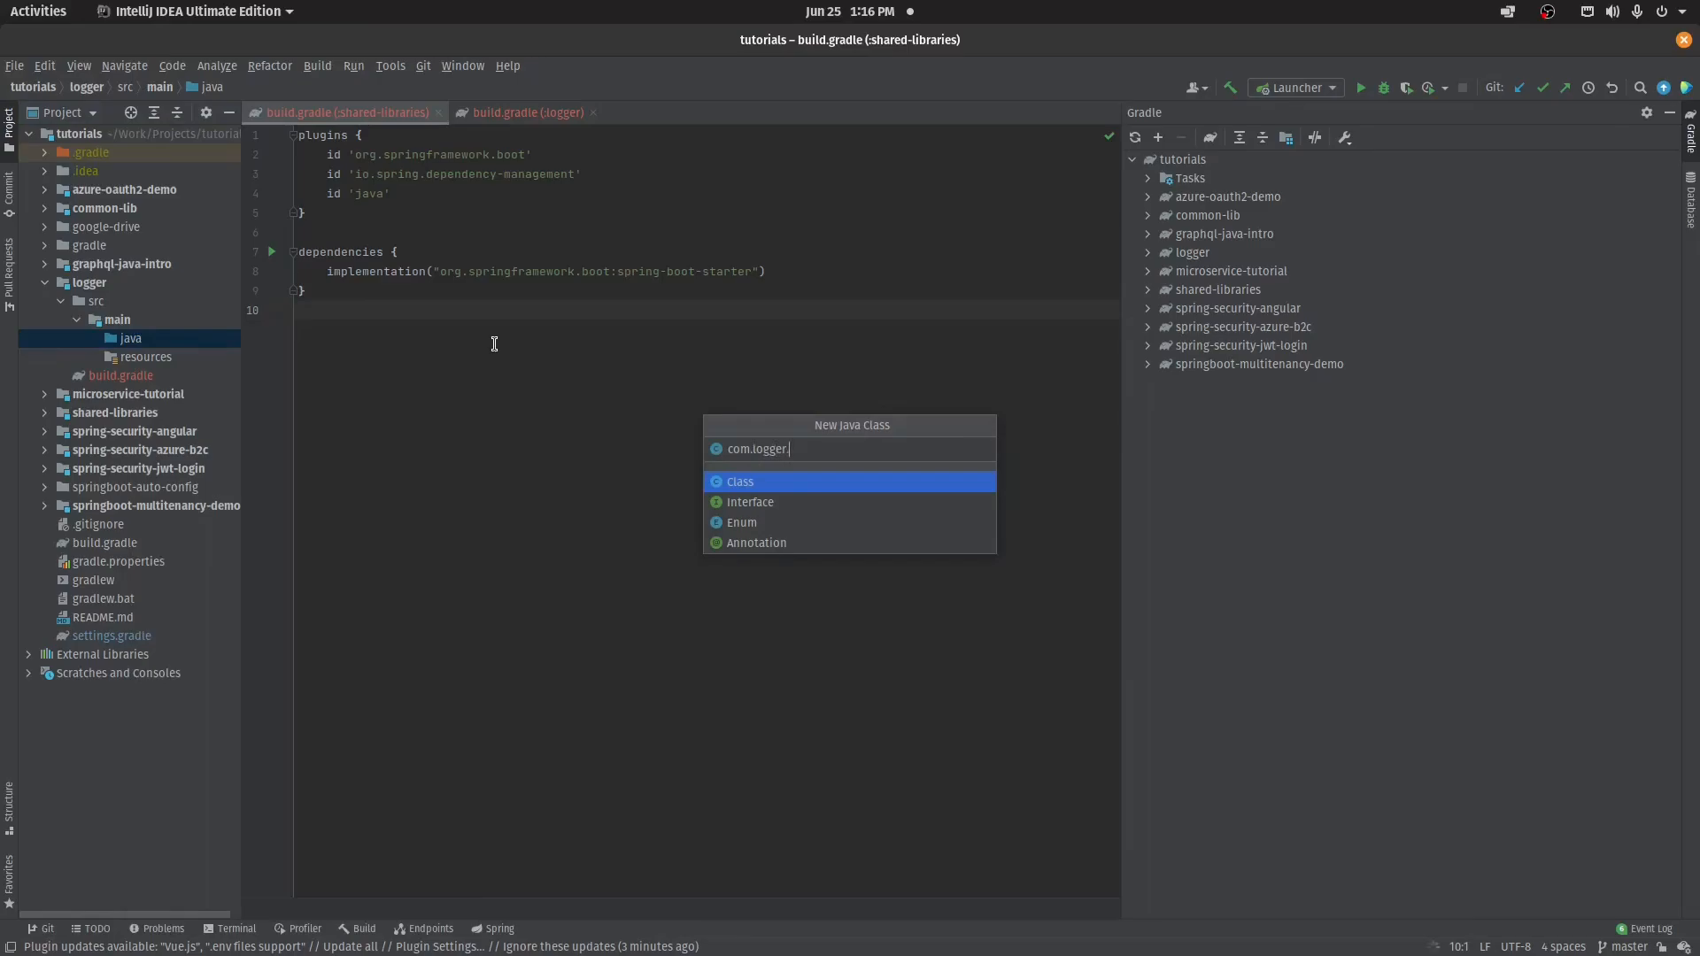
pyautogui.write('L')
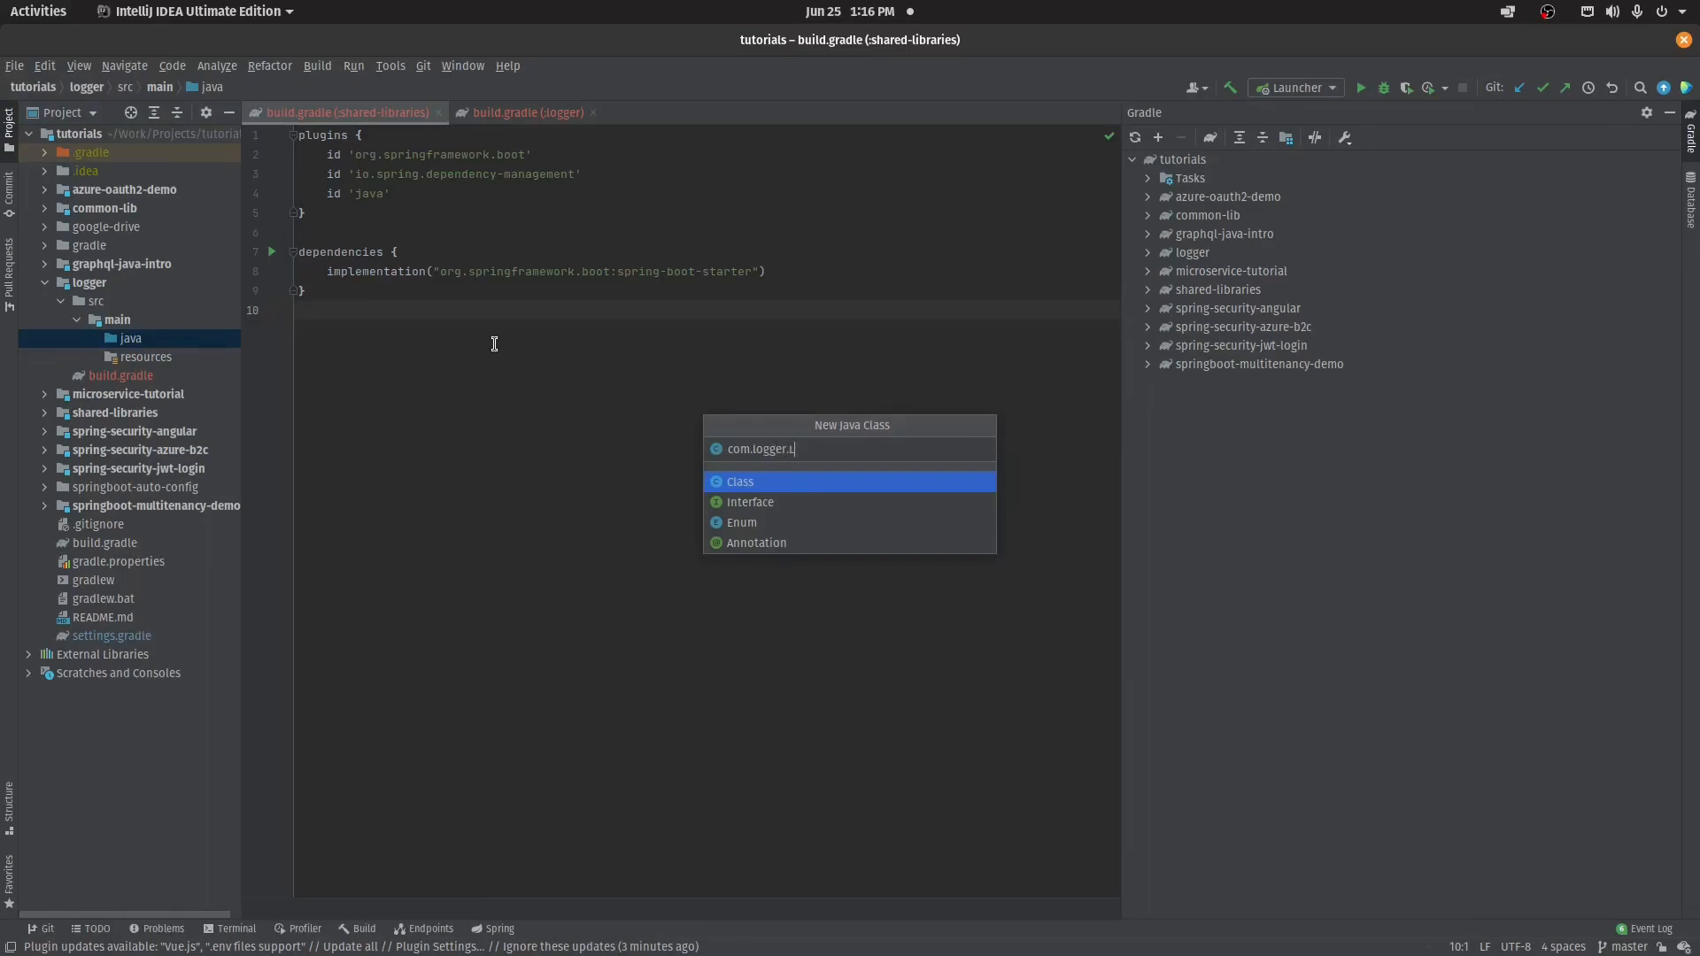
pyautogui.write('ogg')
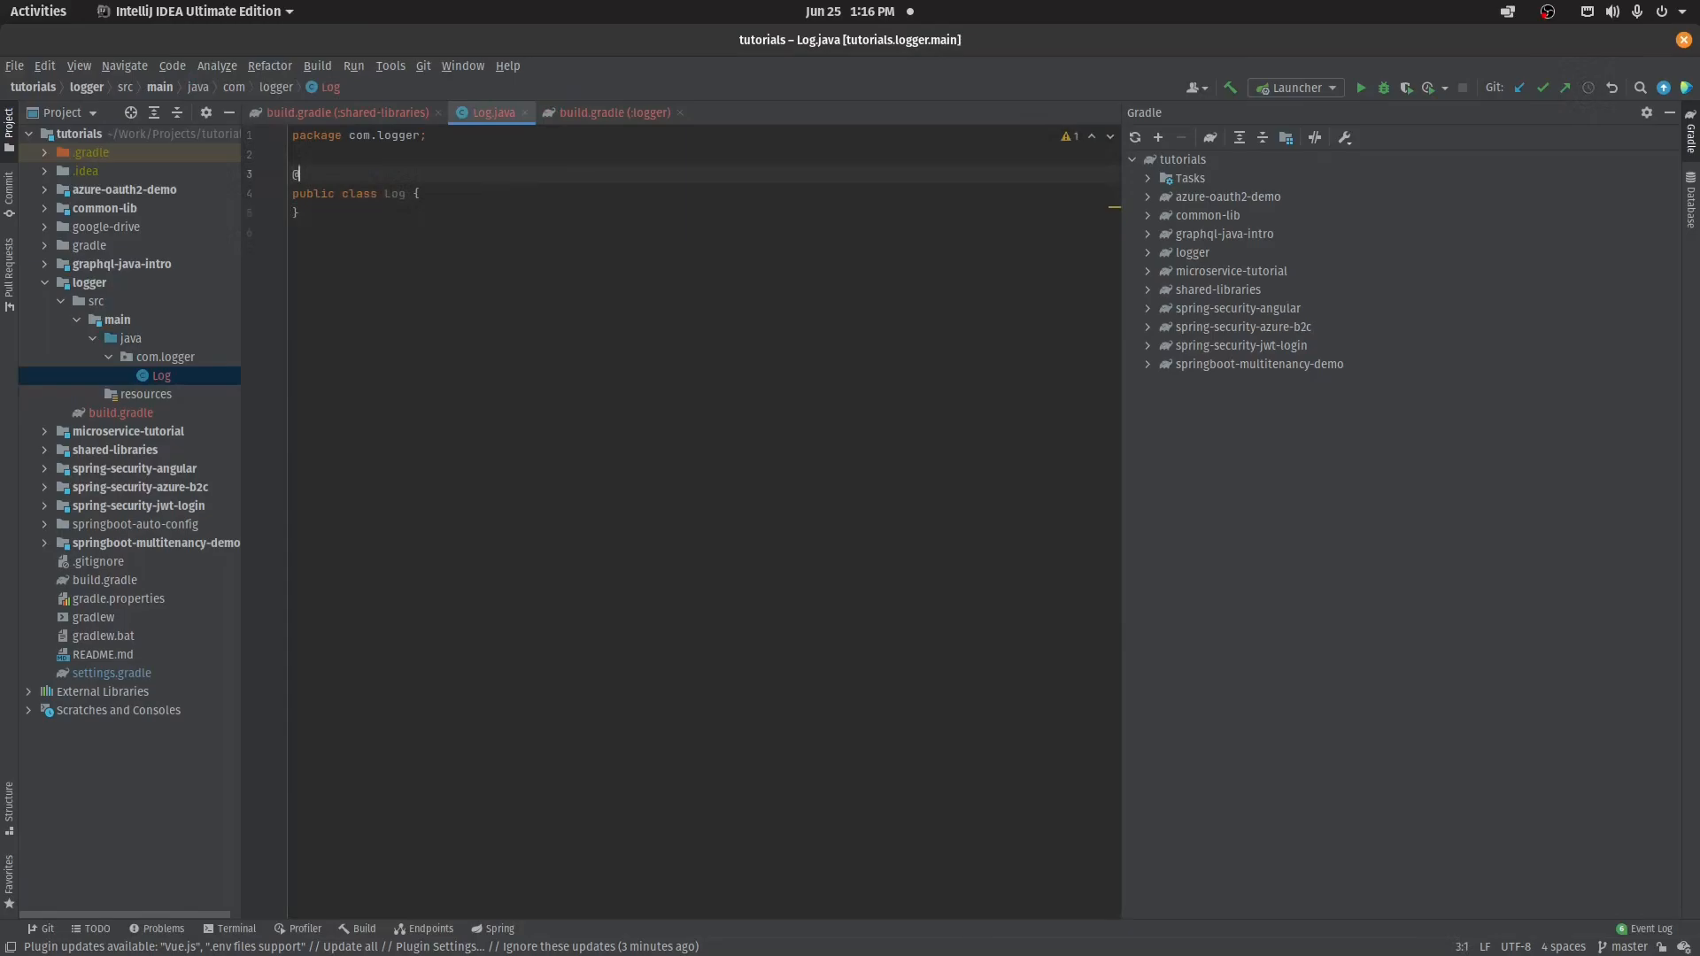
pyautogui.write('@Component')
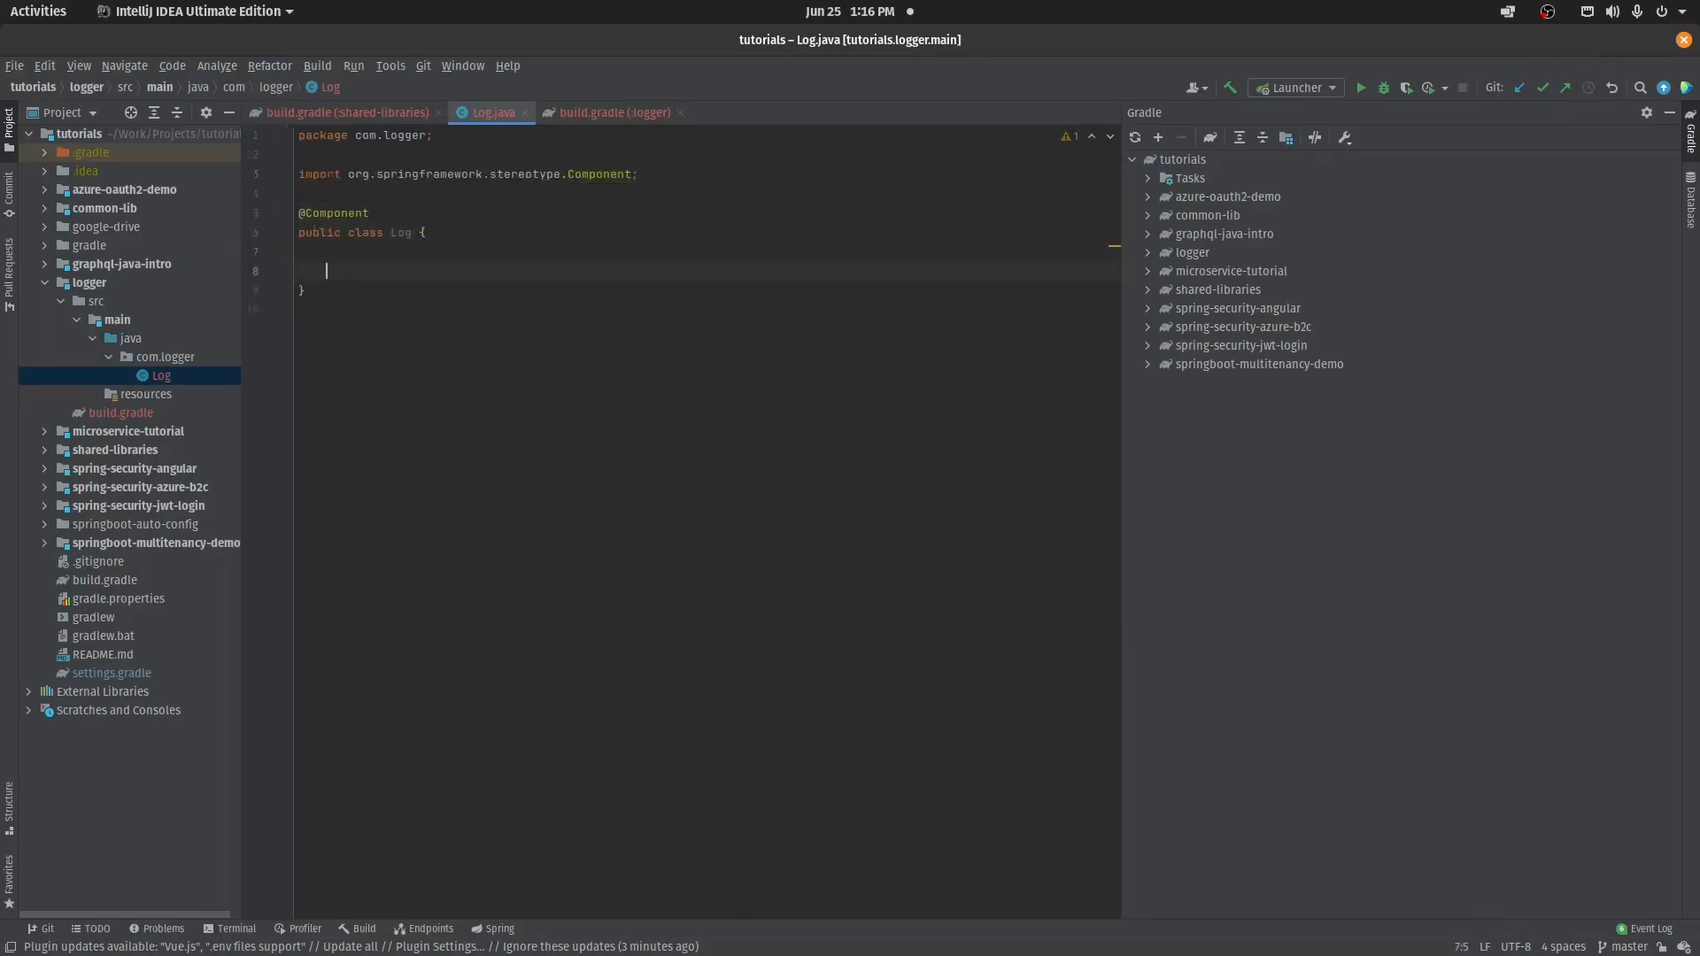
# Step: Add a public void info(String msg) method that prints msg with System.out.println
pyautogui.write('public vboid')
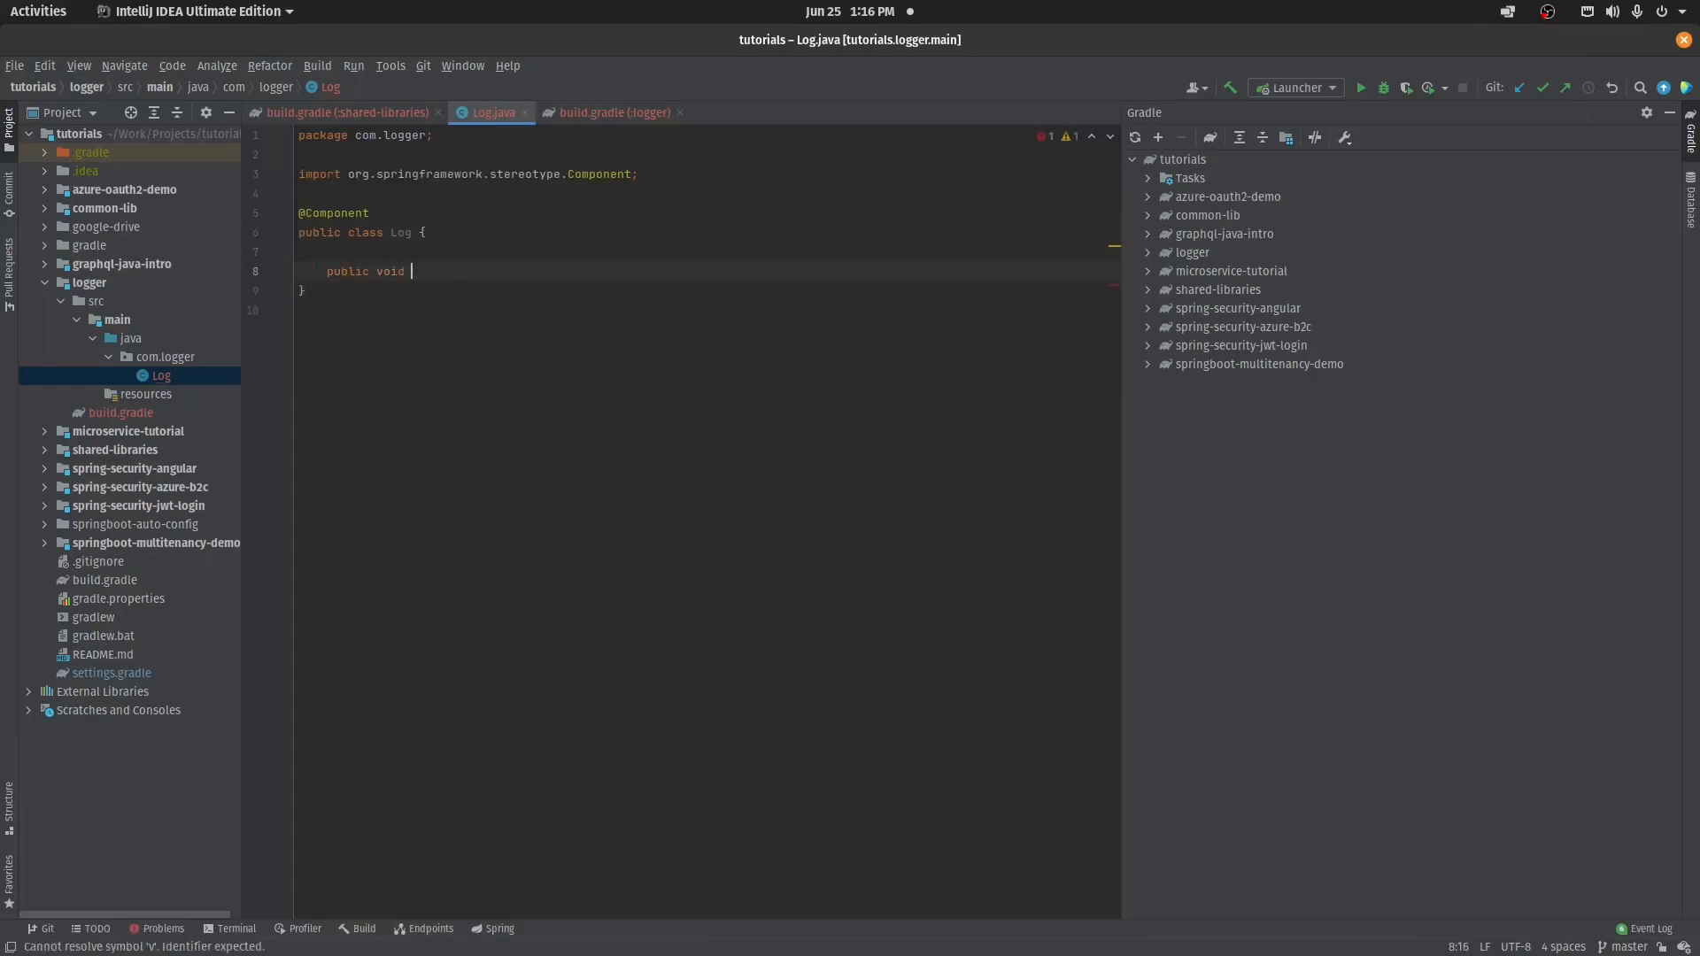
pyautogui.write('info()')
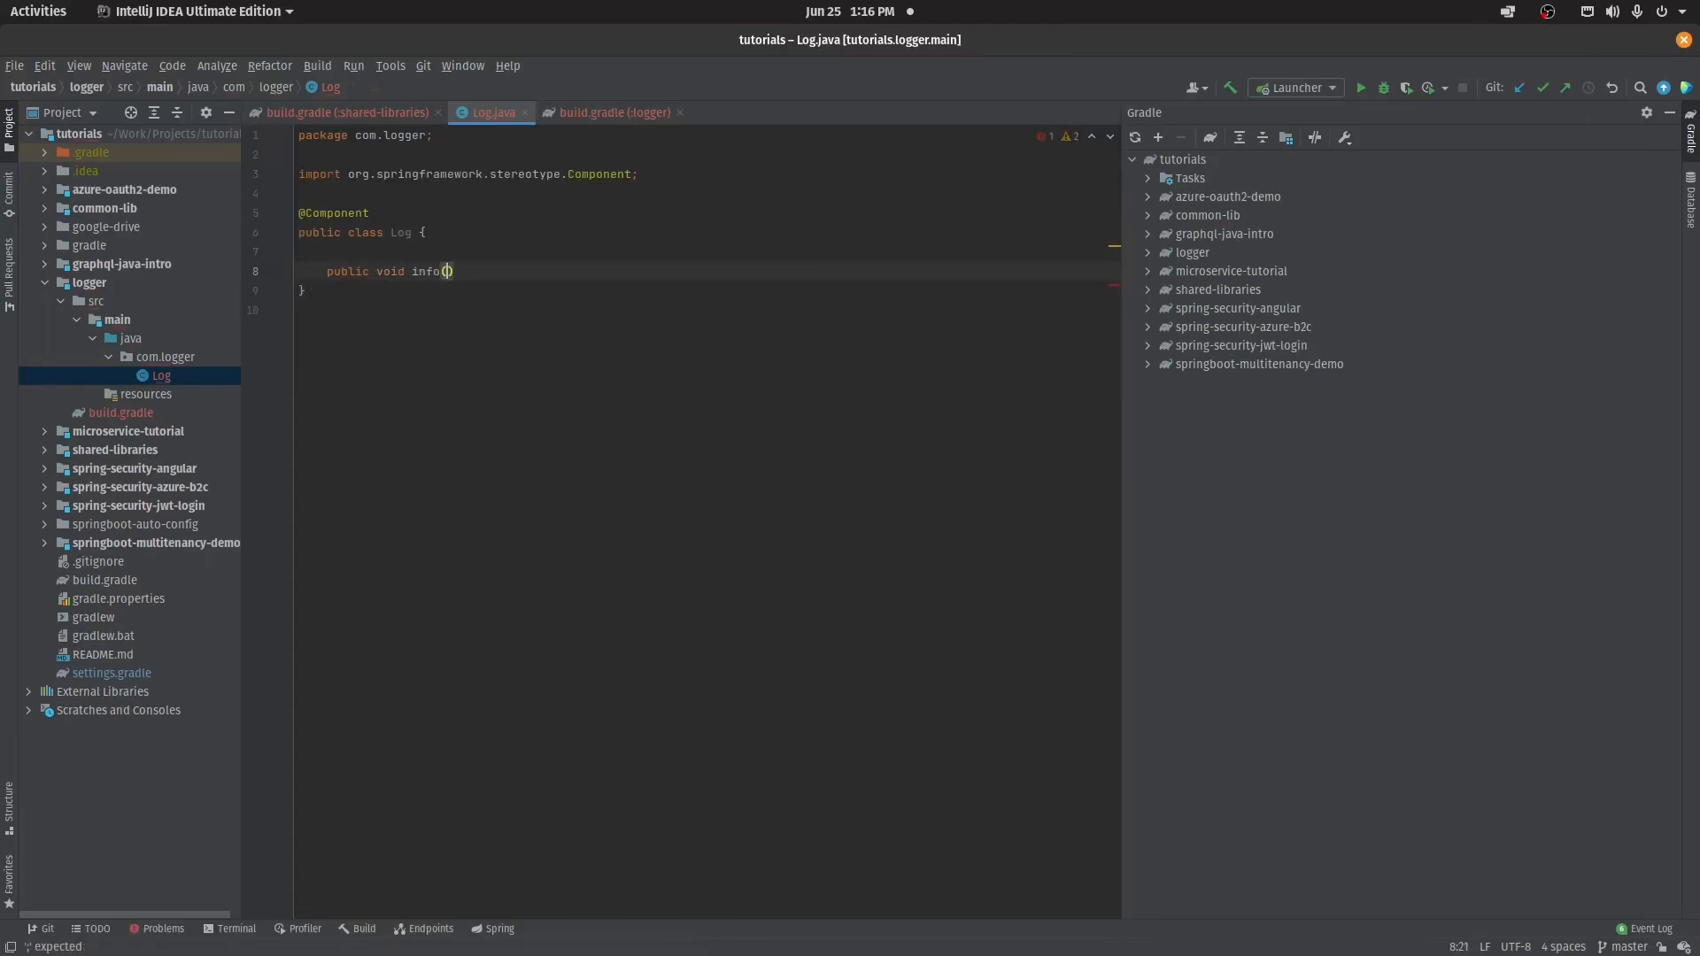
pyautogui.write('String')
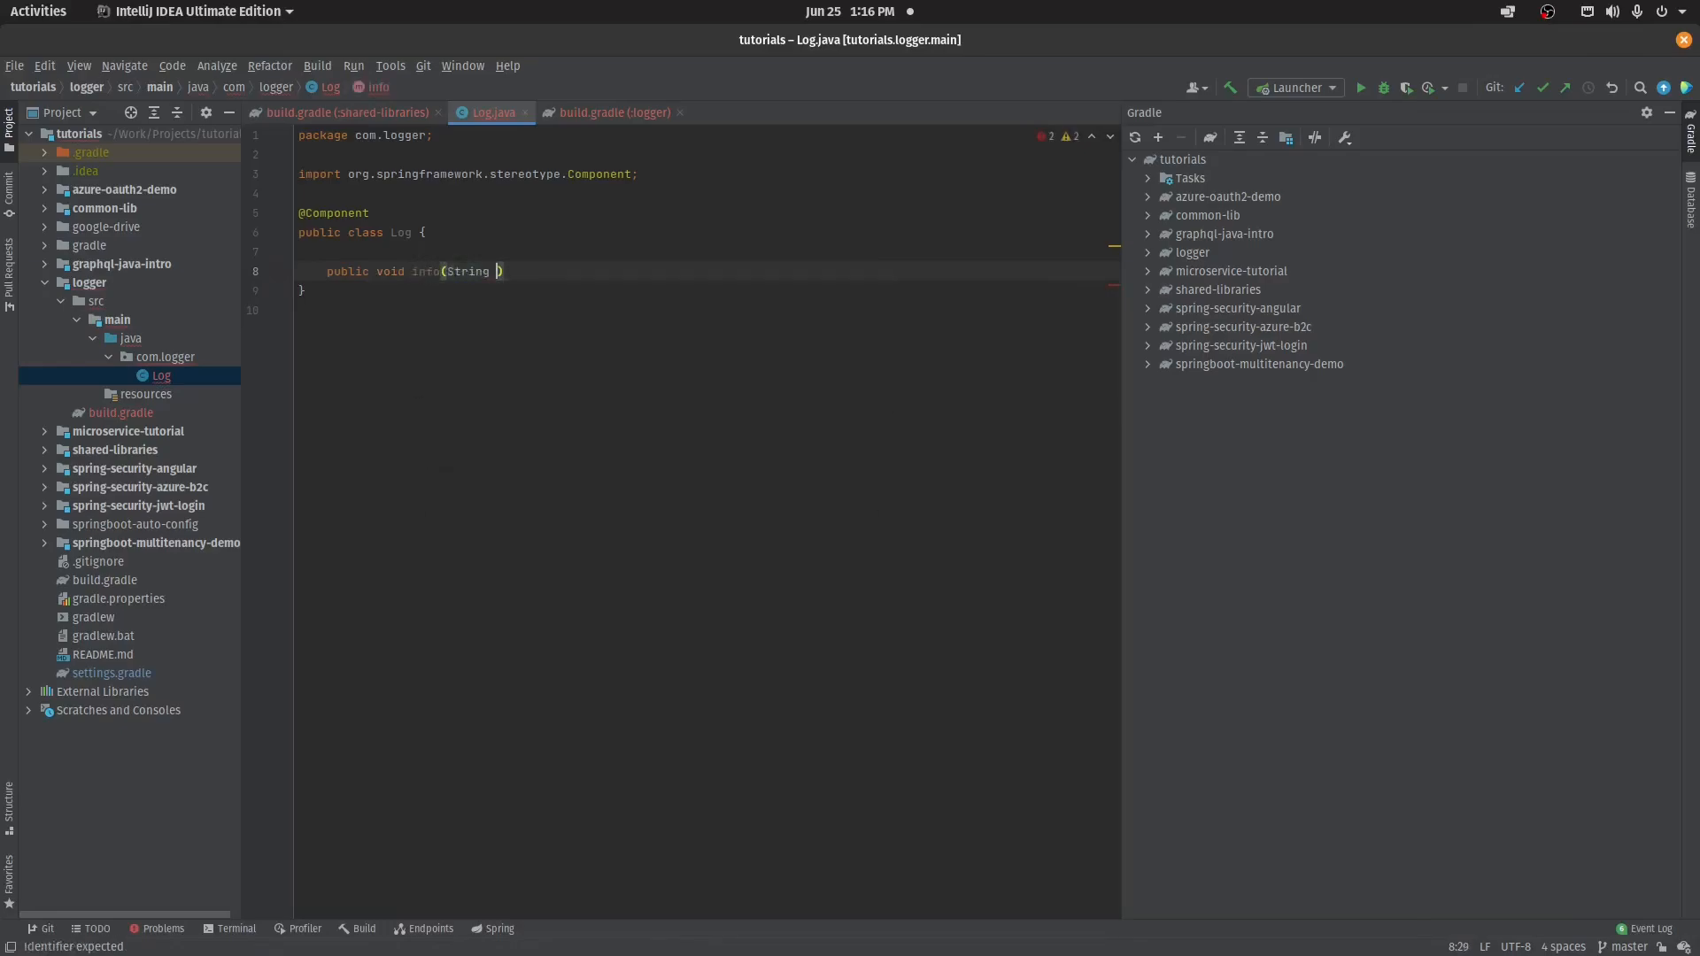
pyautogui.write('msg')
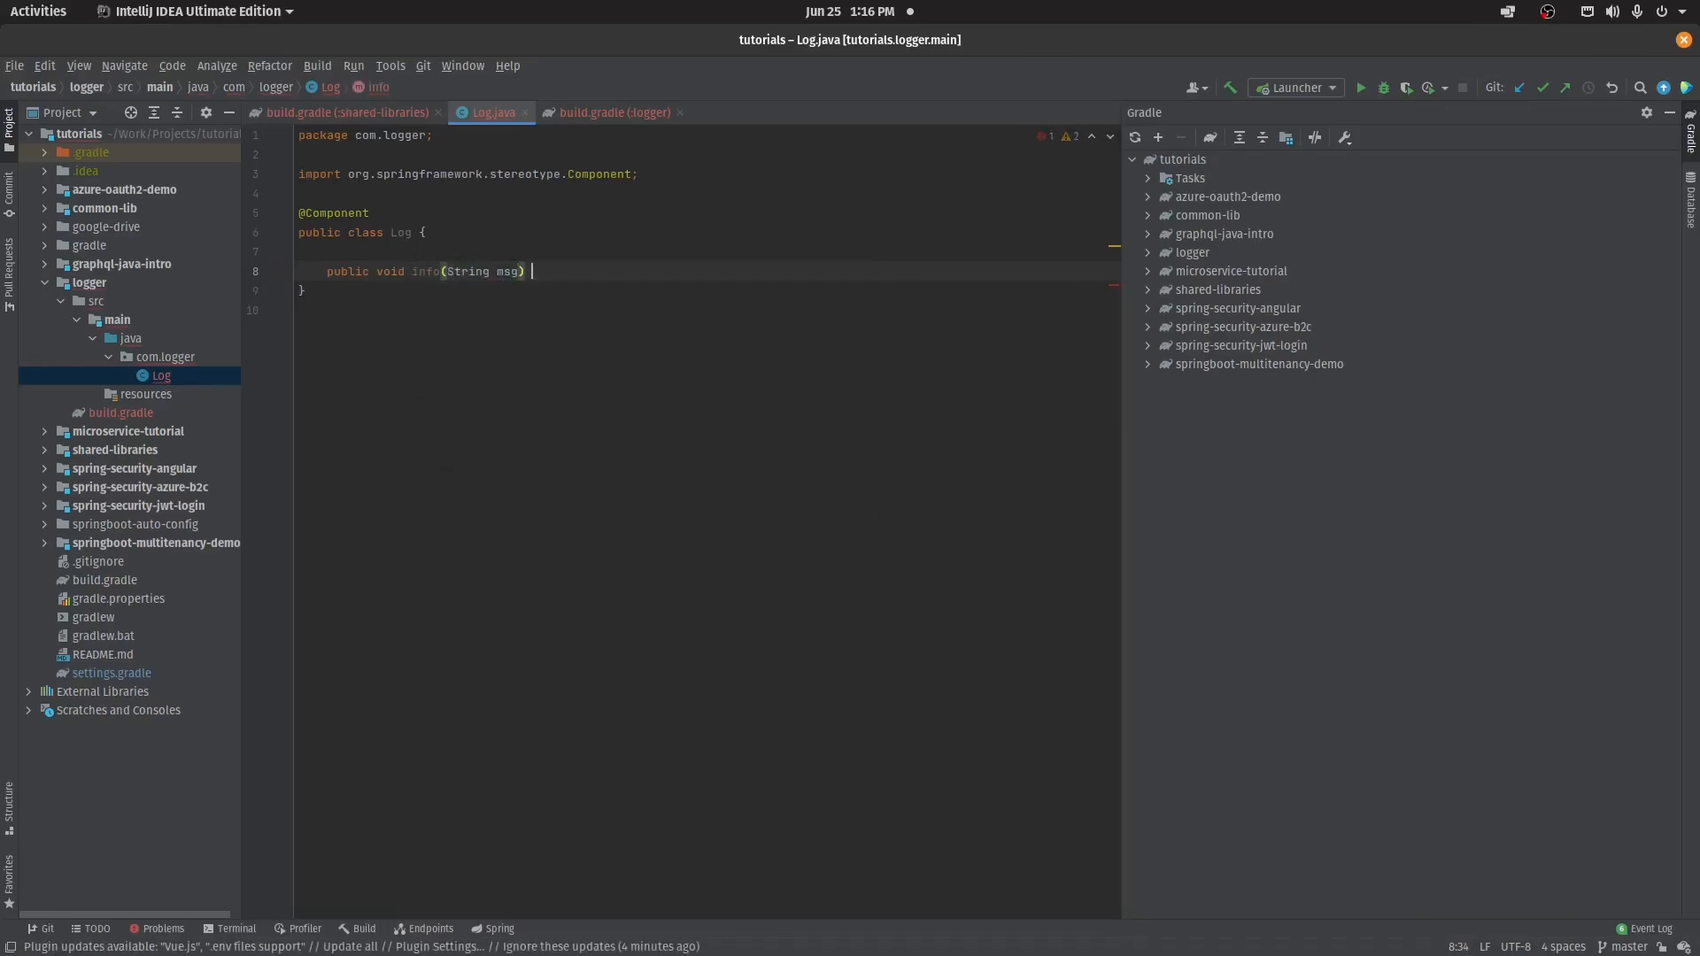
pyautogui.write('{')
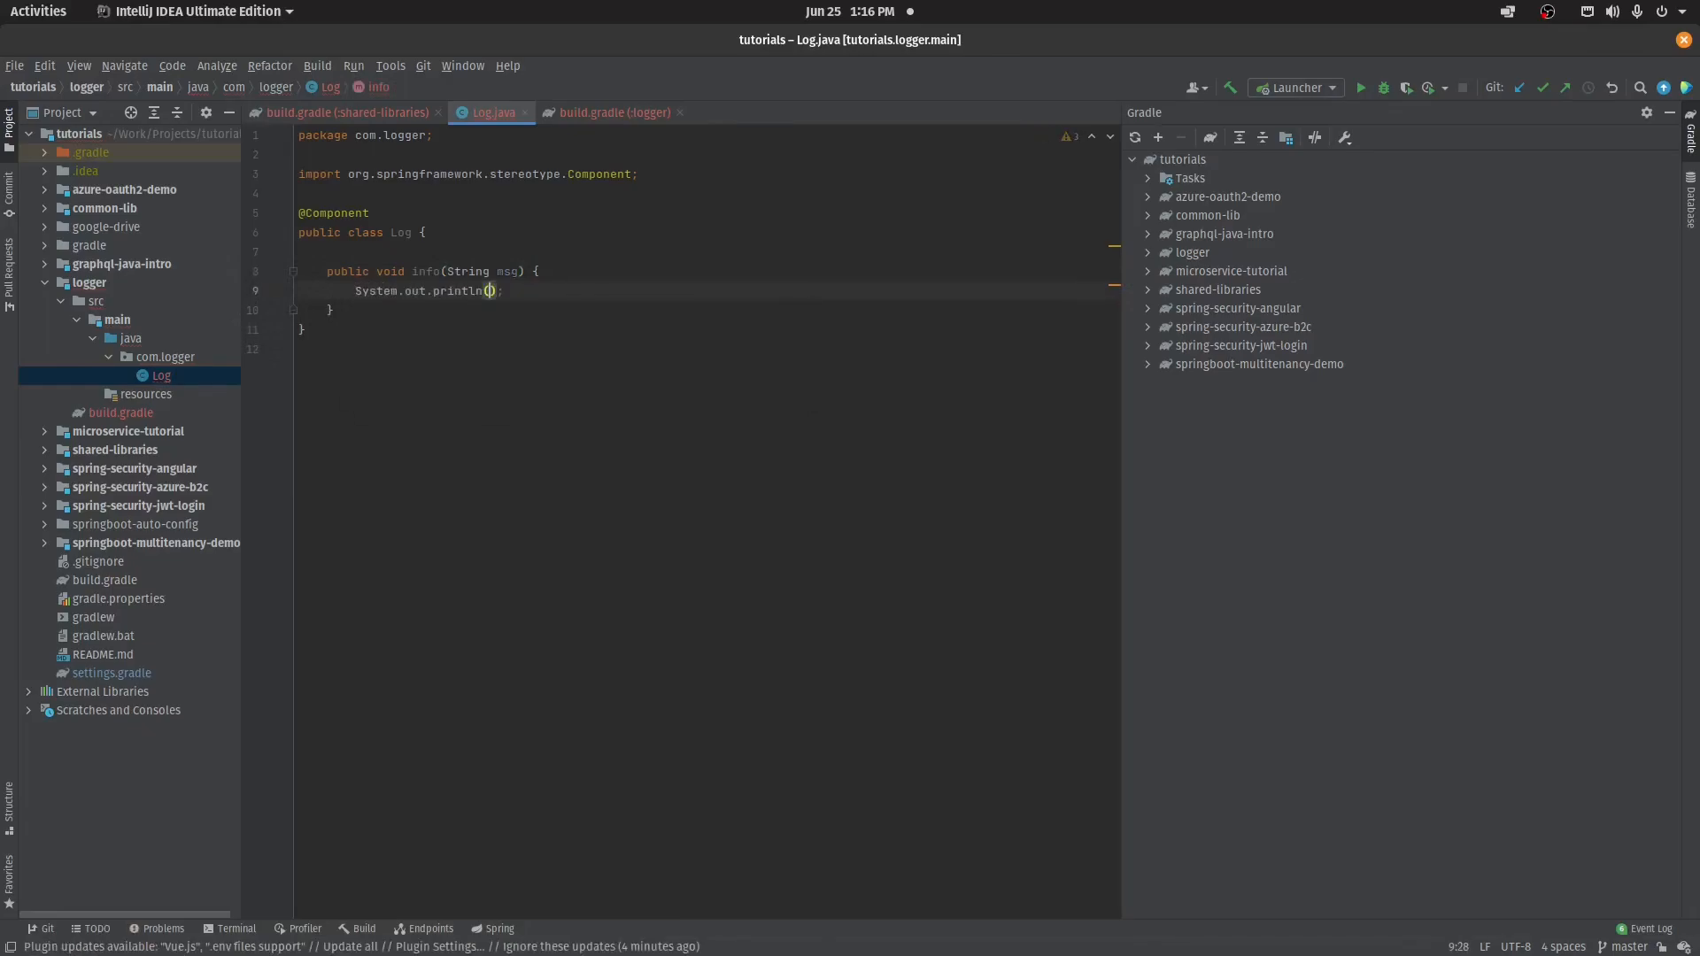
pyautogui.write('msg')
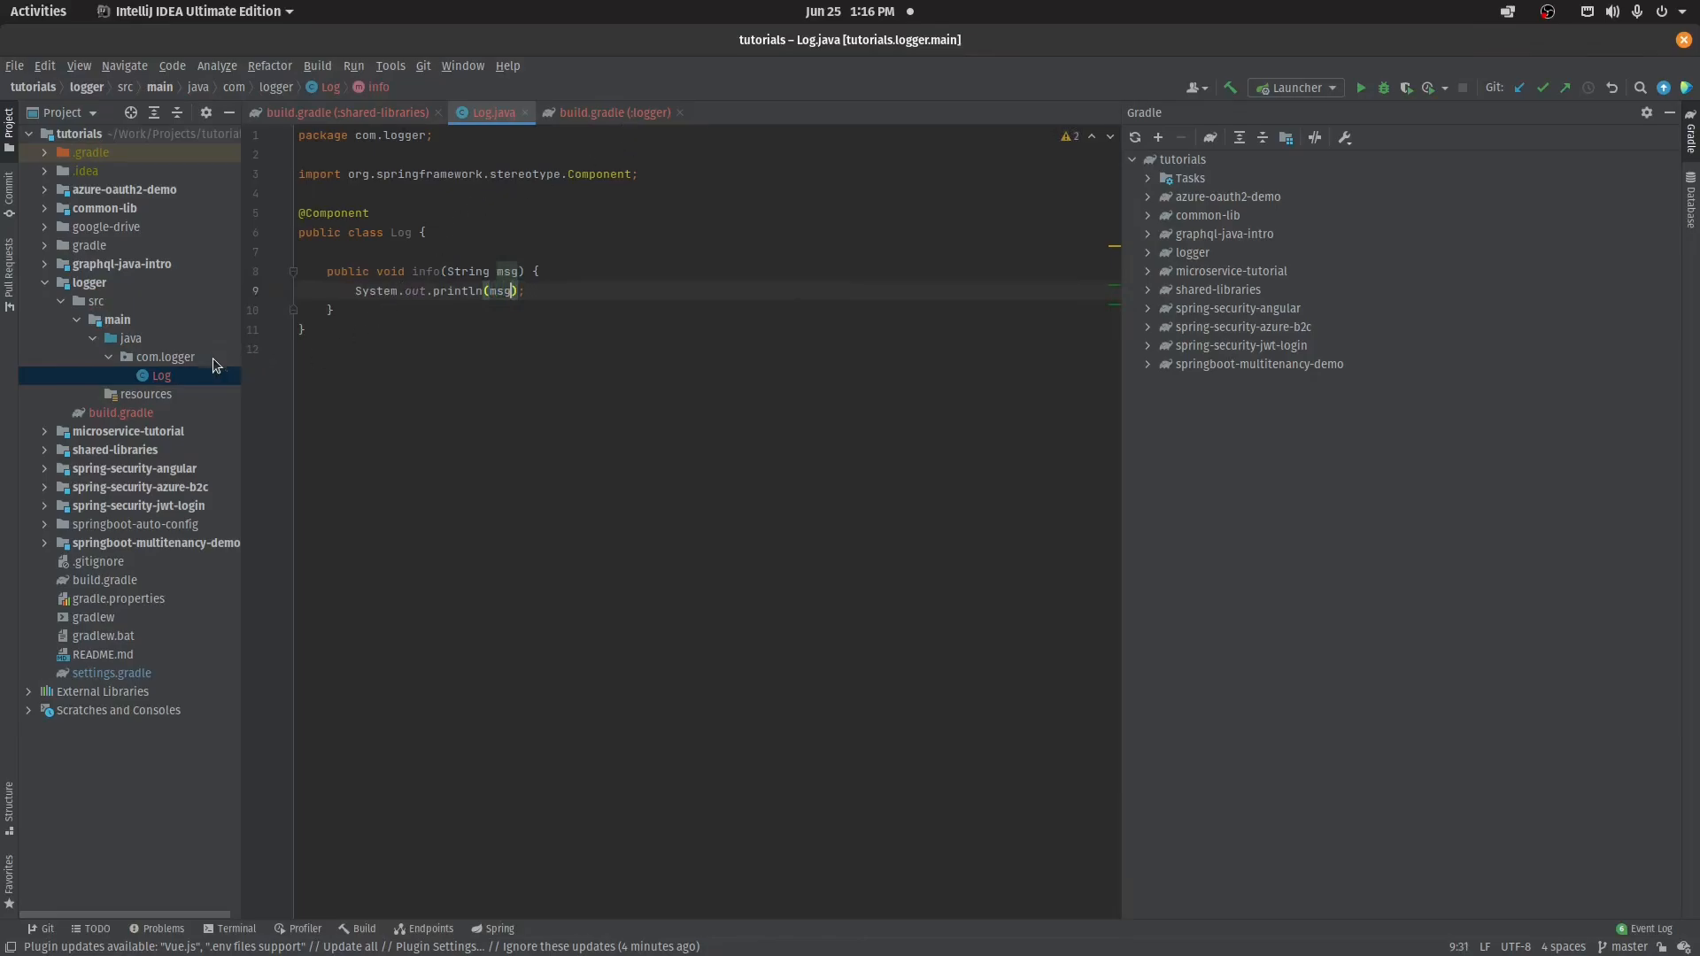
pyautogui.moveTo(108, 437)
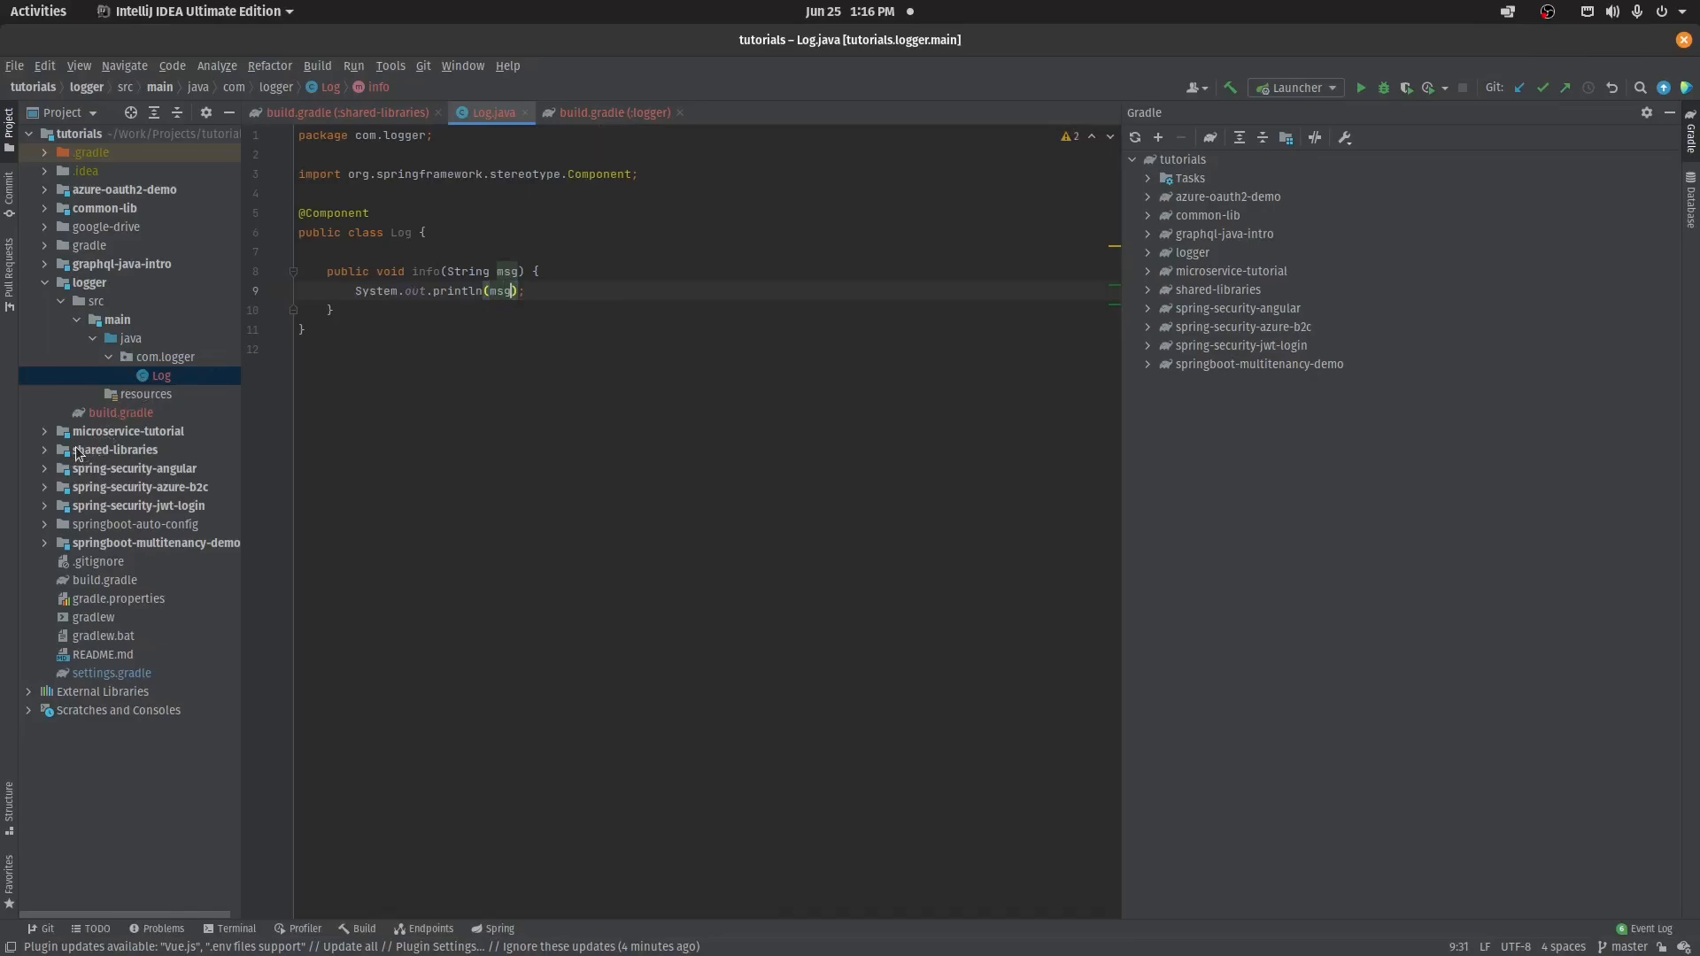
# Step: Add implementation project(':logger') to shared-libraries' build.gradle dependencies and reload Gradle
pyautogui.click(46, 448)
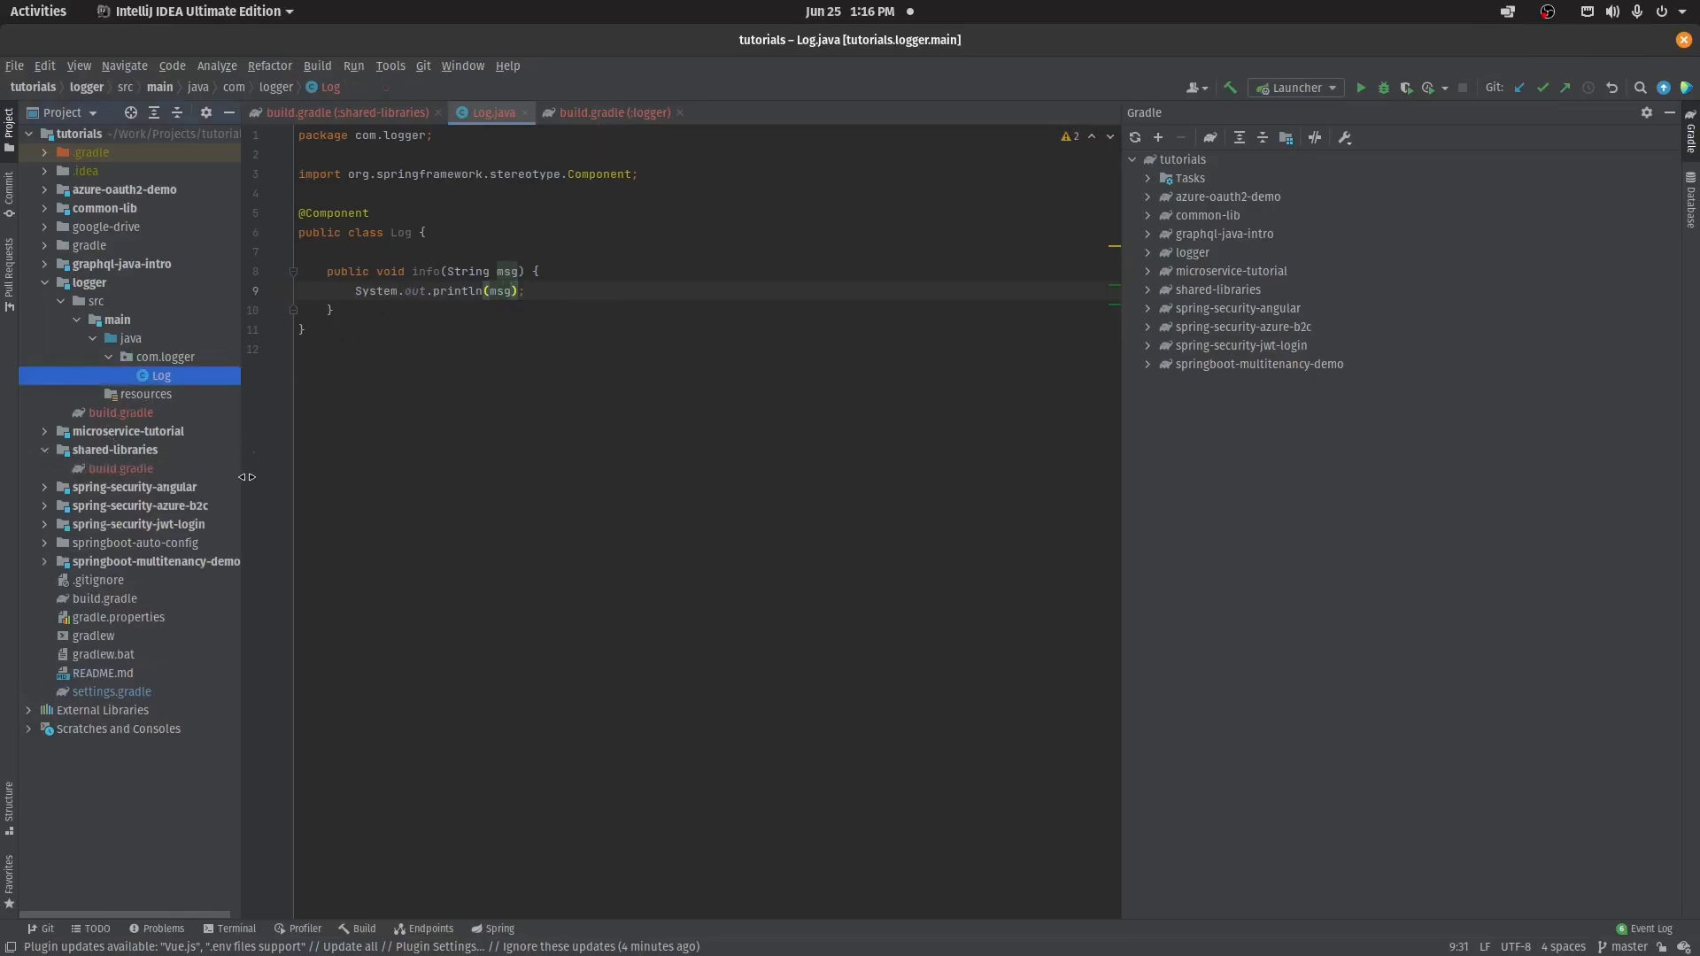
pyautogui.click(342, 111)
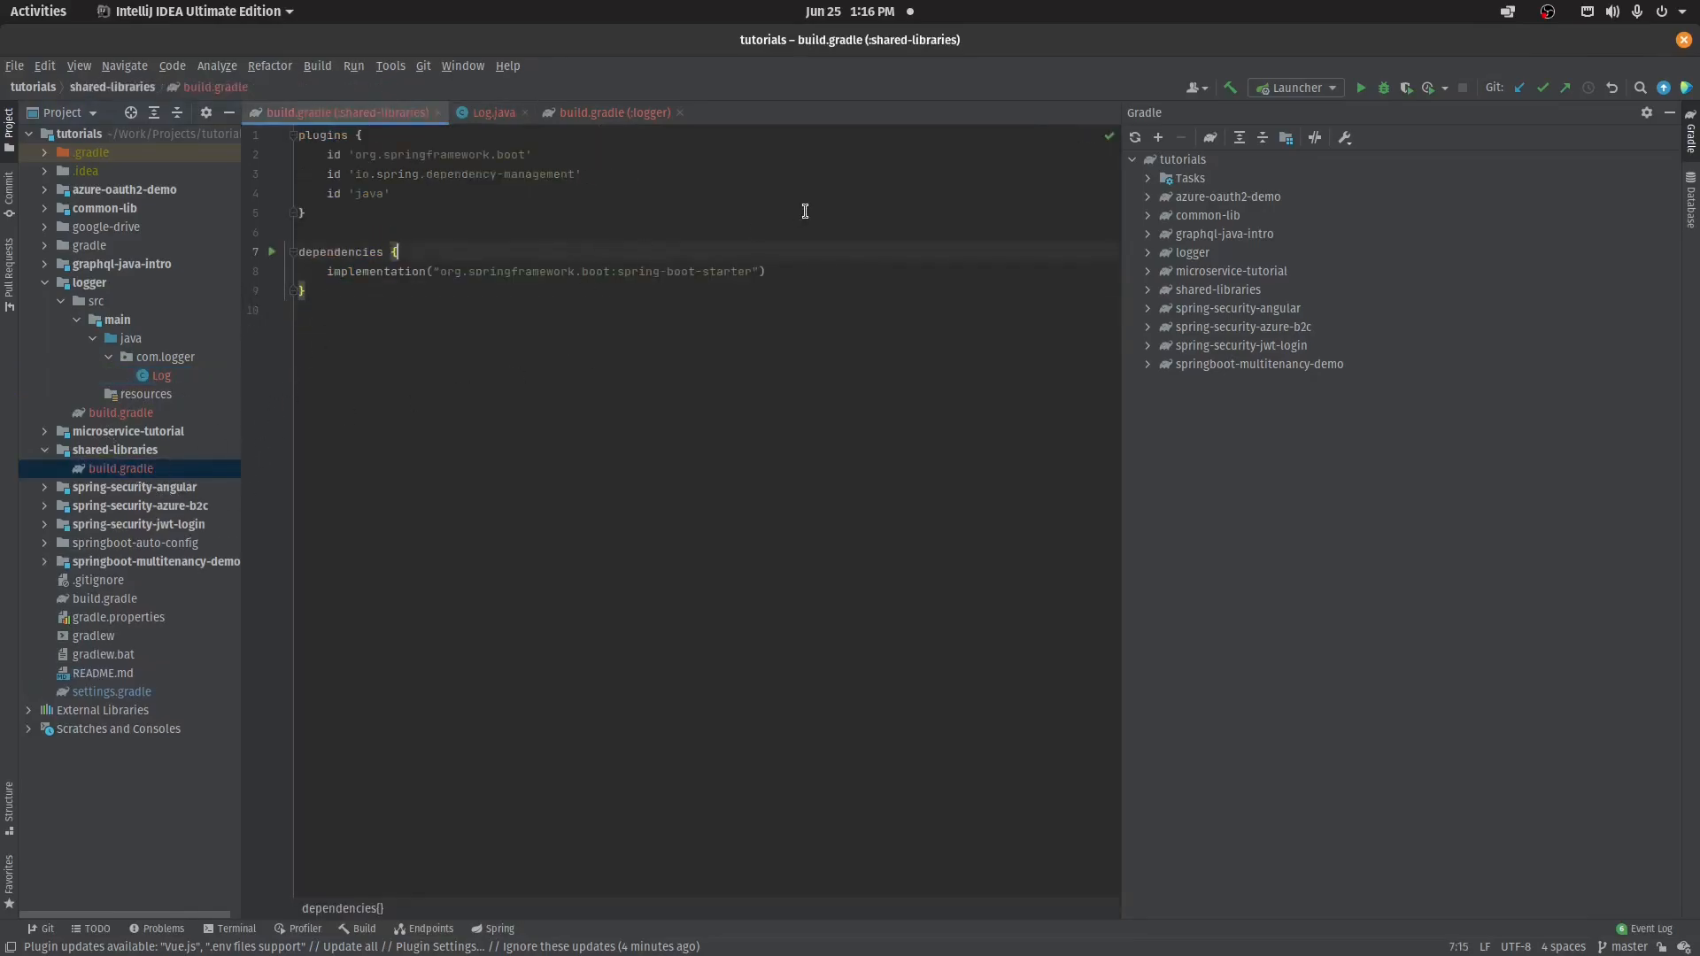
pyautogui.write('impl')
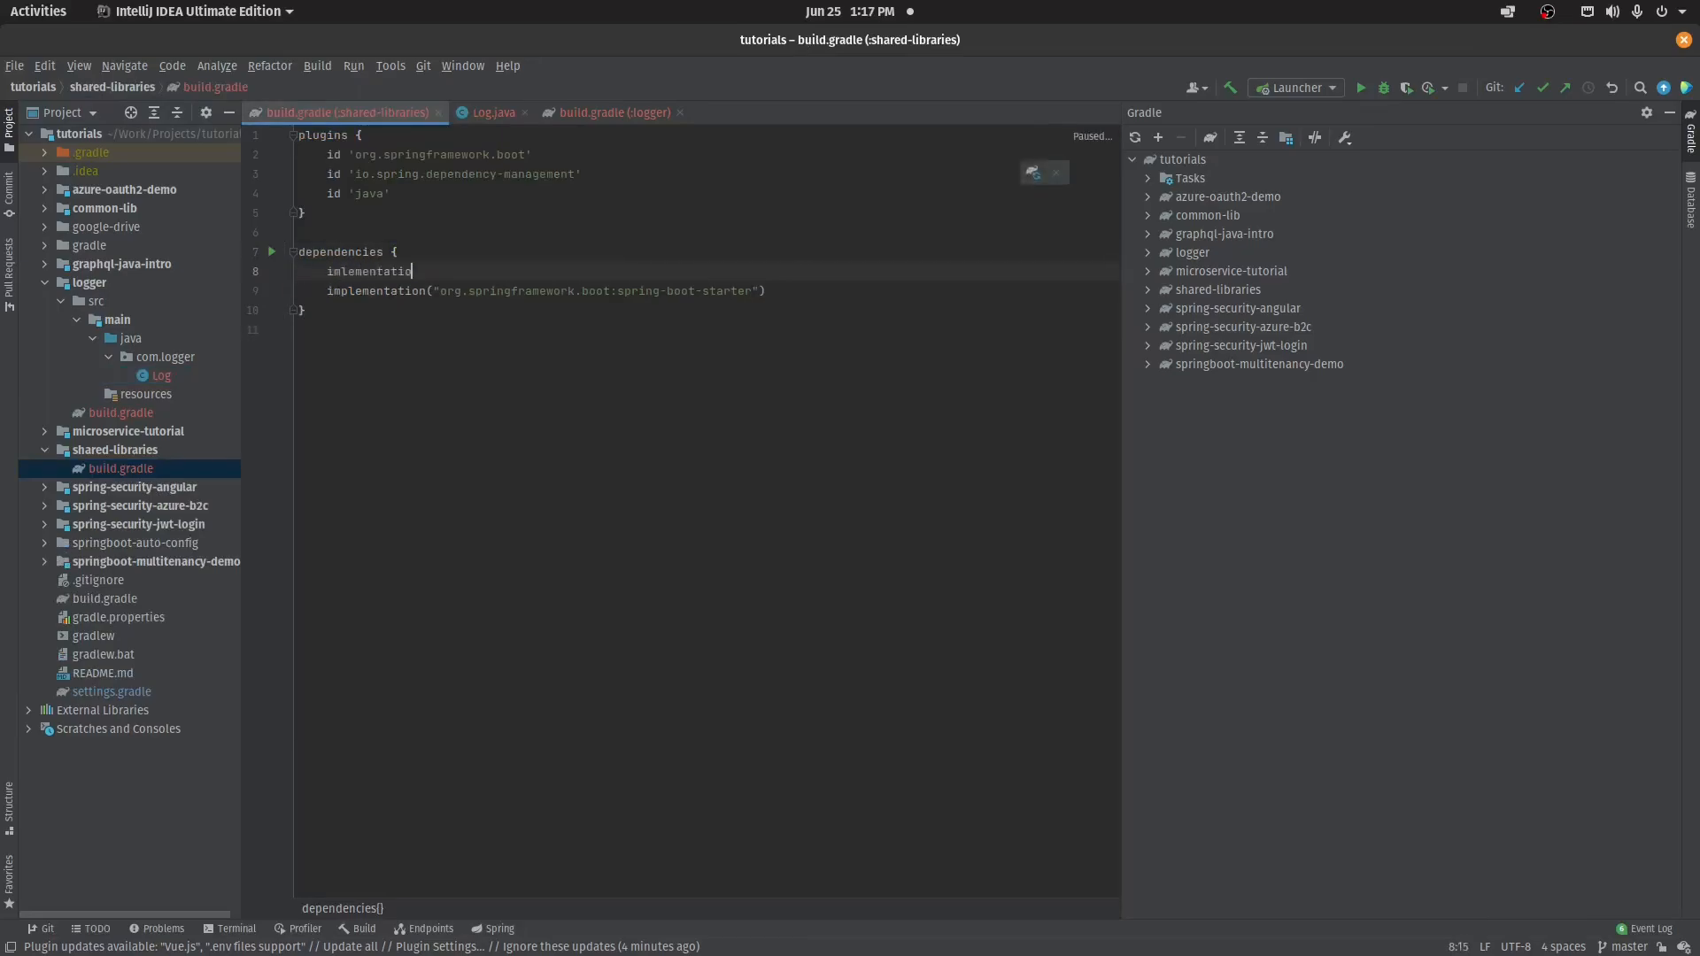
pyautogui.write('projecrt')
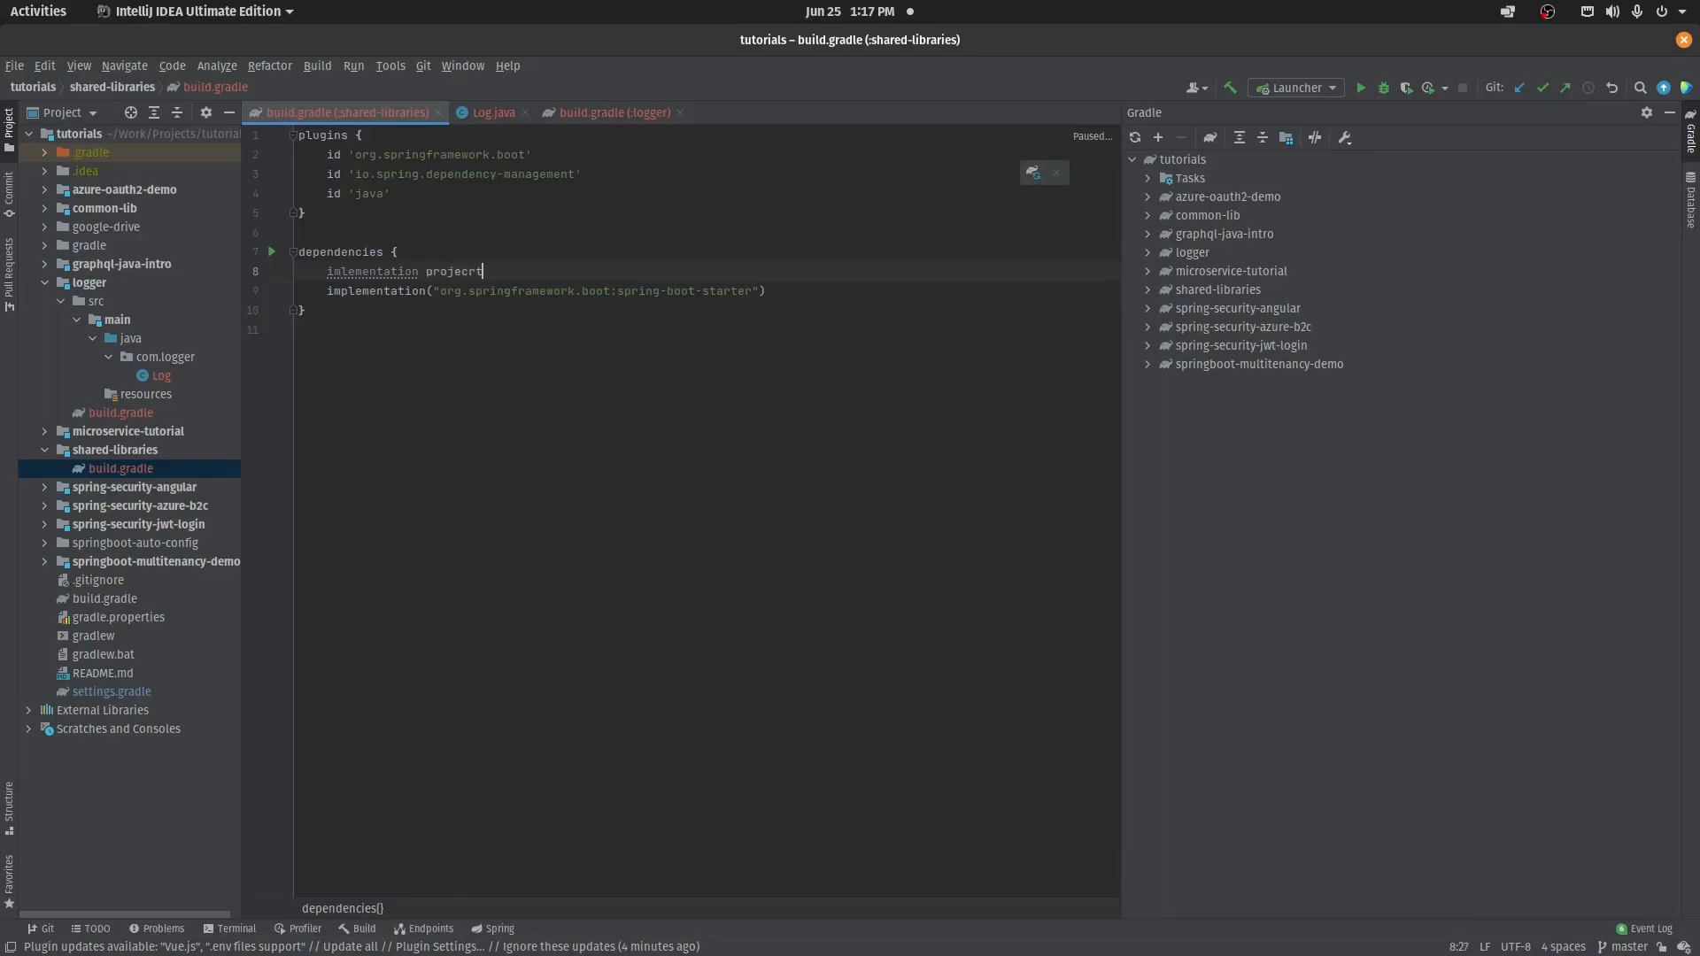
pyautogui.write("('")
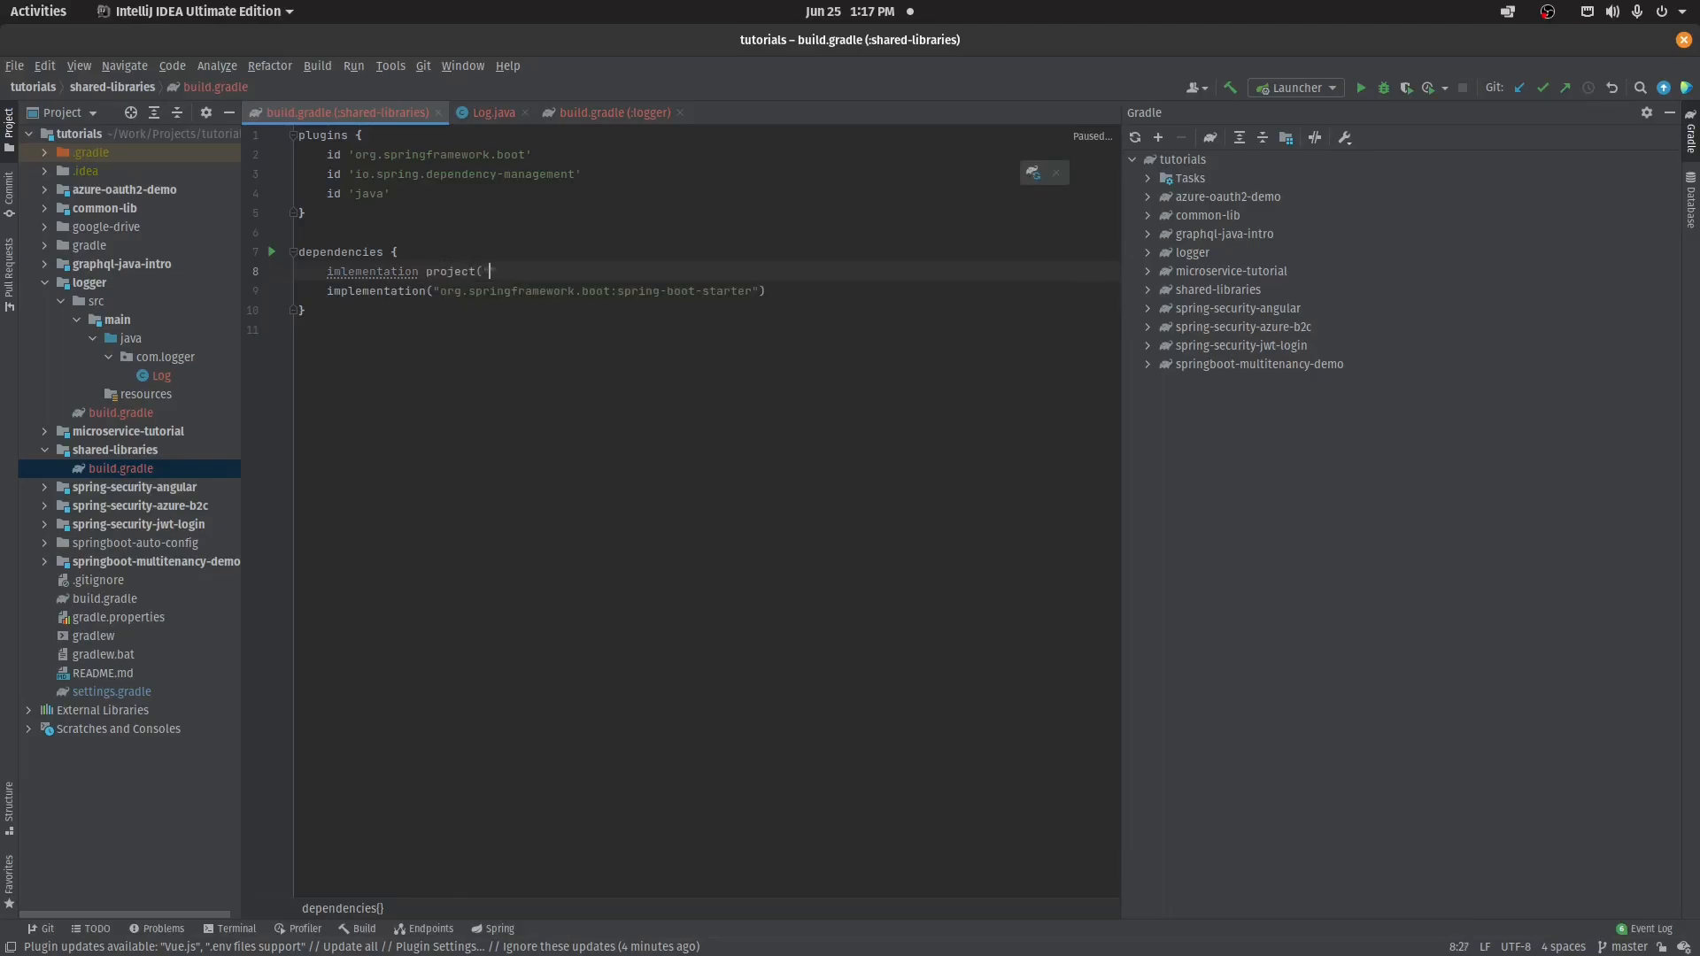
pyautogui.write('":logger')
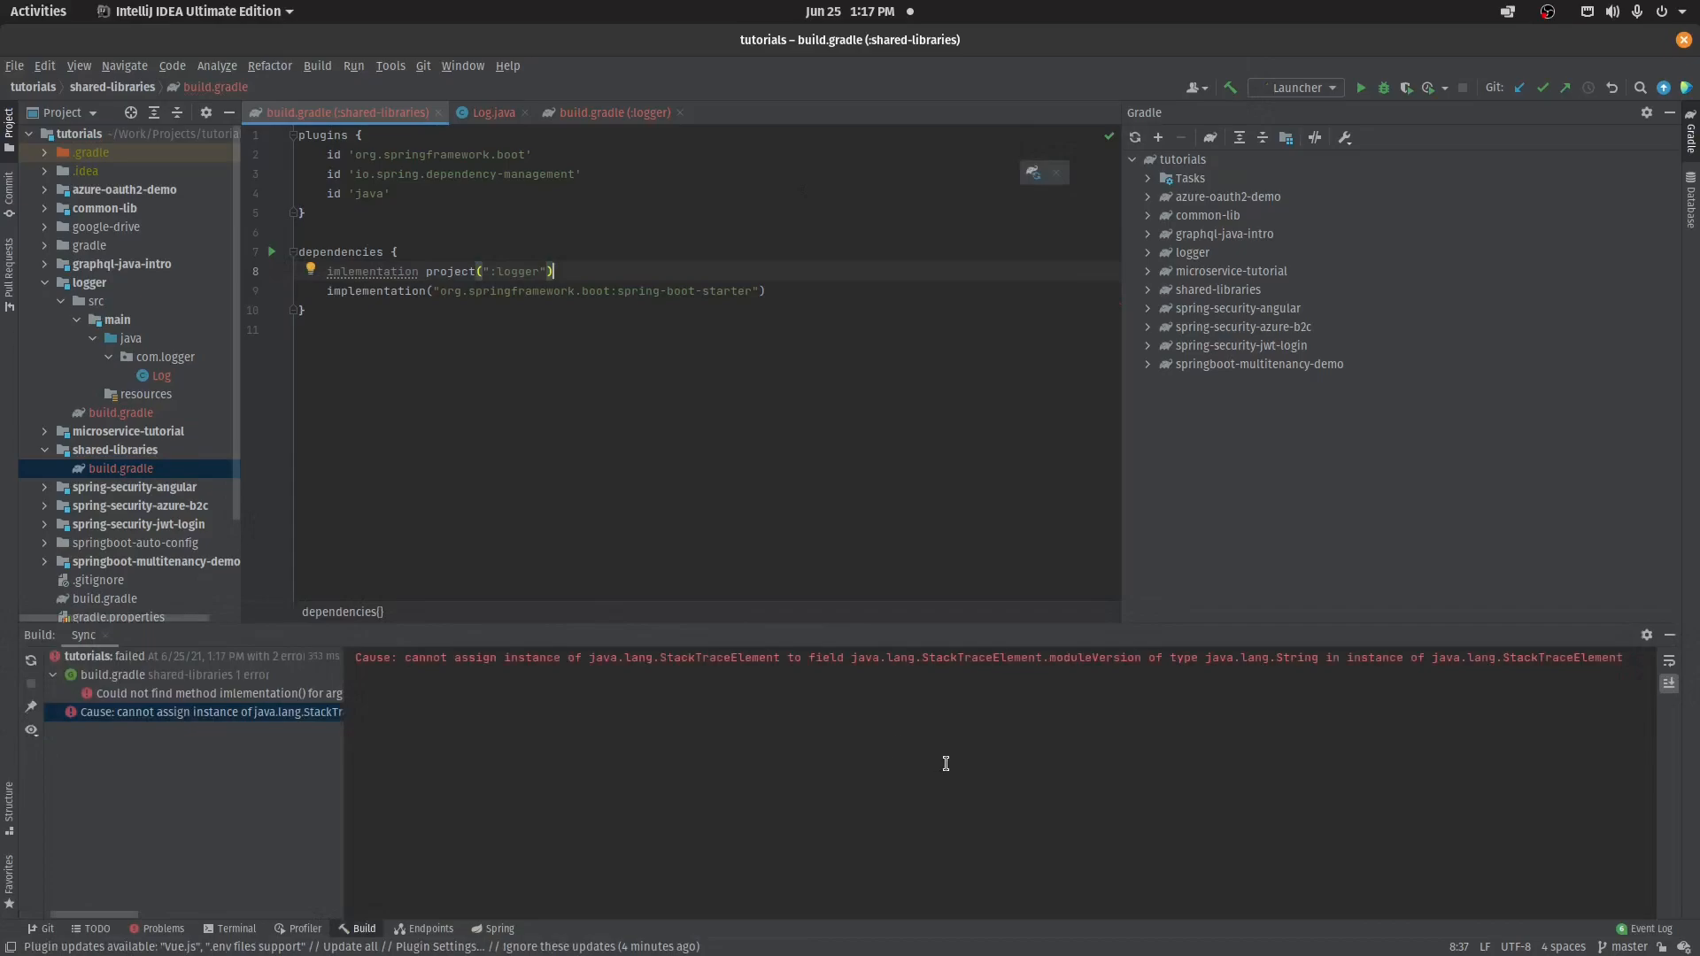
pyautogui.doubleClick(372, 270)
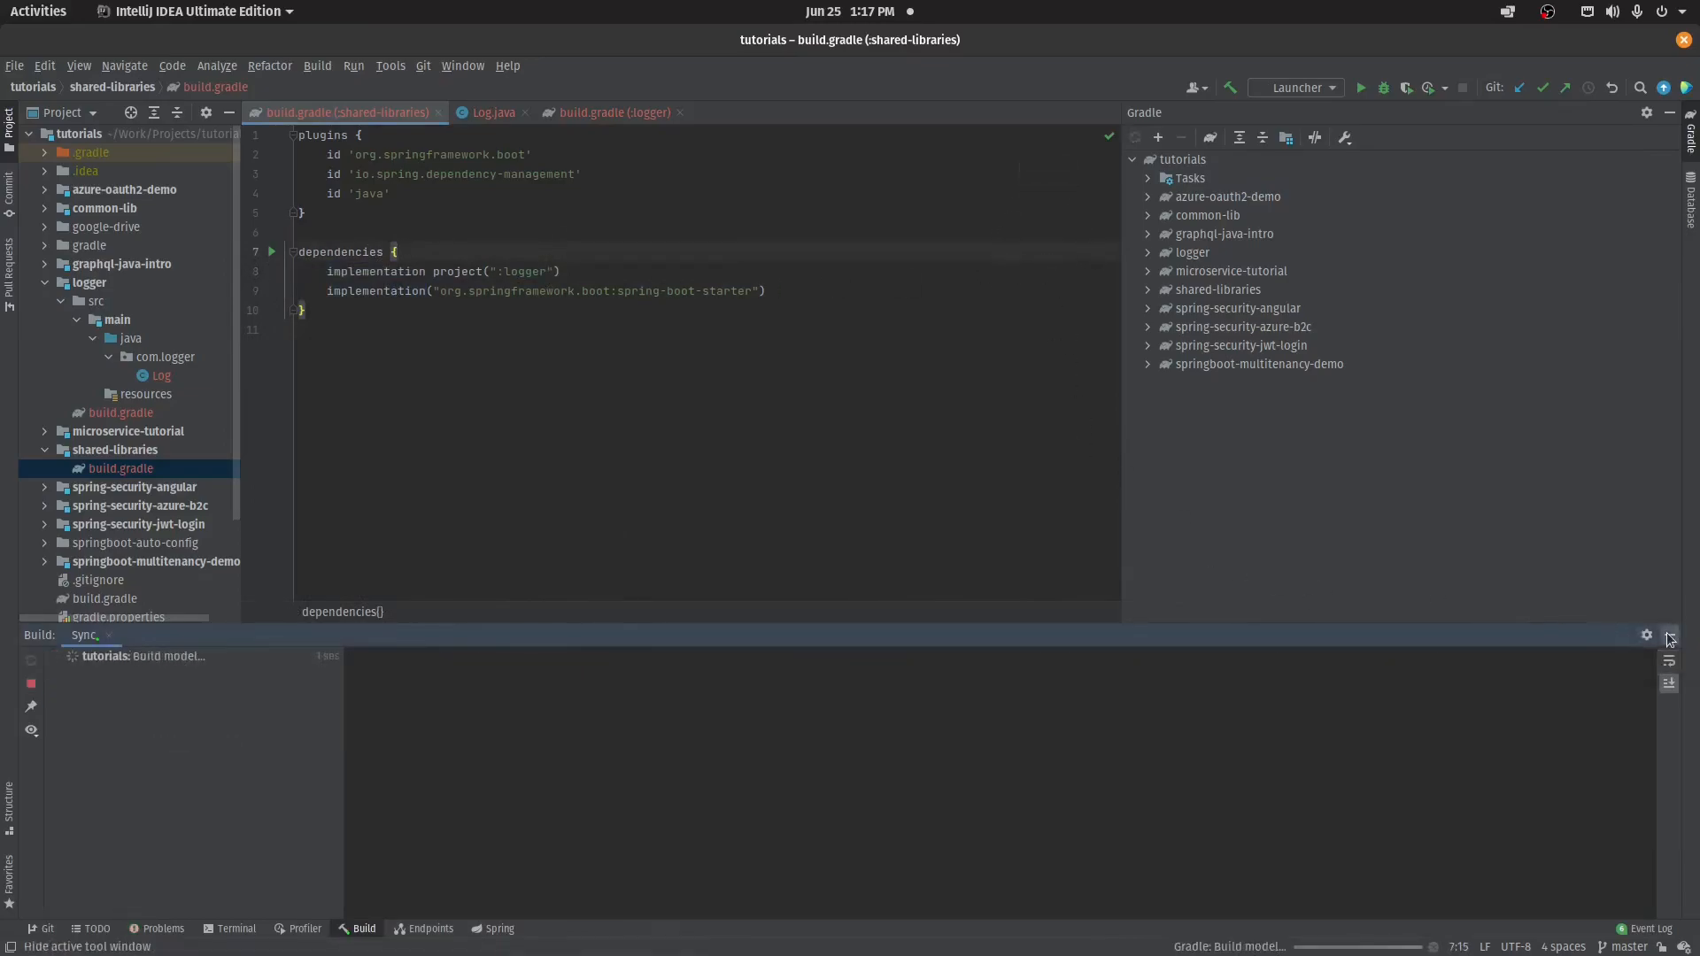
# Step: Create the src/main/java source folder in shared-libraries and start a new Java class there
pyautogui.rightClick(112, 448)
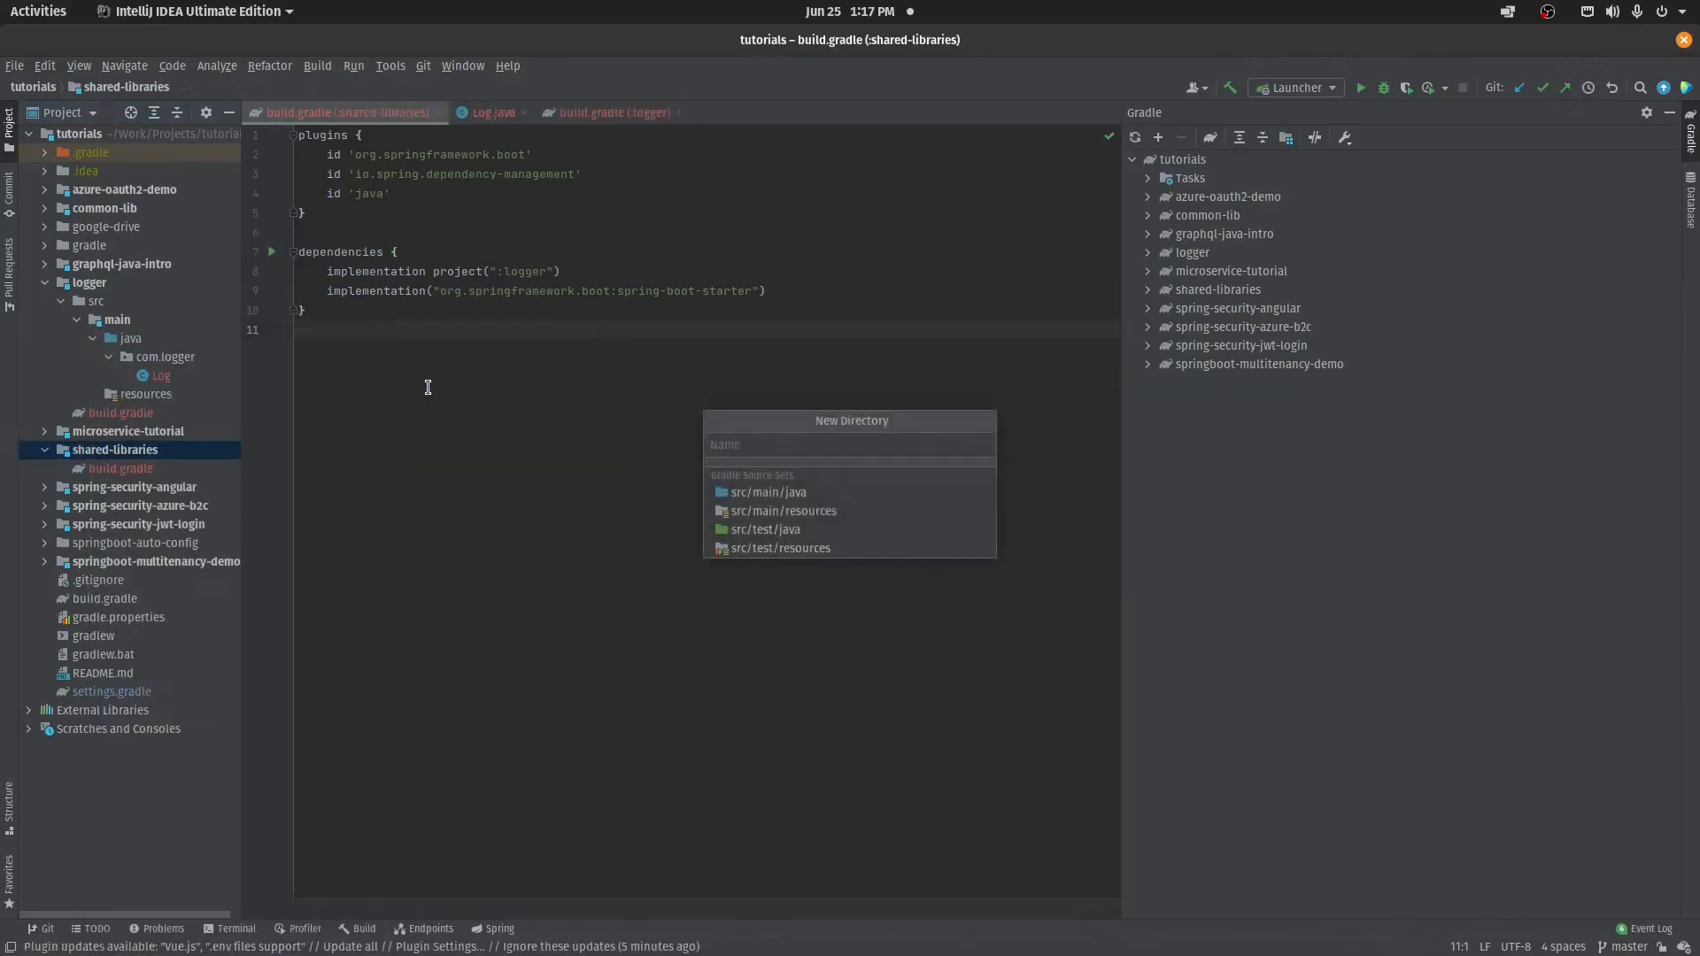
pyautogui.click(769, 491)
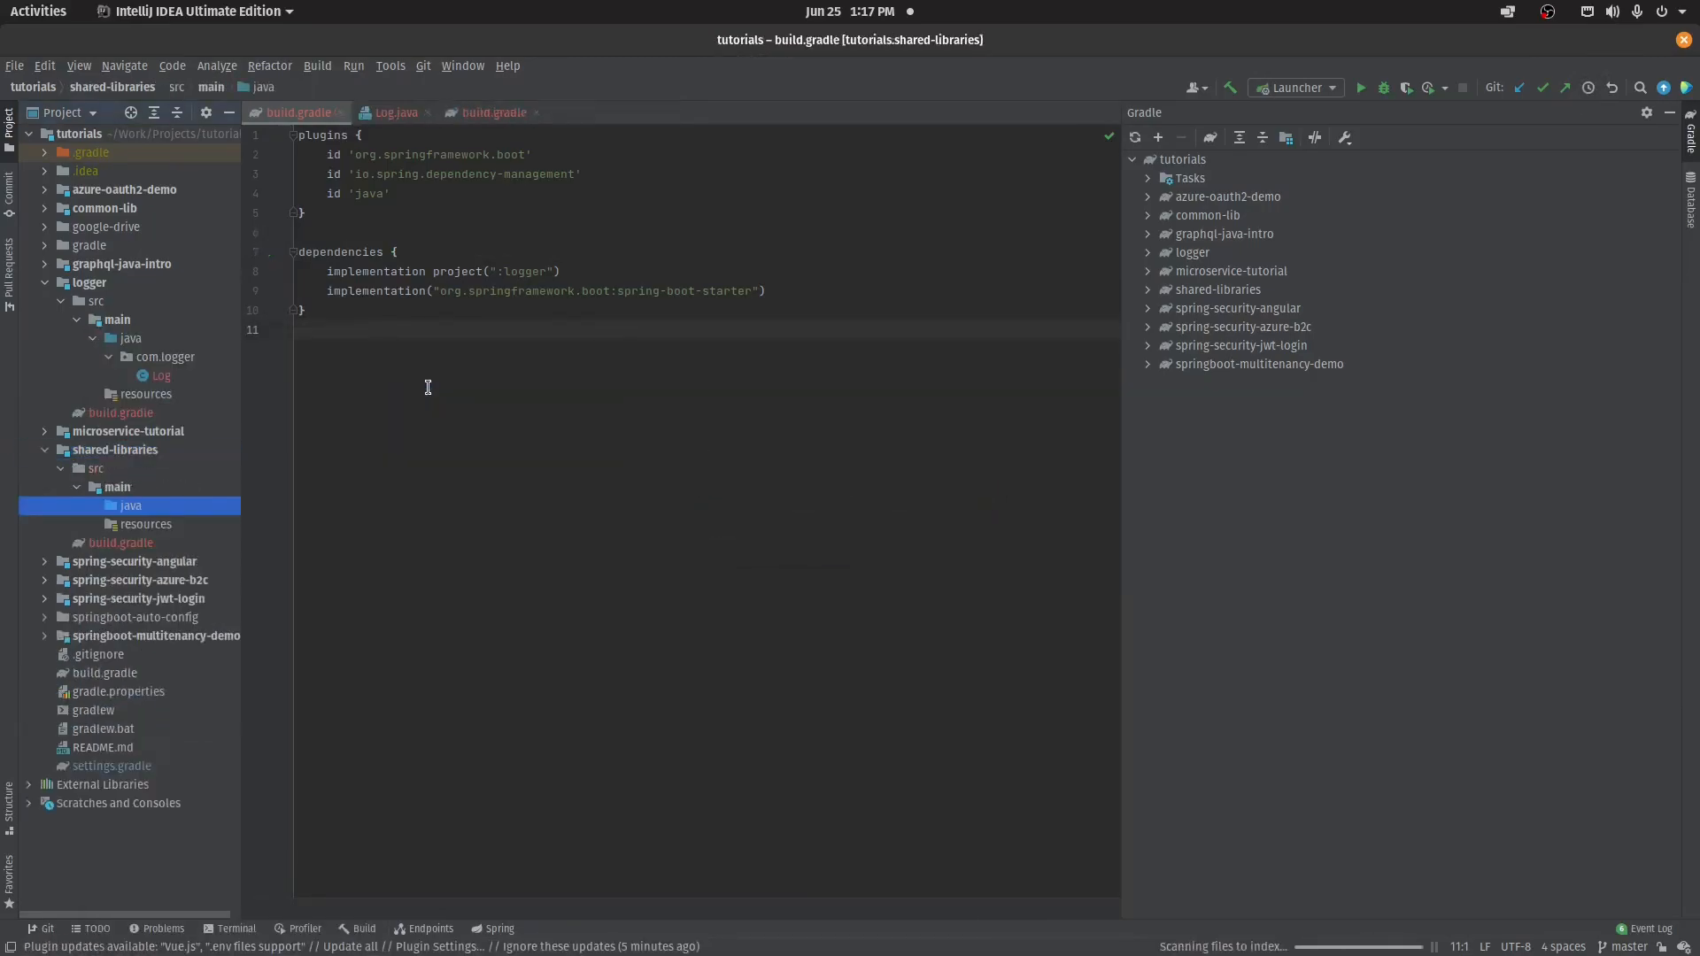
pyautogui.rightClick(129, 504)
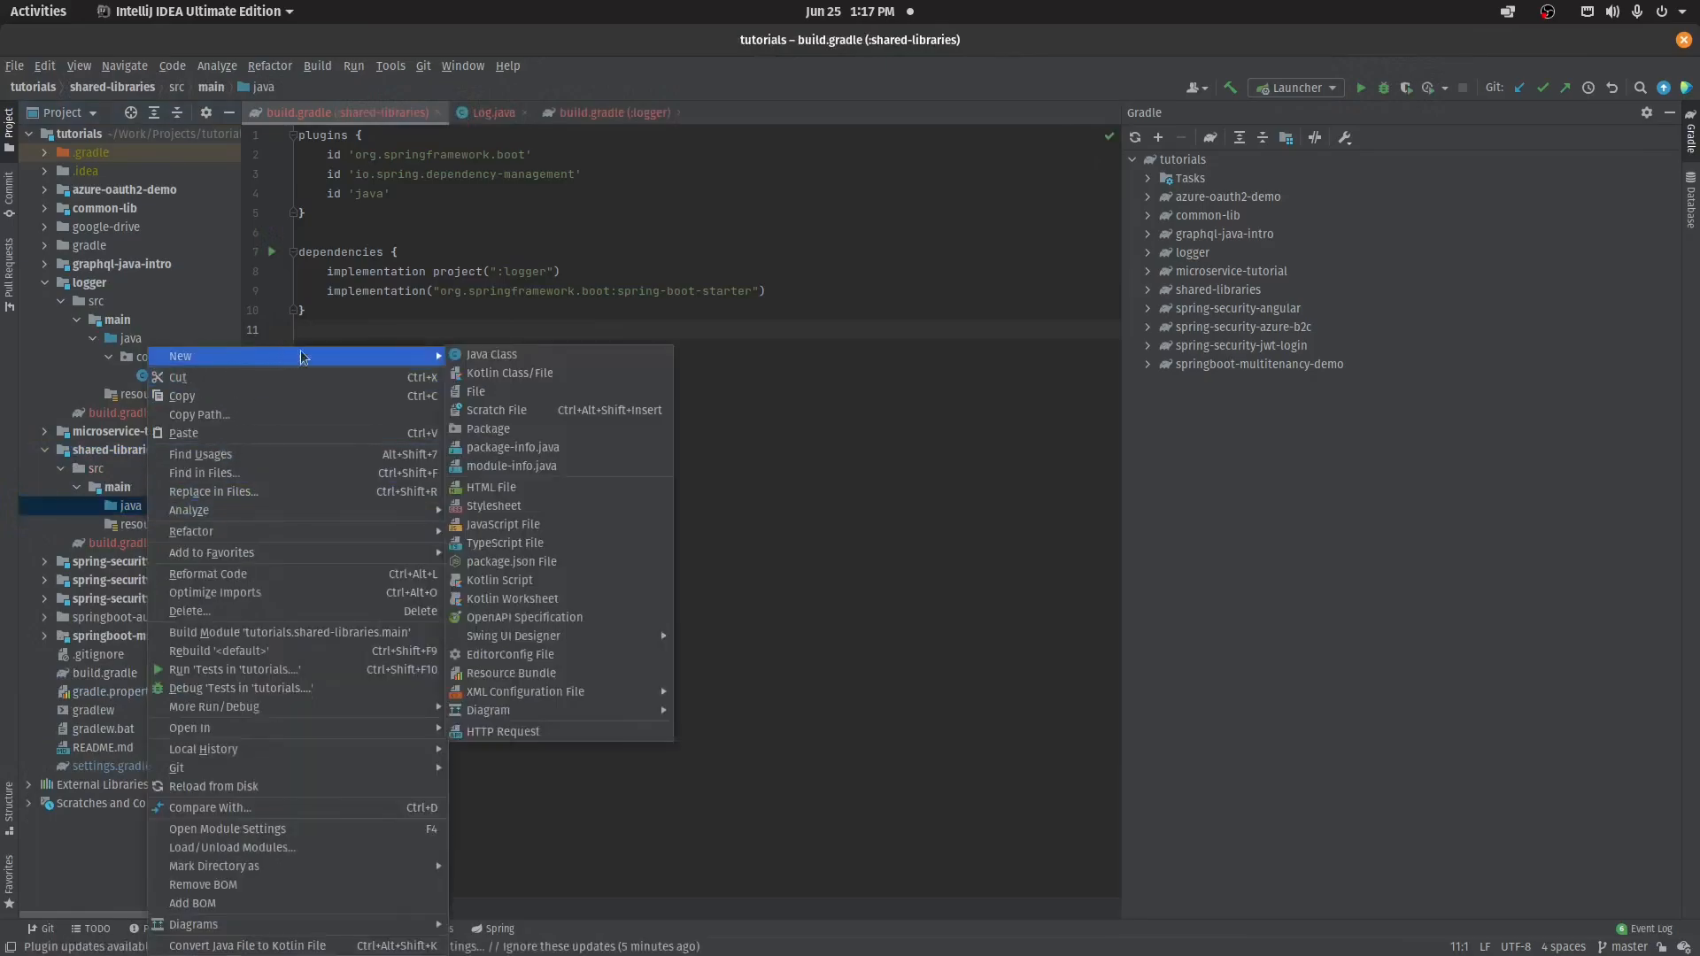
pyautogui.click(490, 355)
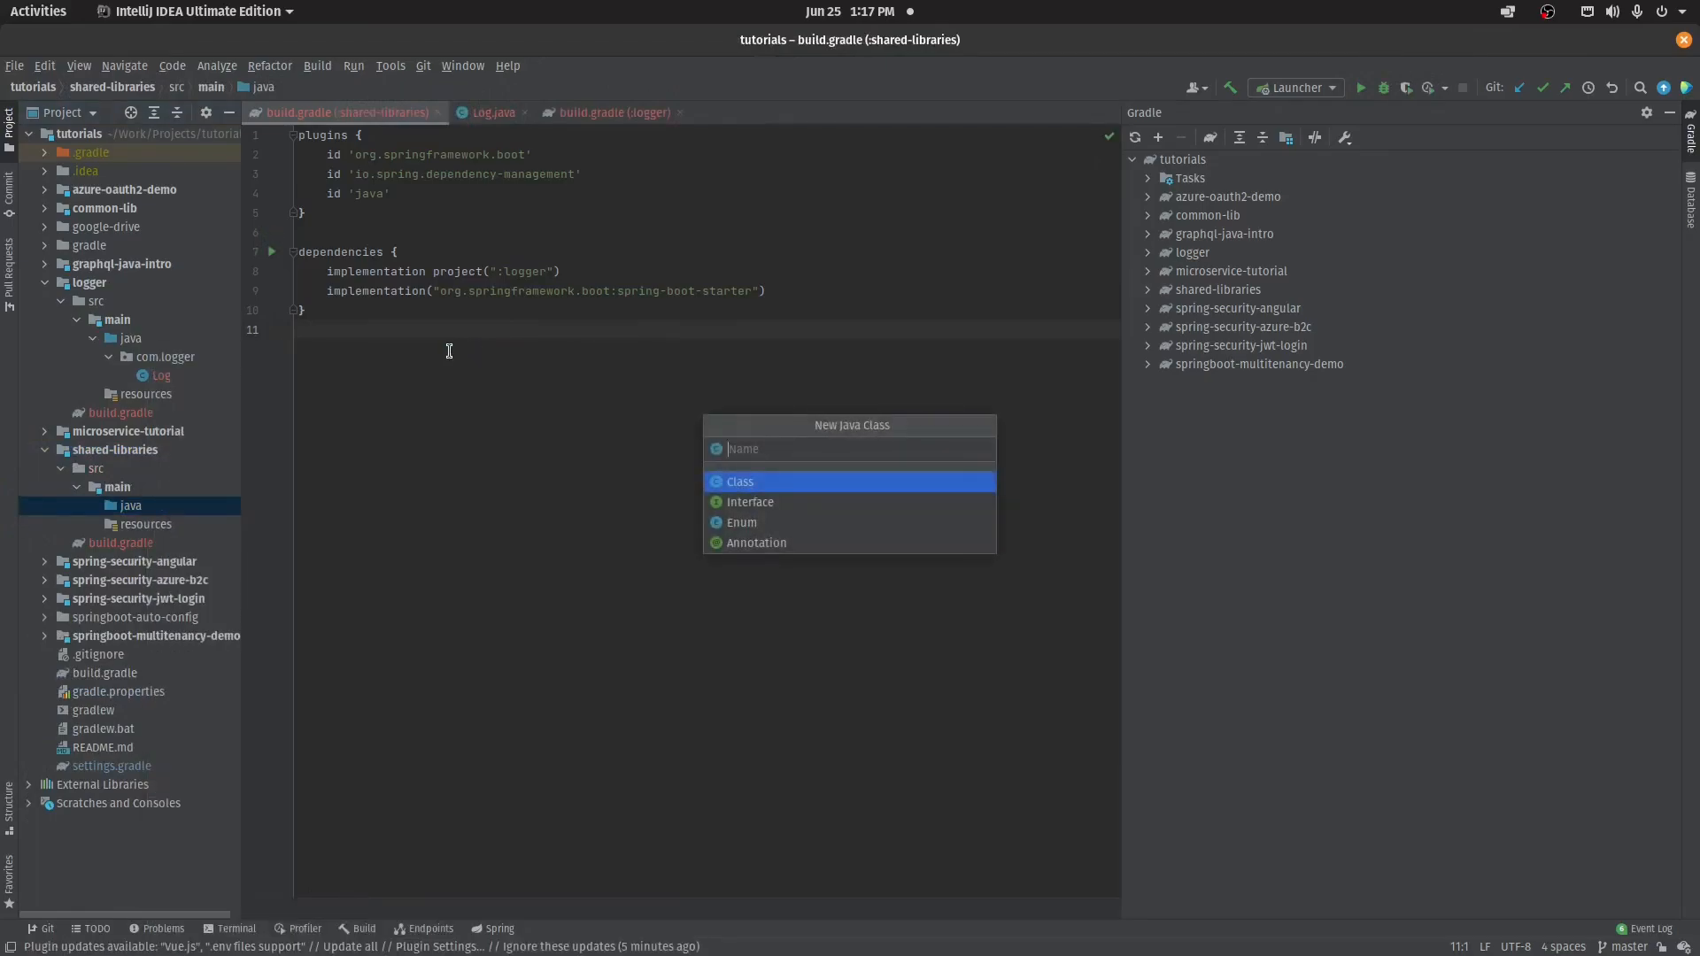
# Step: Name the new class com.shared.lib.Application to create it in package com.shared.lib
pyautogui.write('com.')
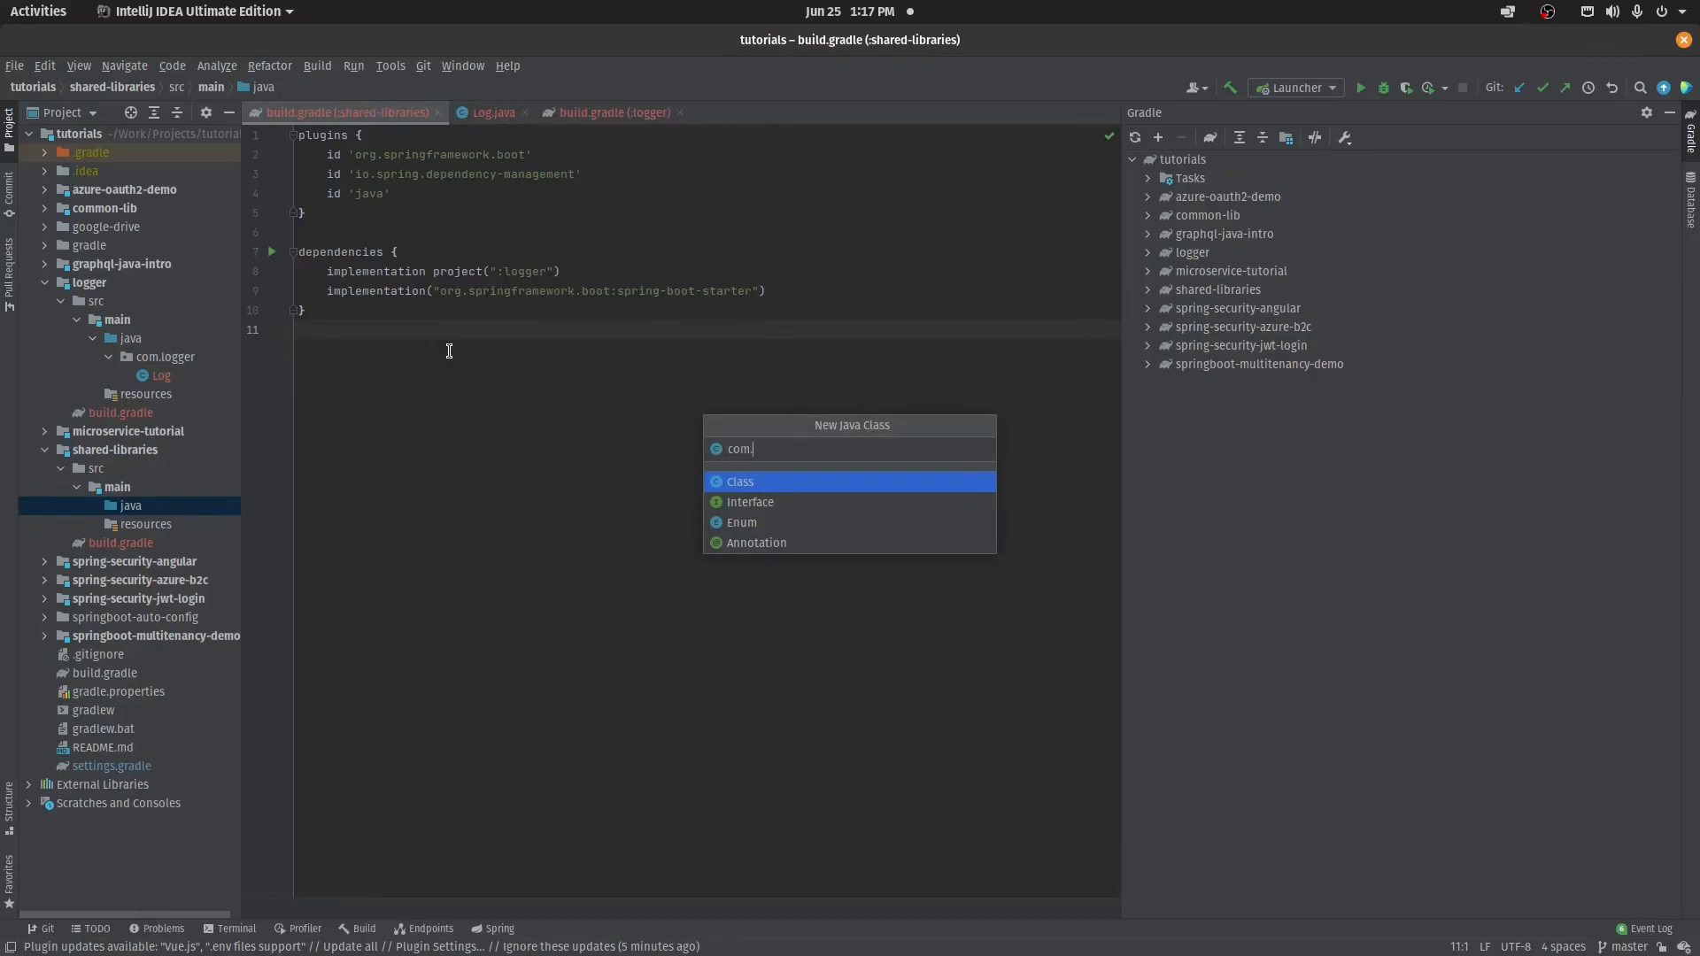
pyautogui.write('shared')
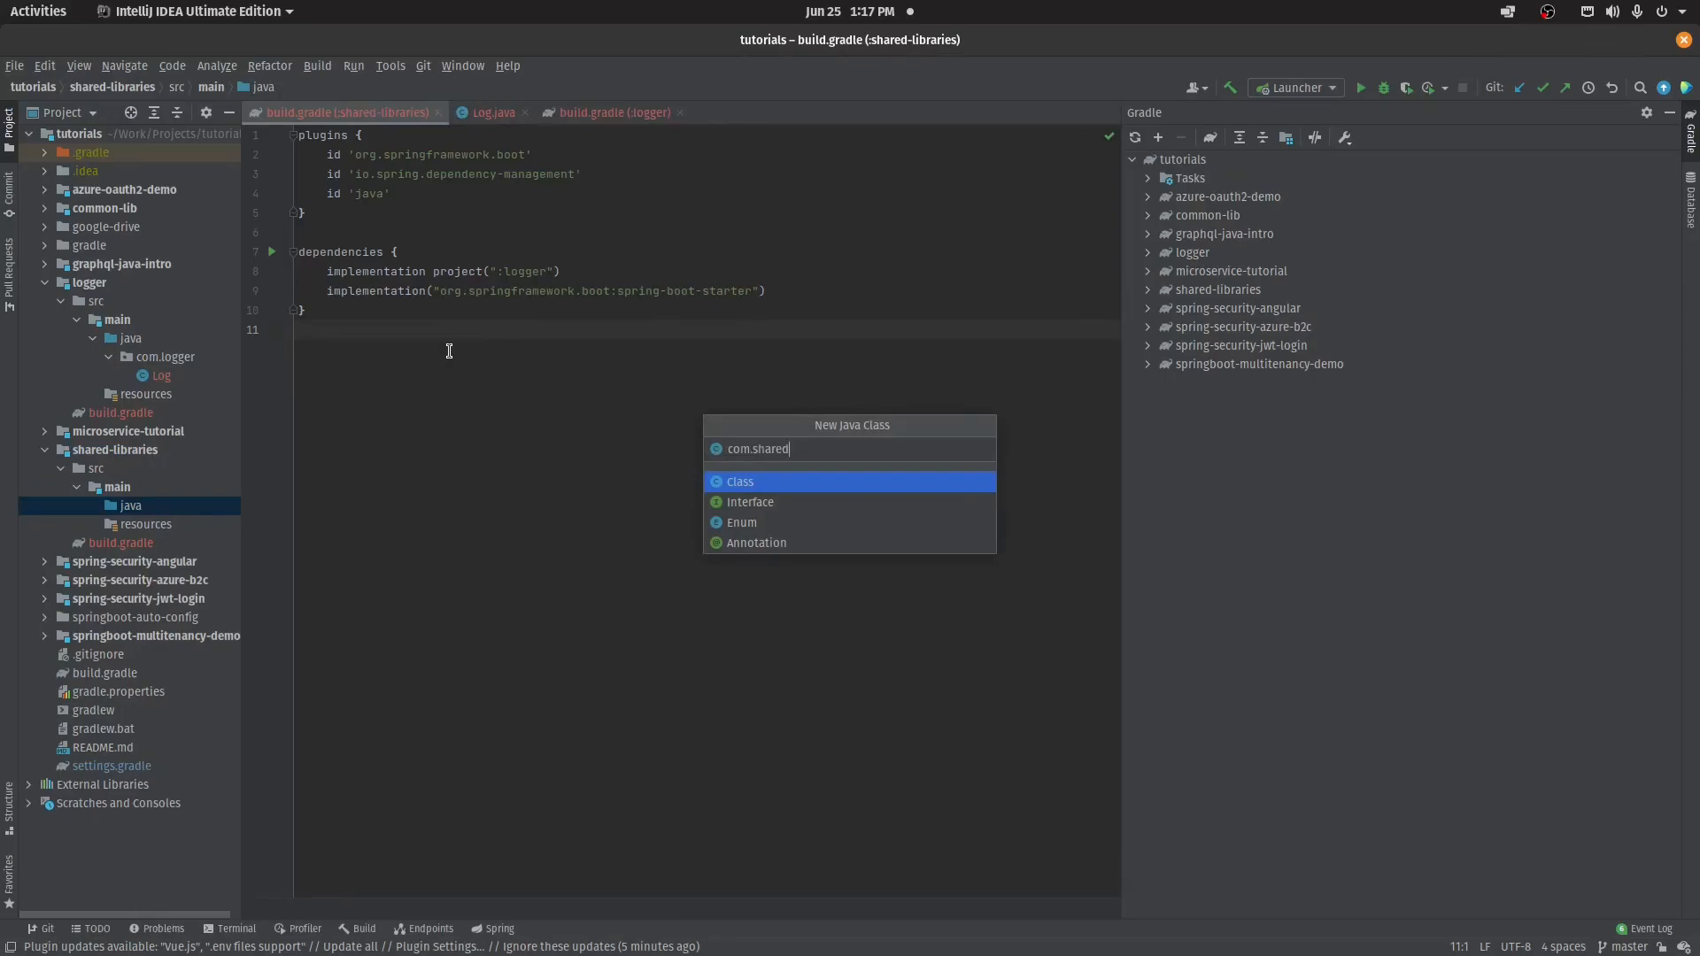
pyautogui.write('.lib.')
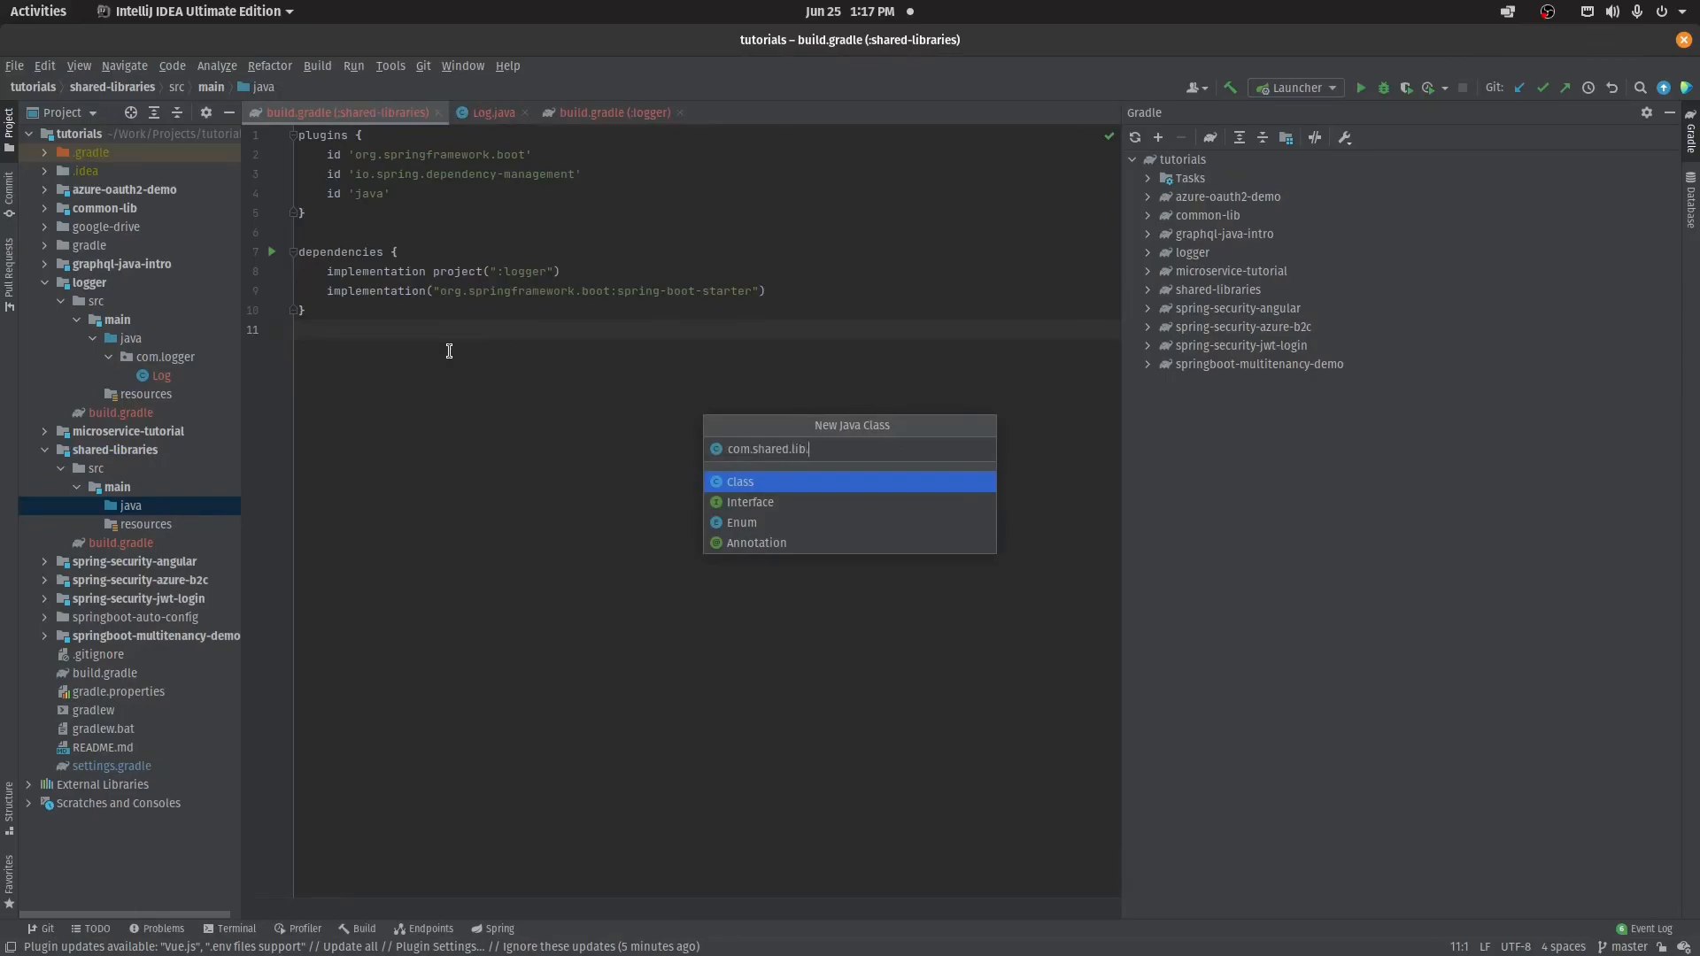
pyautogui.write('dem')
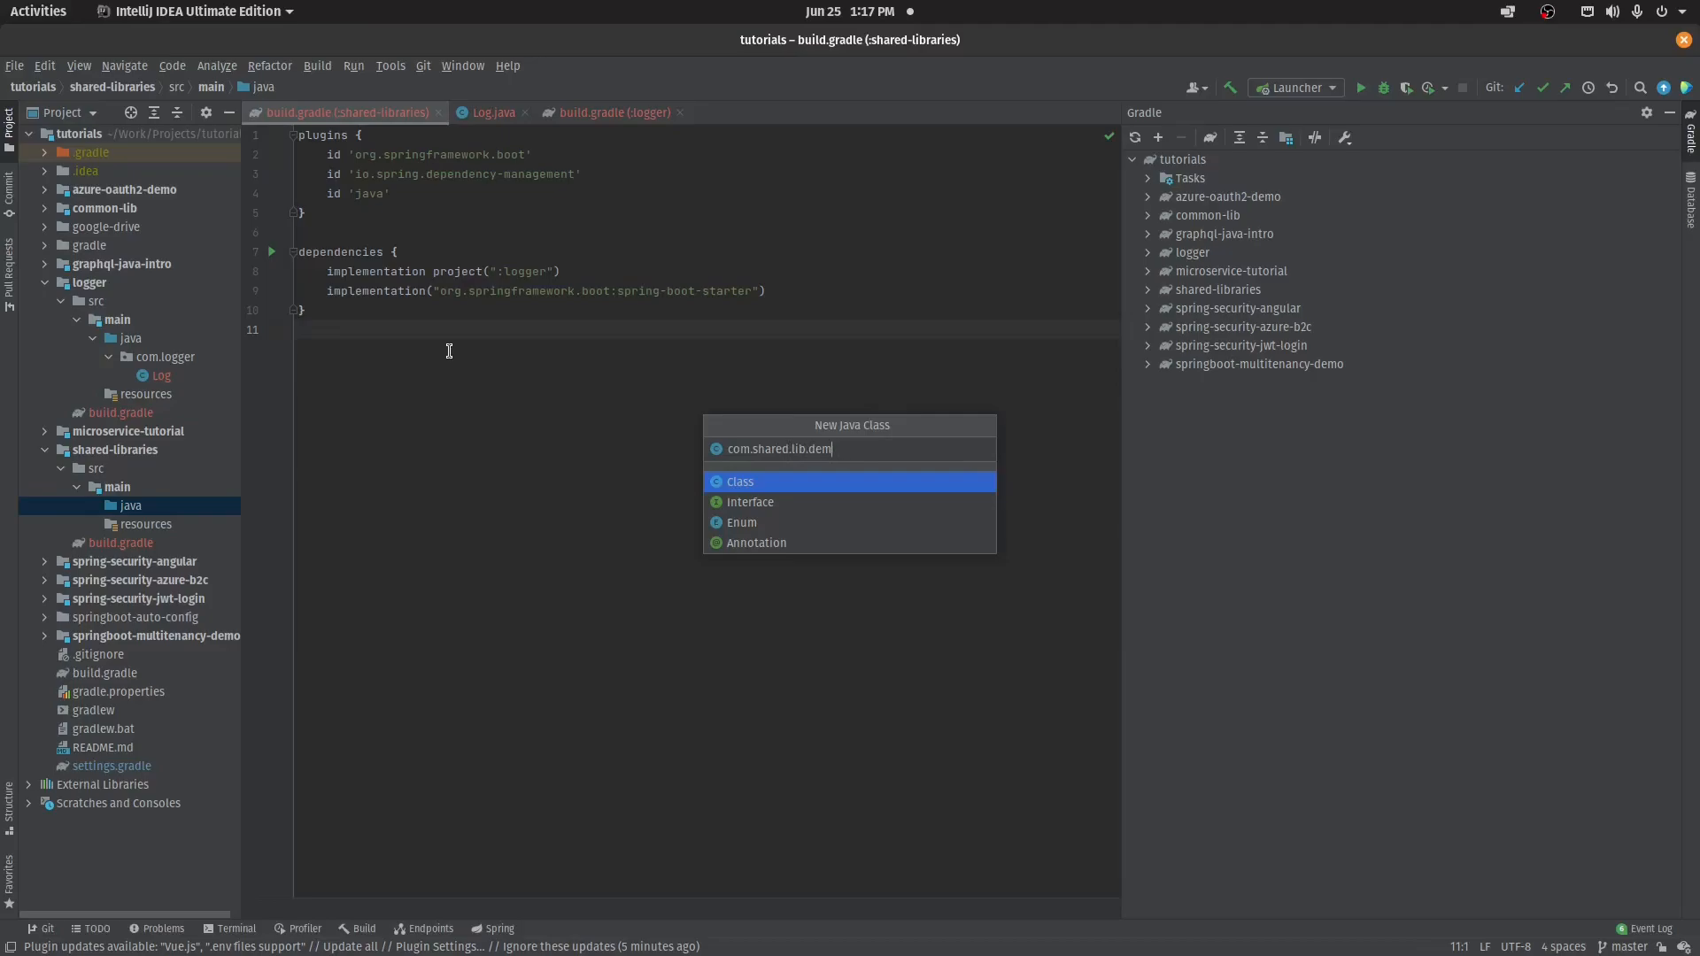
pyautogui.write('Applicati')
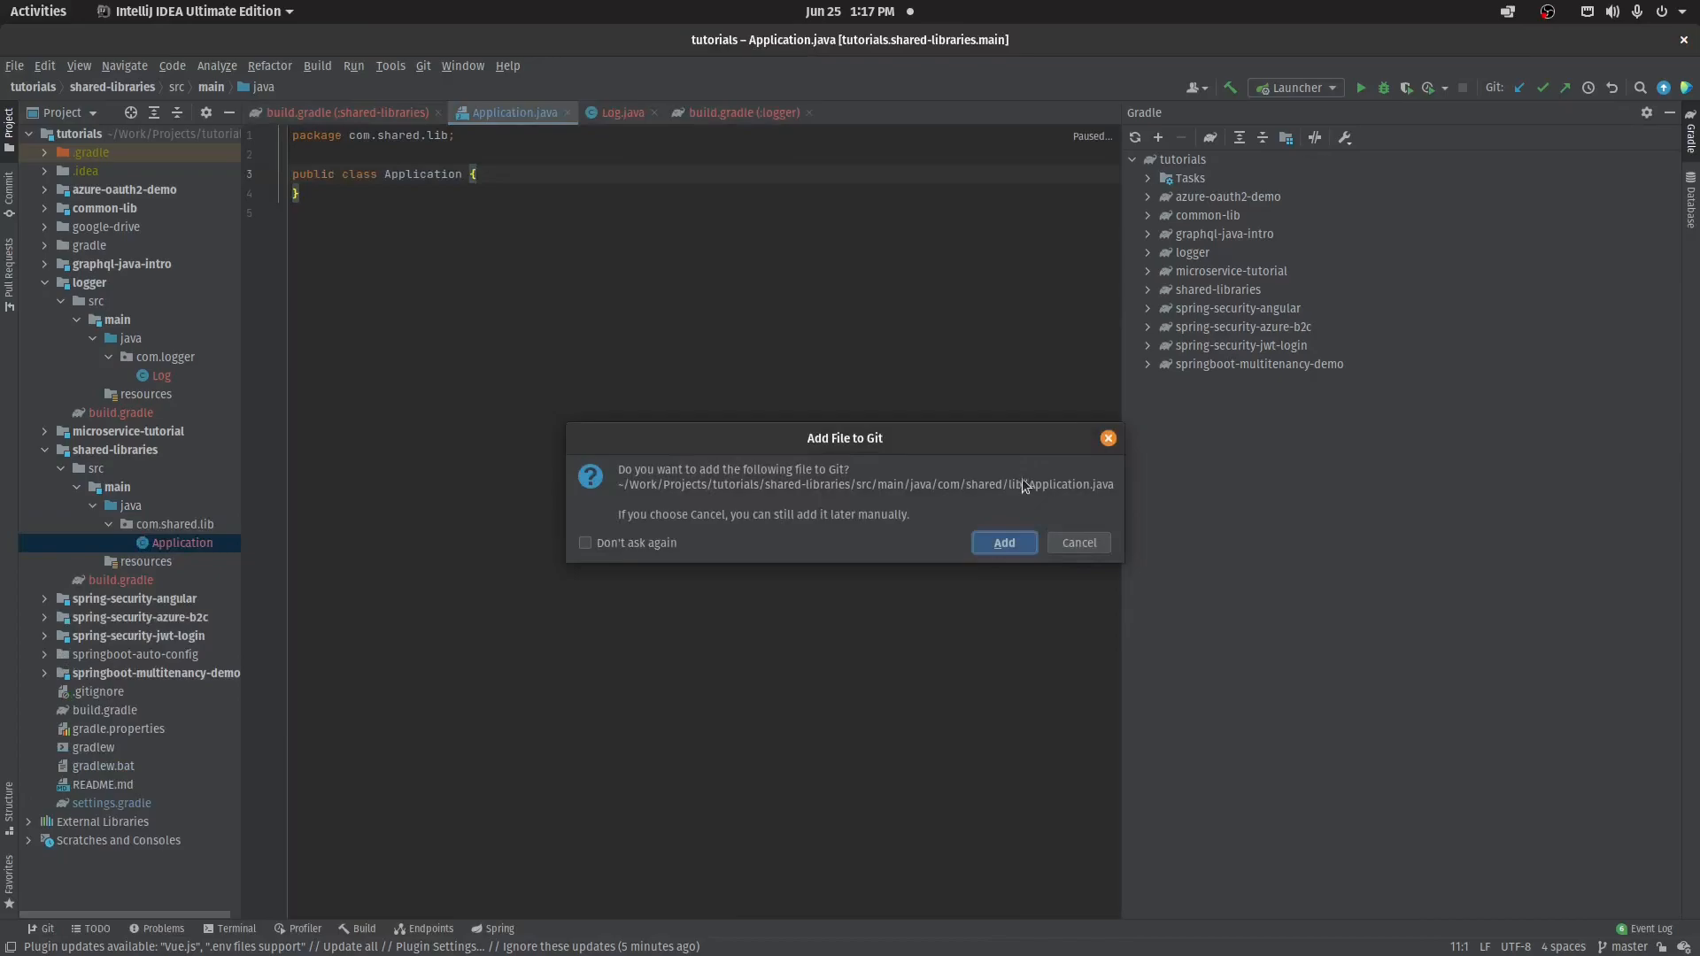
pyautogui.click(1002, 541)
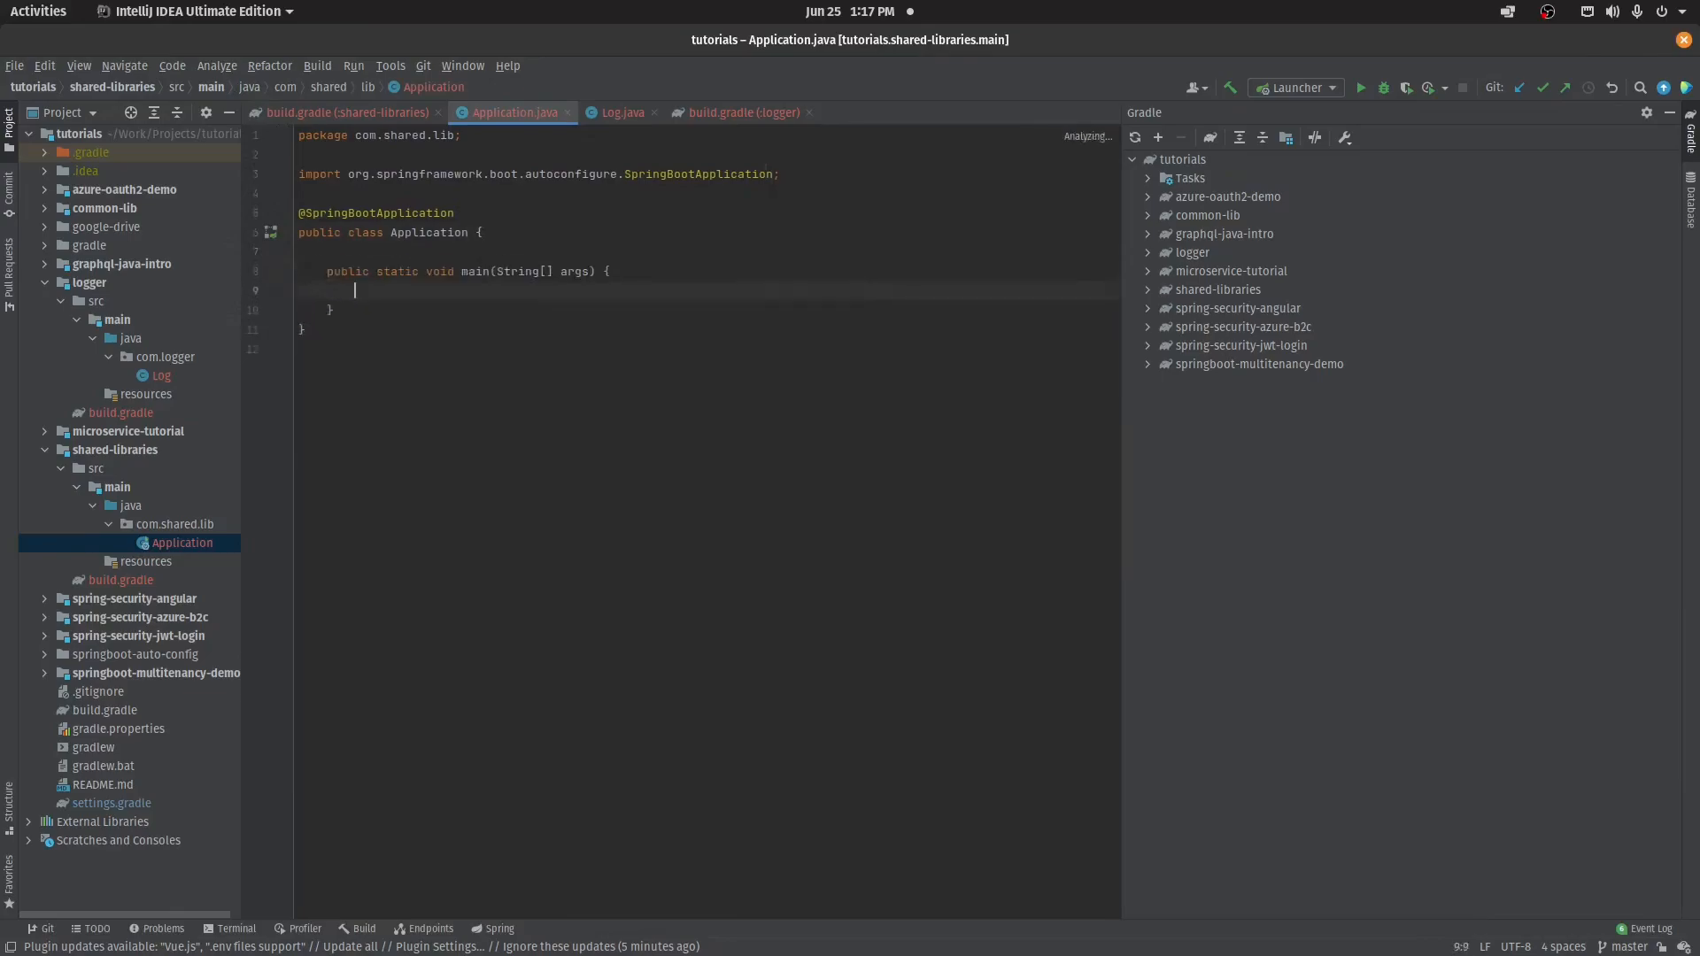
pyautogui.write('SpringApplication.ru')
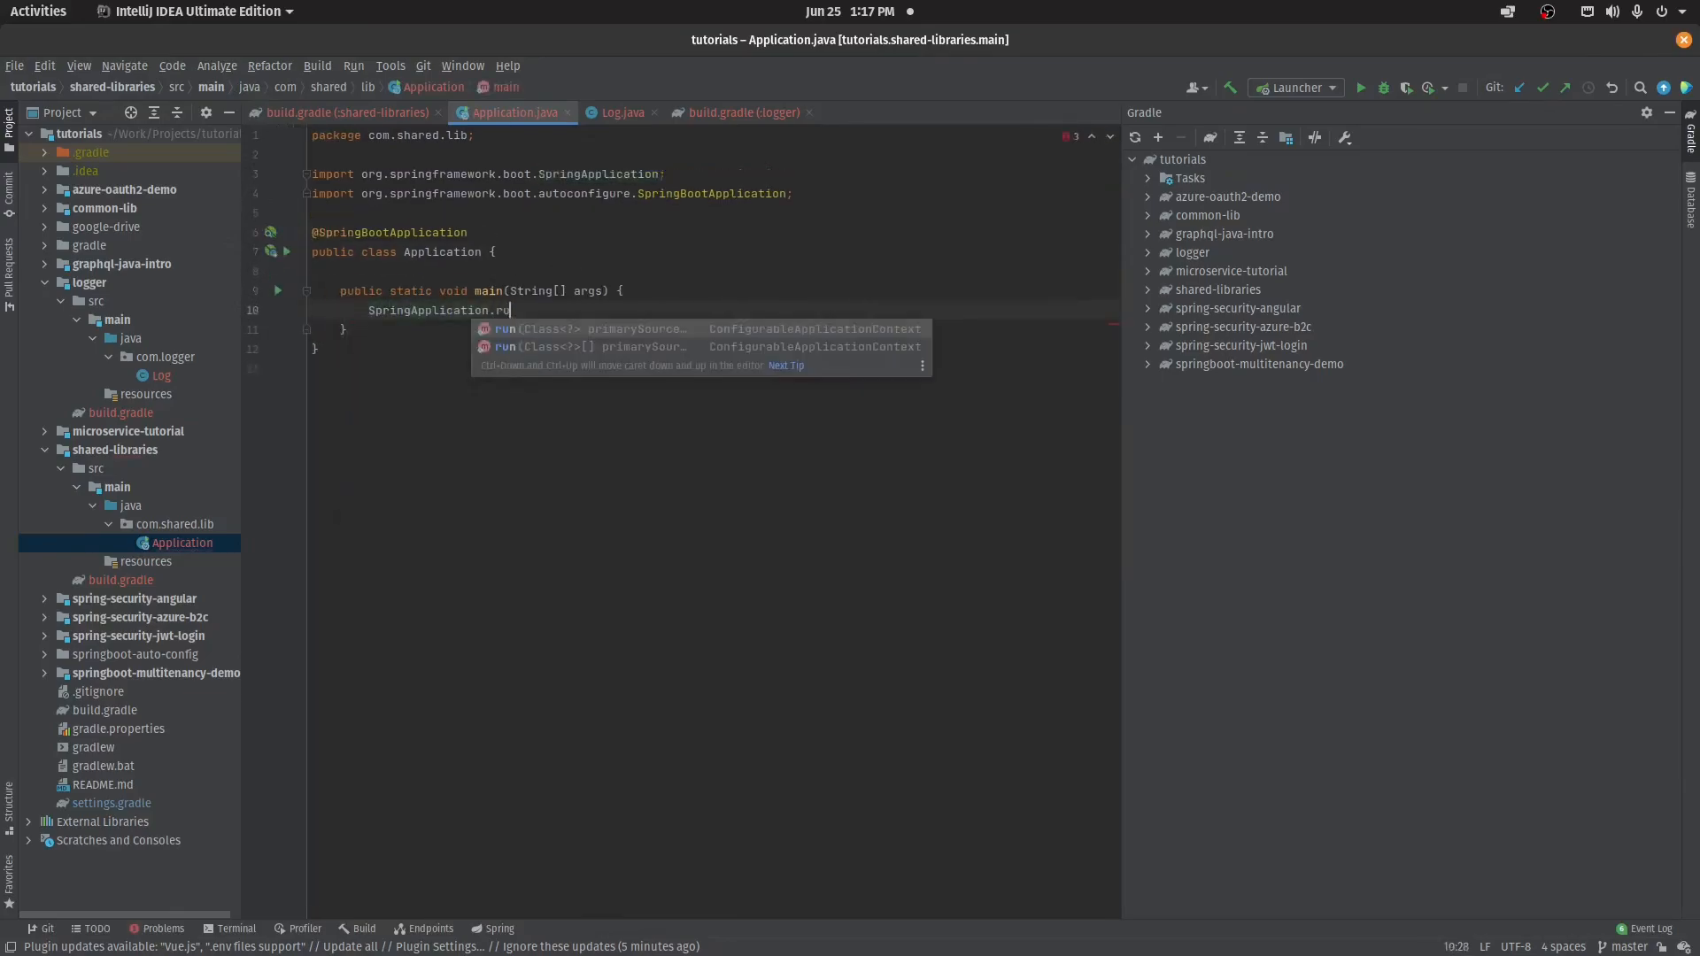
pyautogui.write('n(Application.class, args);')
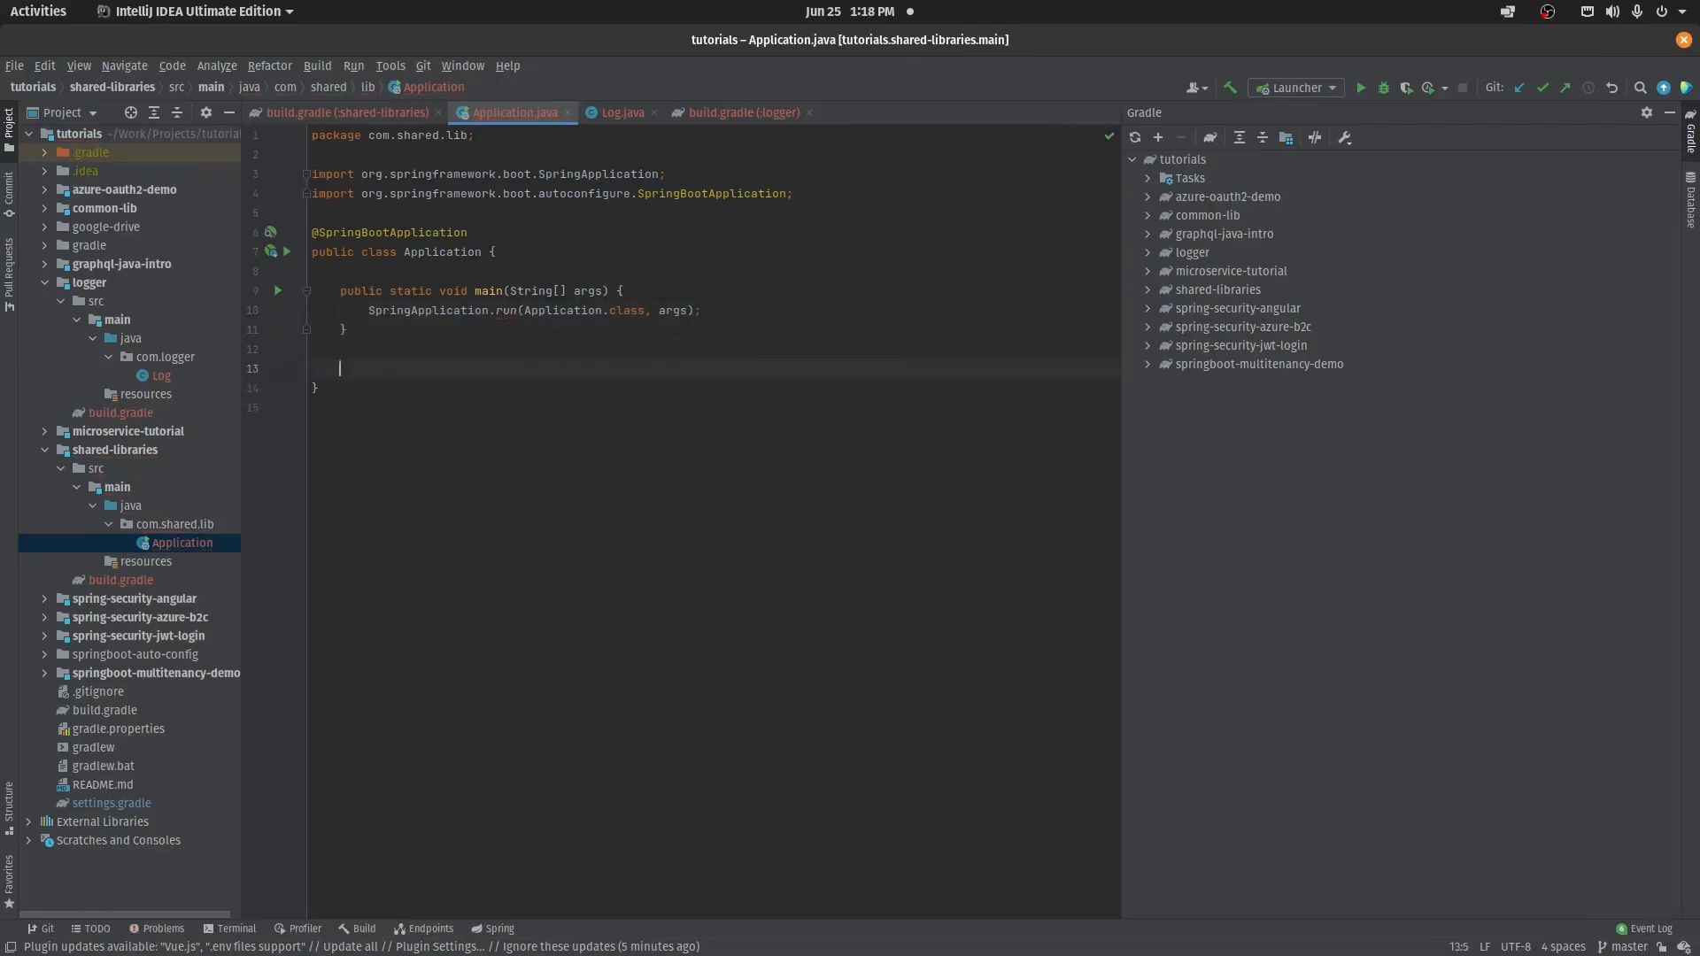
pyautogui.write('@Bean')
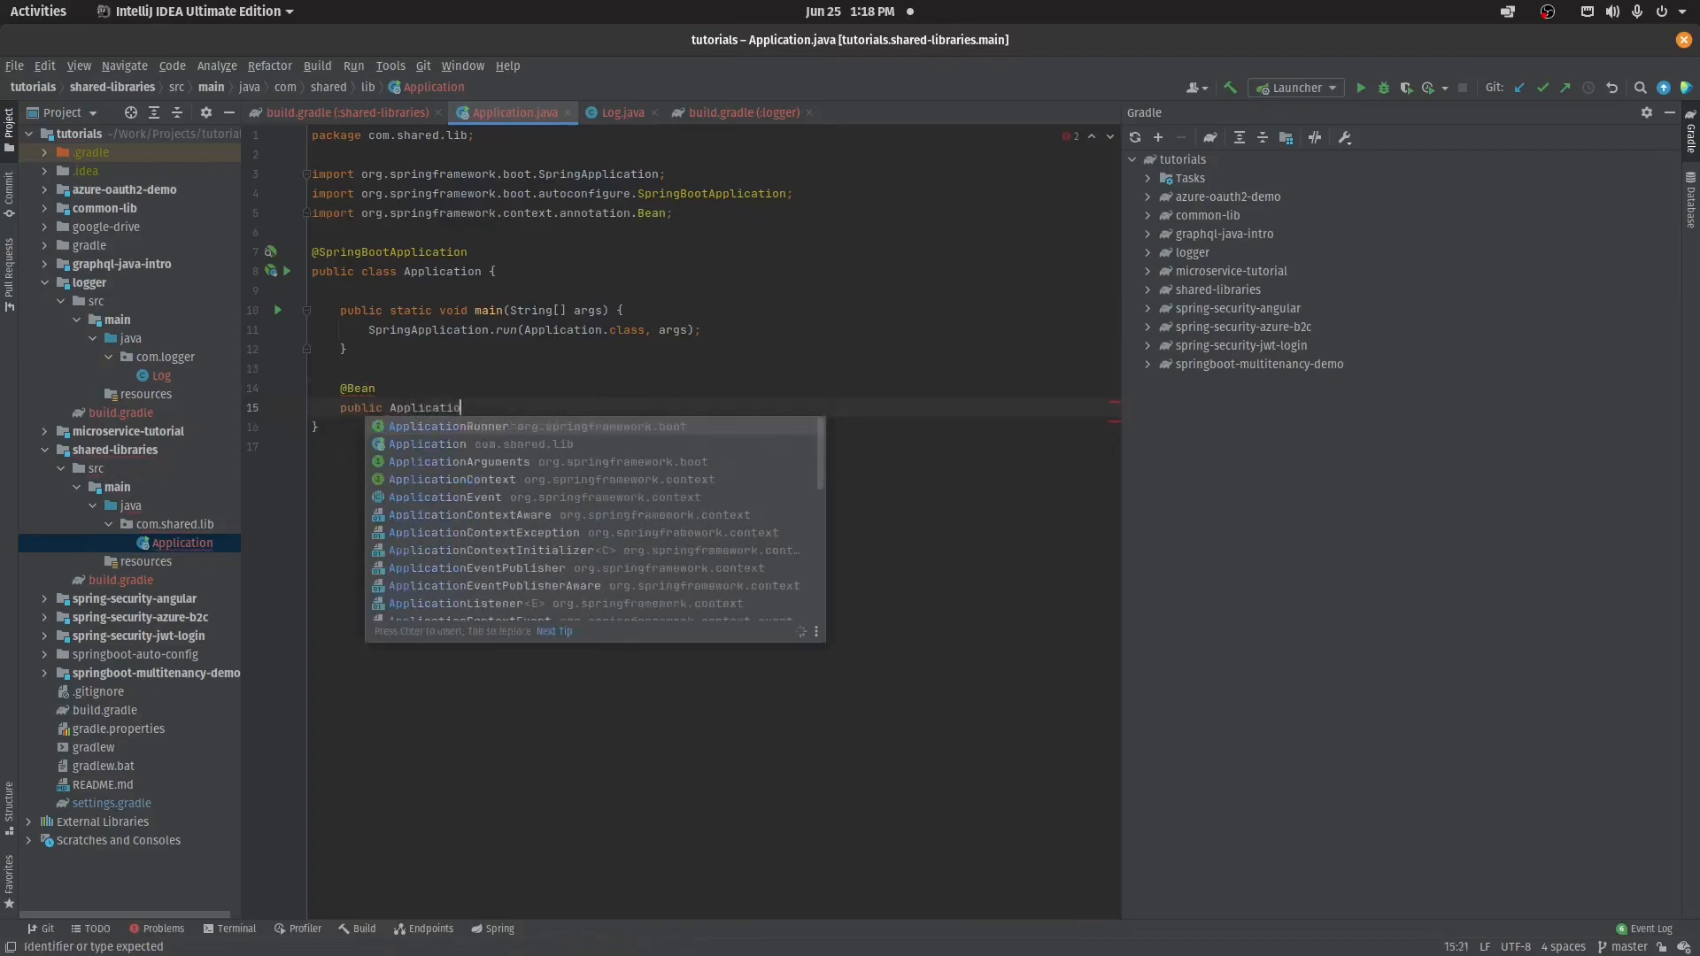
pyautogui.click(444, 425)
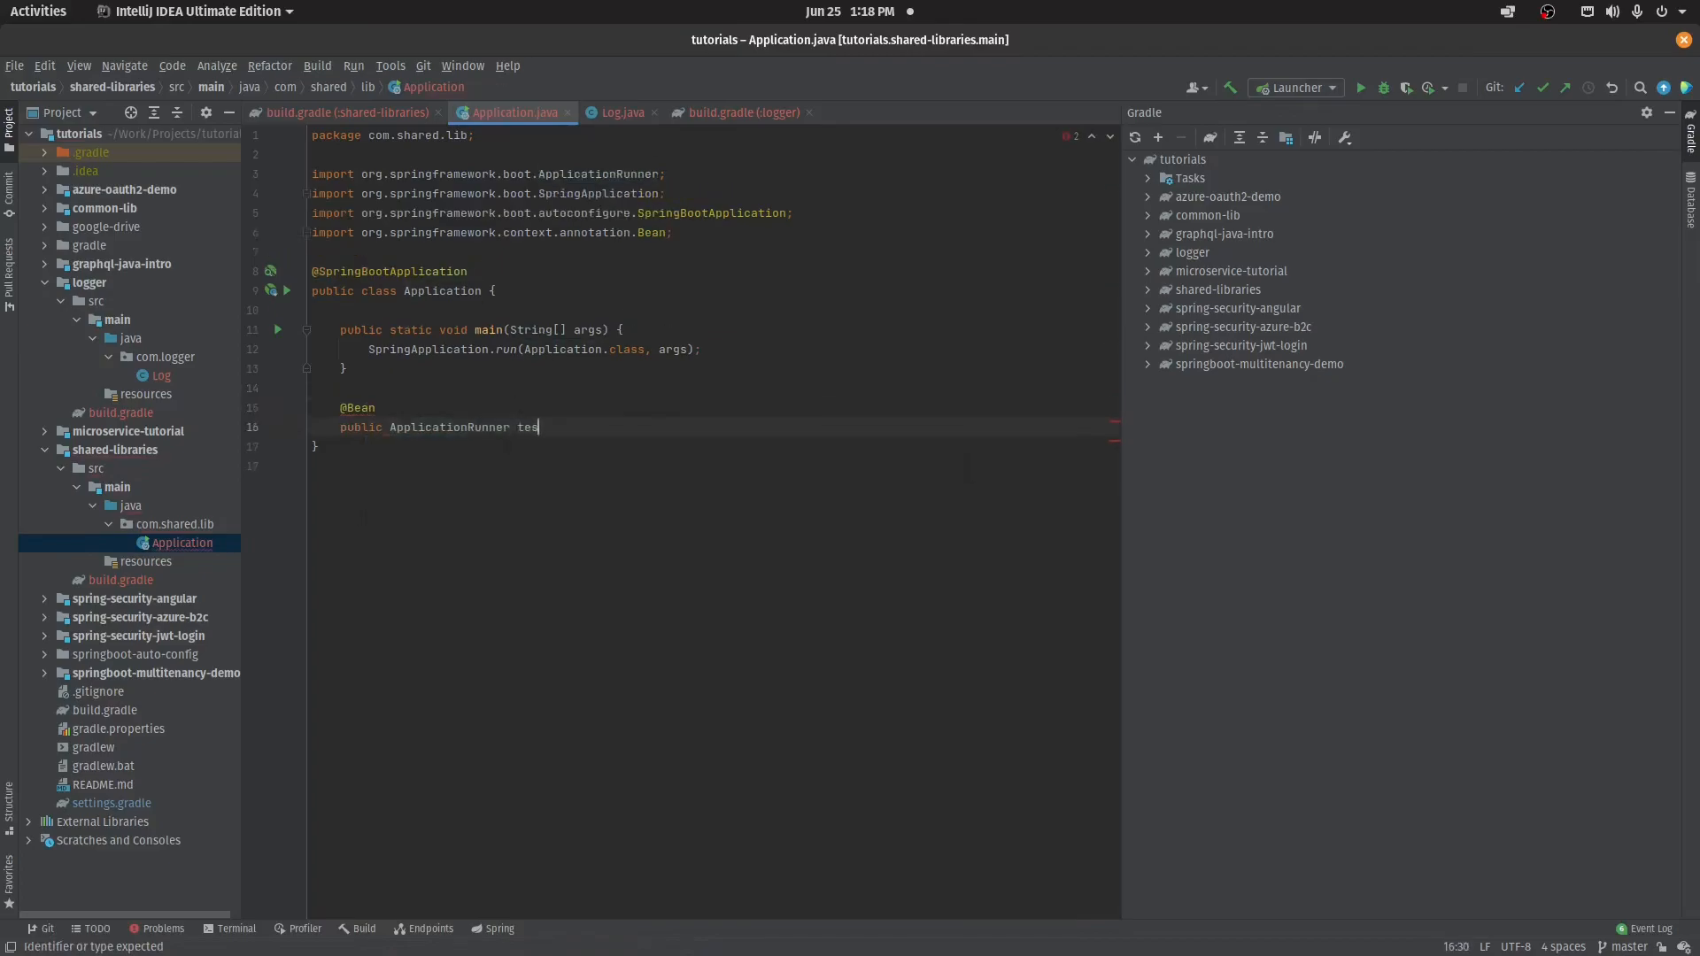
# Step: Define a testLogger(Log log) bean returning a runner that calls log.info("Hello from shared demo library")
pyautogui.write('tLogger()')
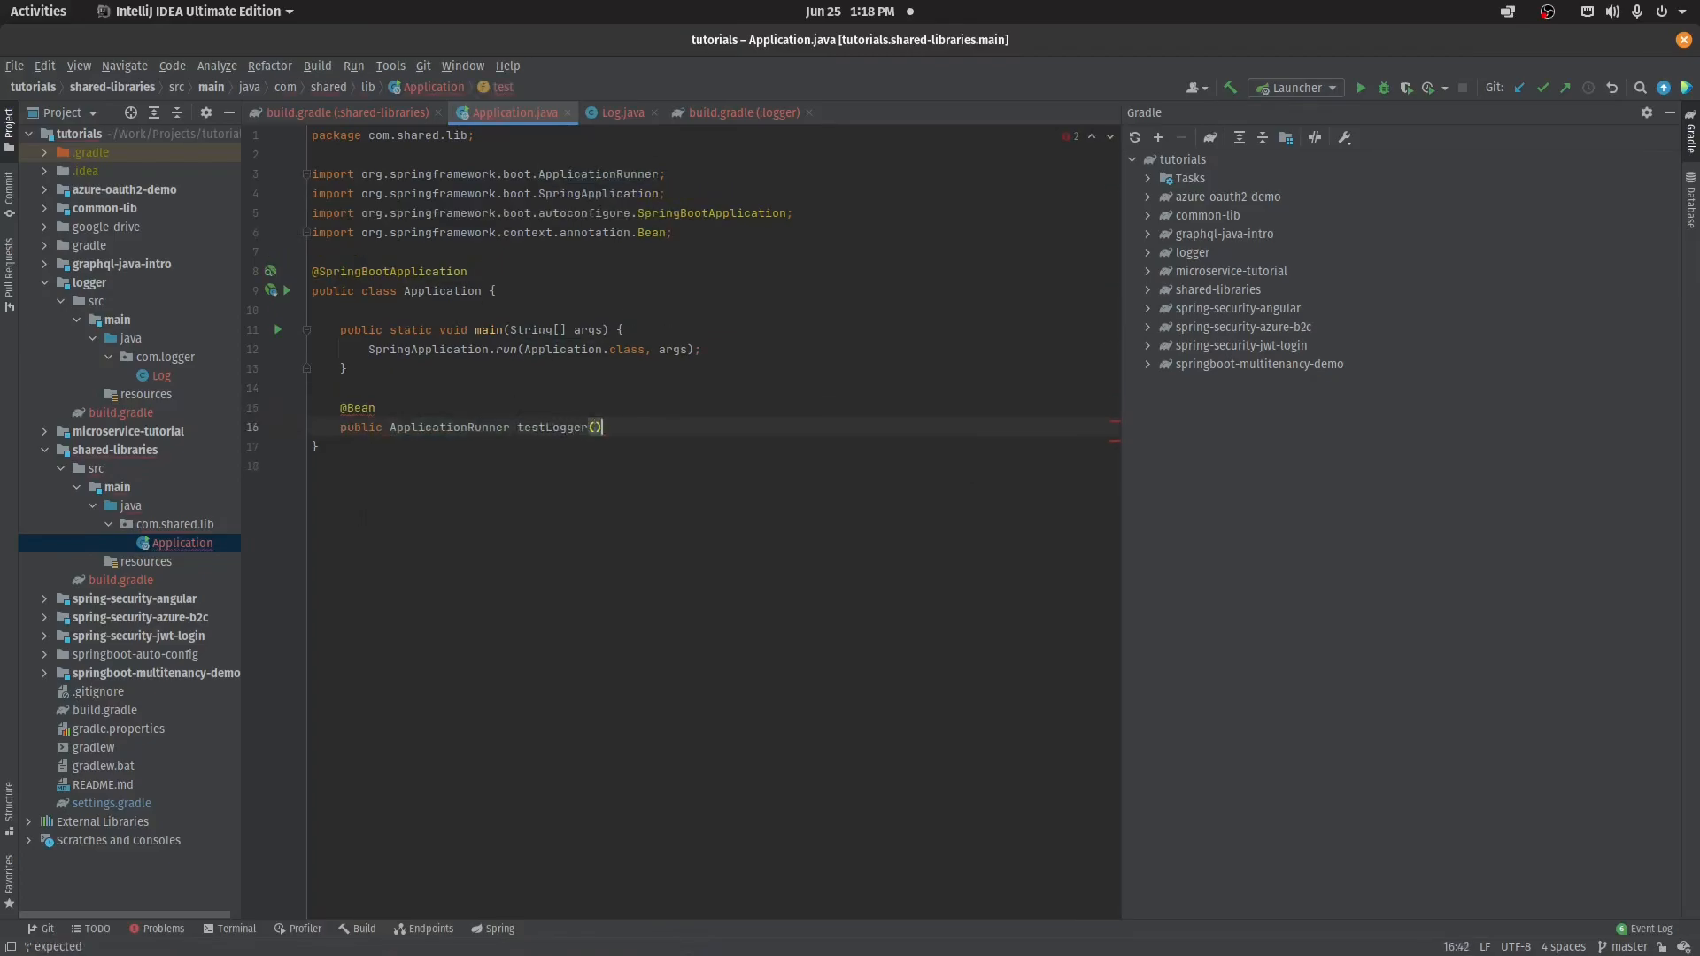
pyautogui.write('{')
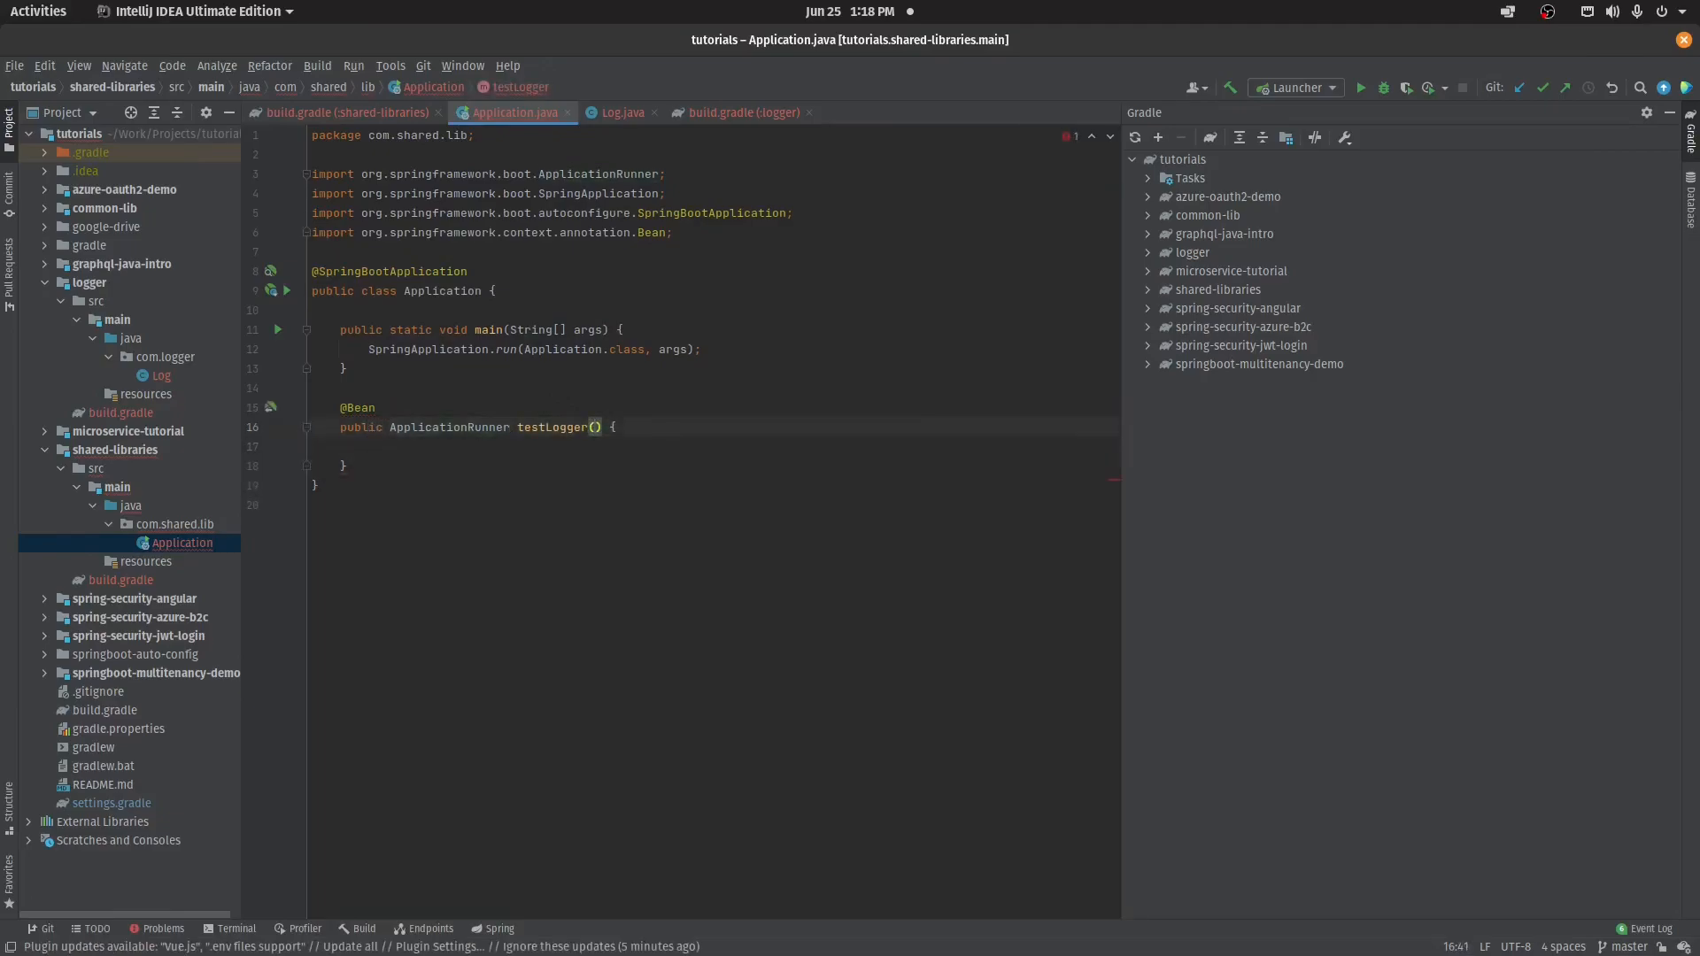
pyautogui.write('Log log')
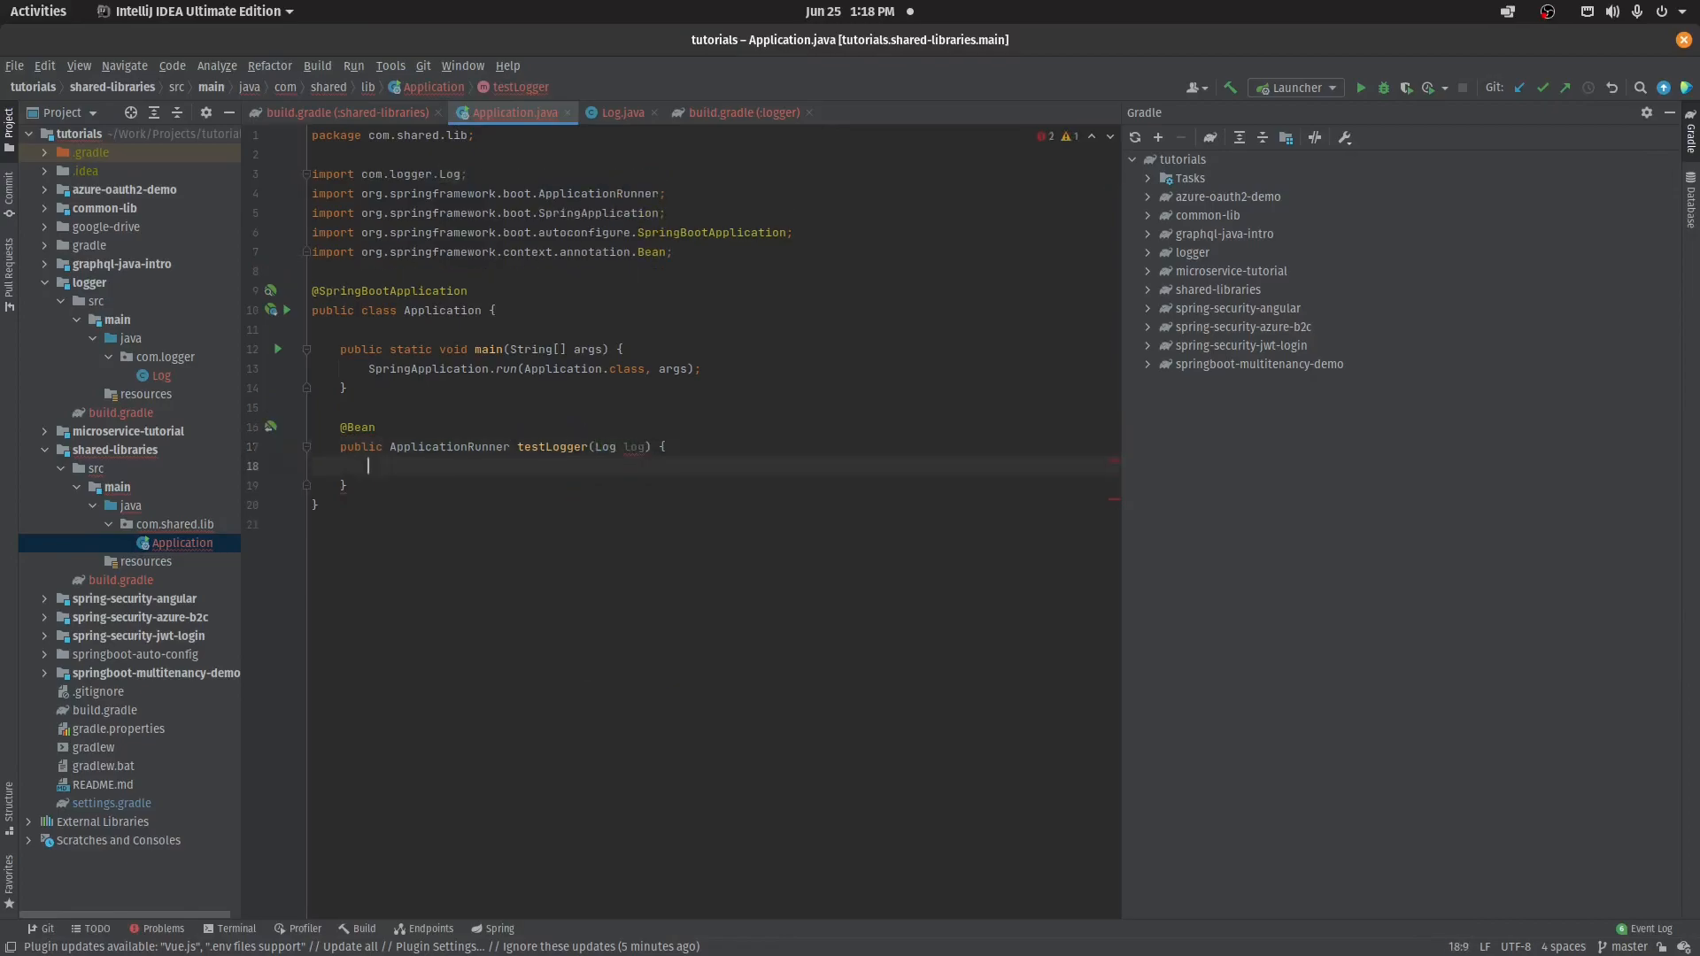
pyautogui.write('return args -> {};')
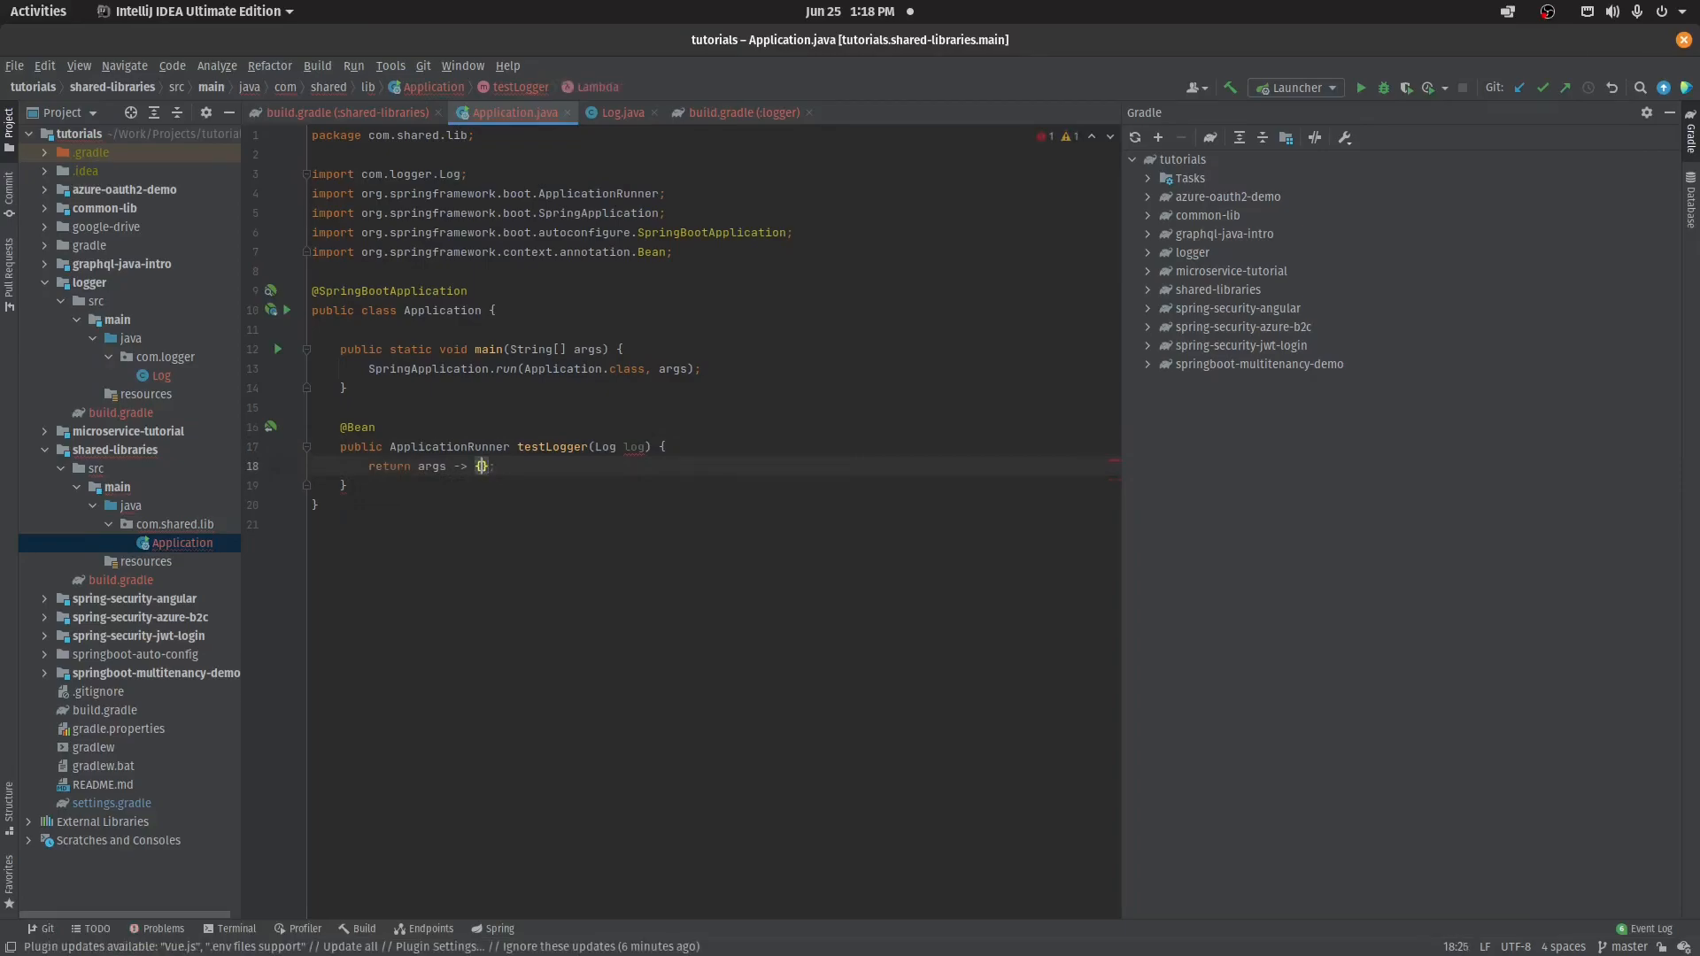
pyautogui.write('log.')
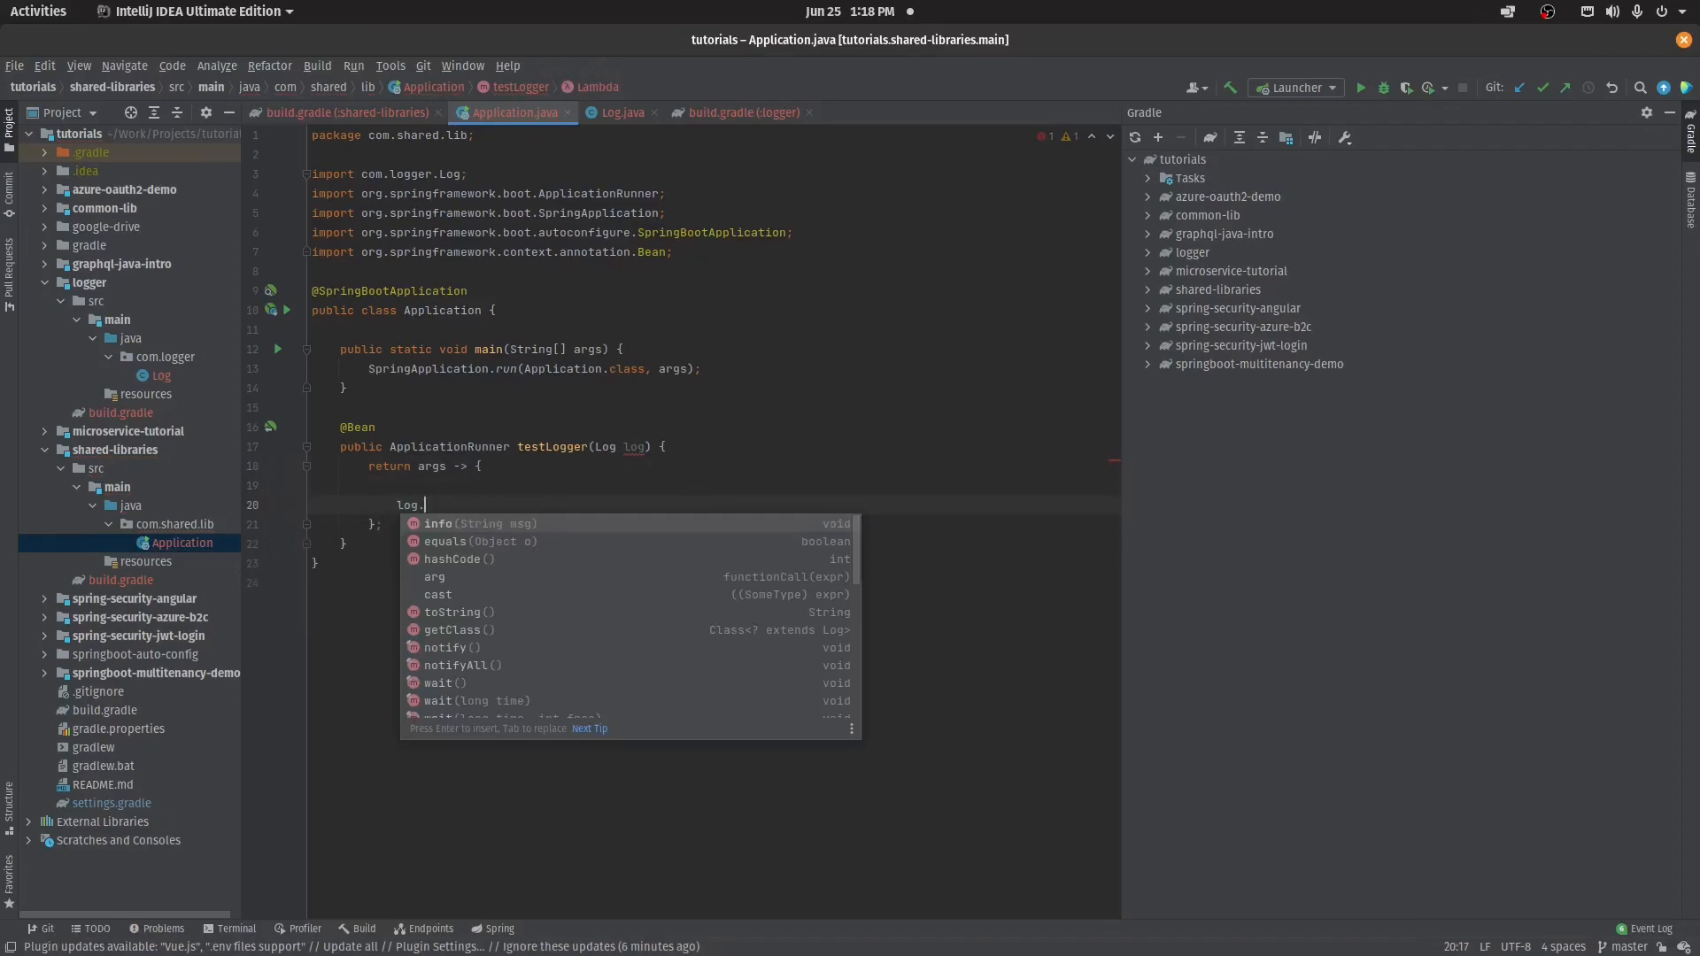
pyautogui.write('info("Hell"')
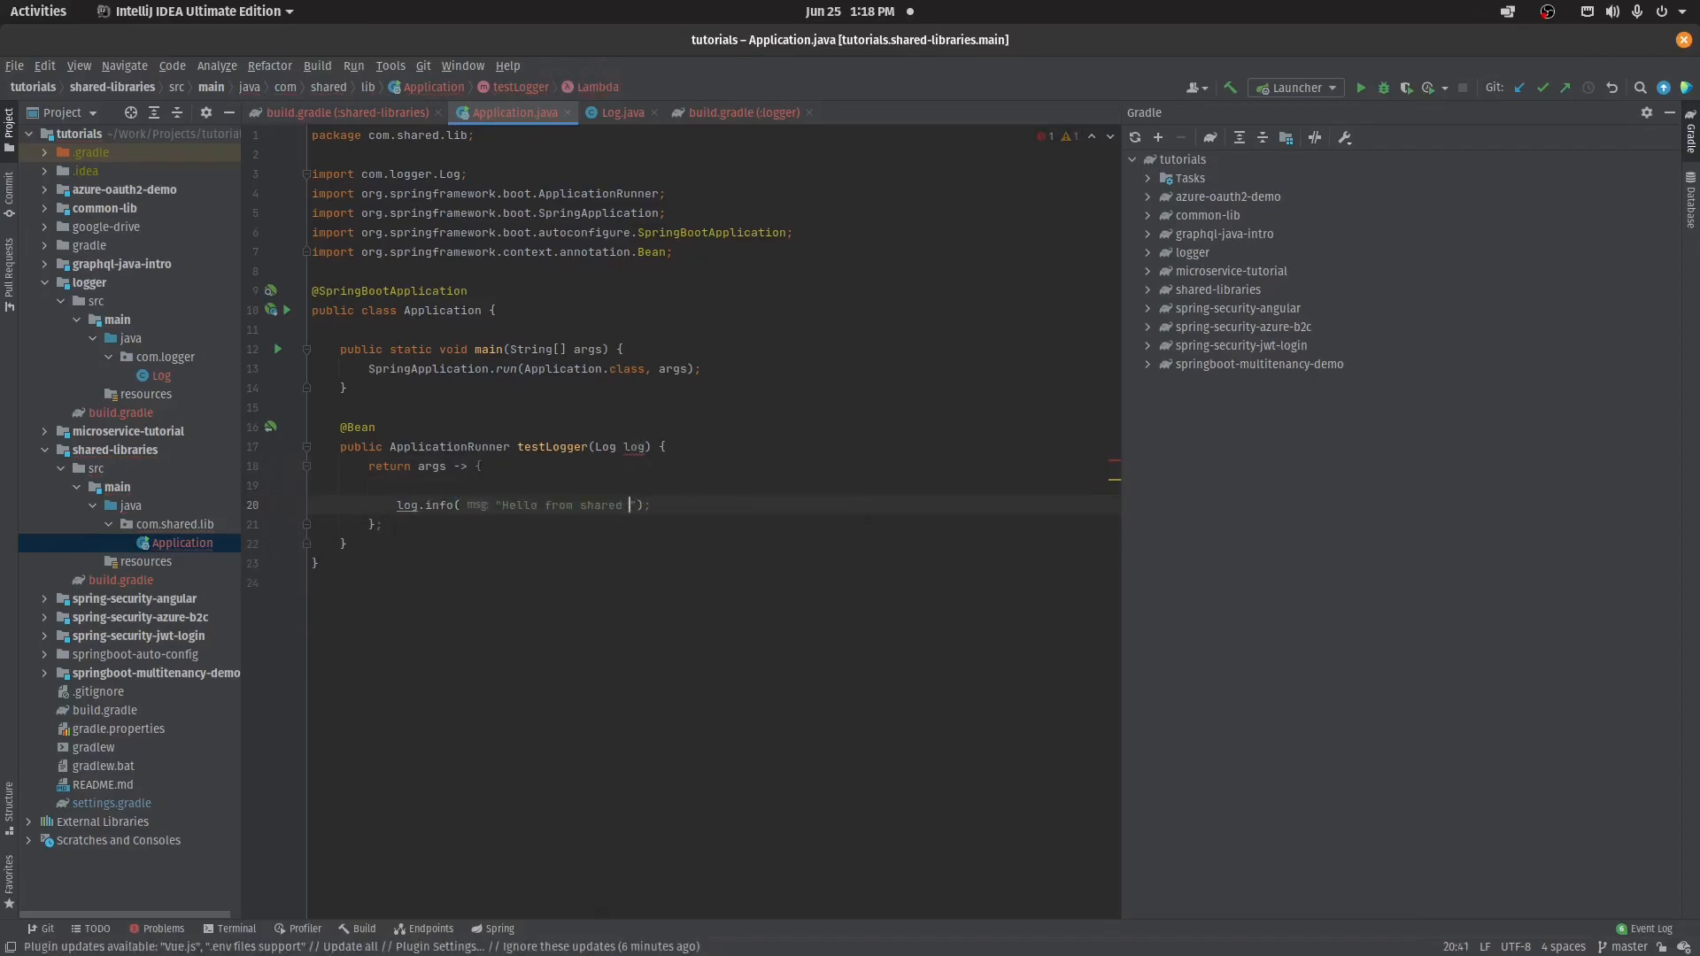
pyautogui.write('demo library')
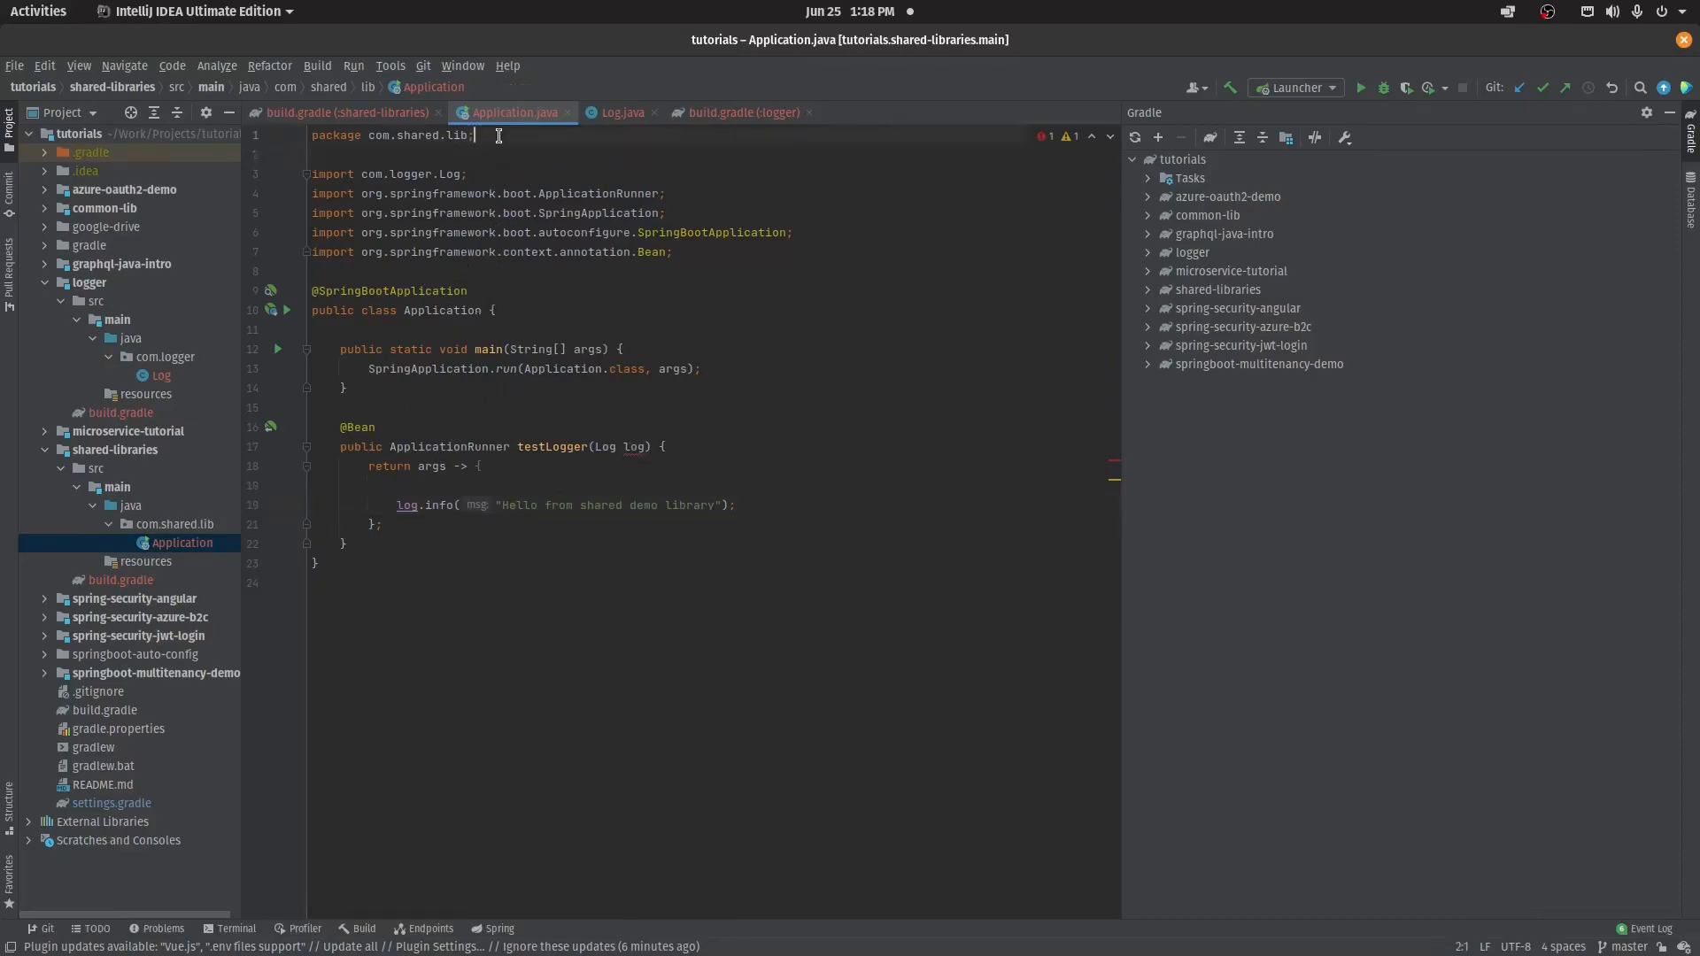
pyautogui.click(157, 375)
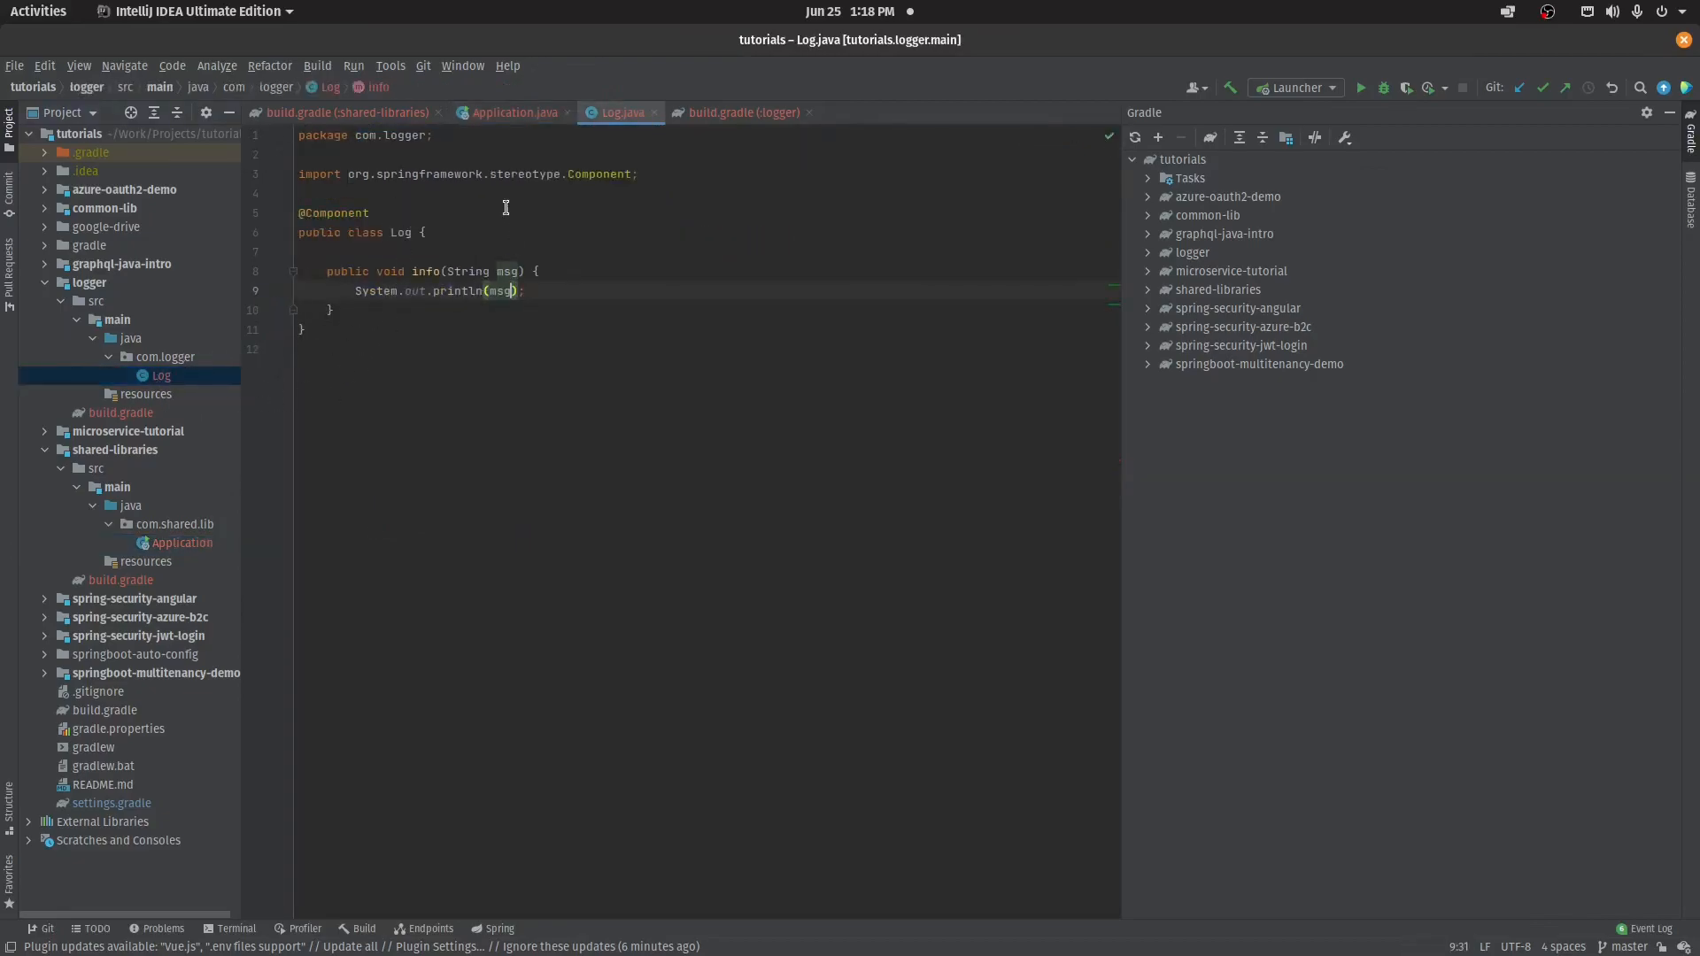
pyautogui.click(466, 152)
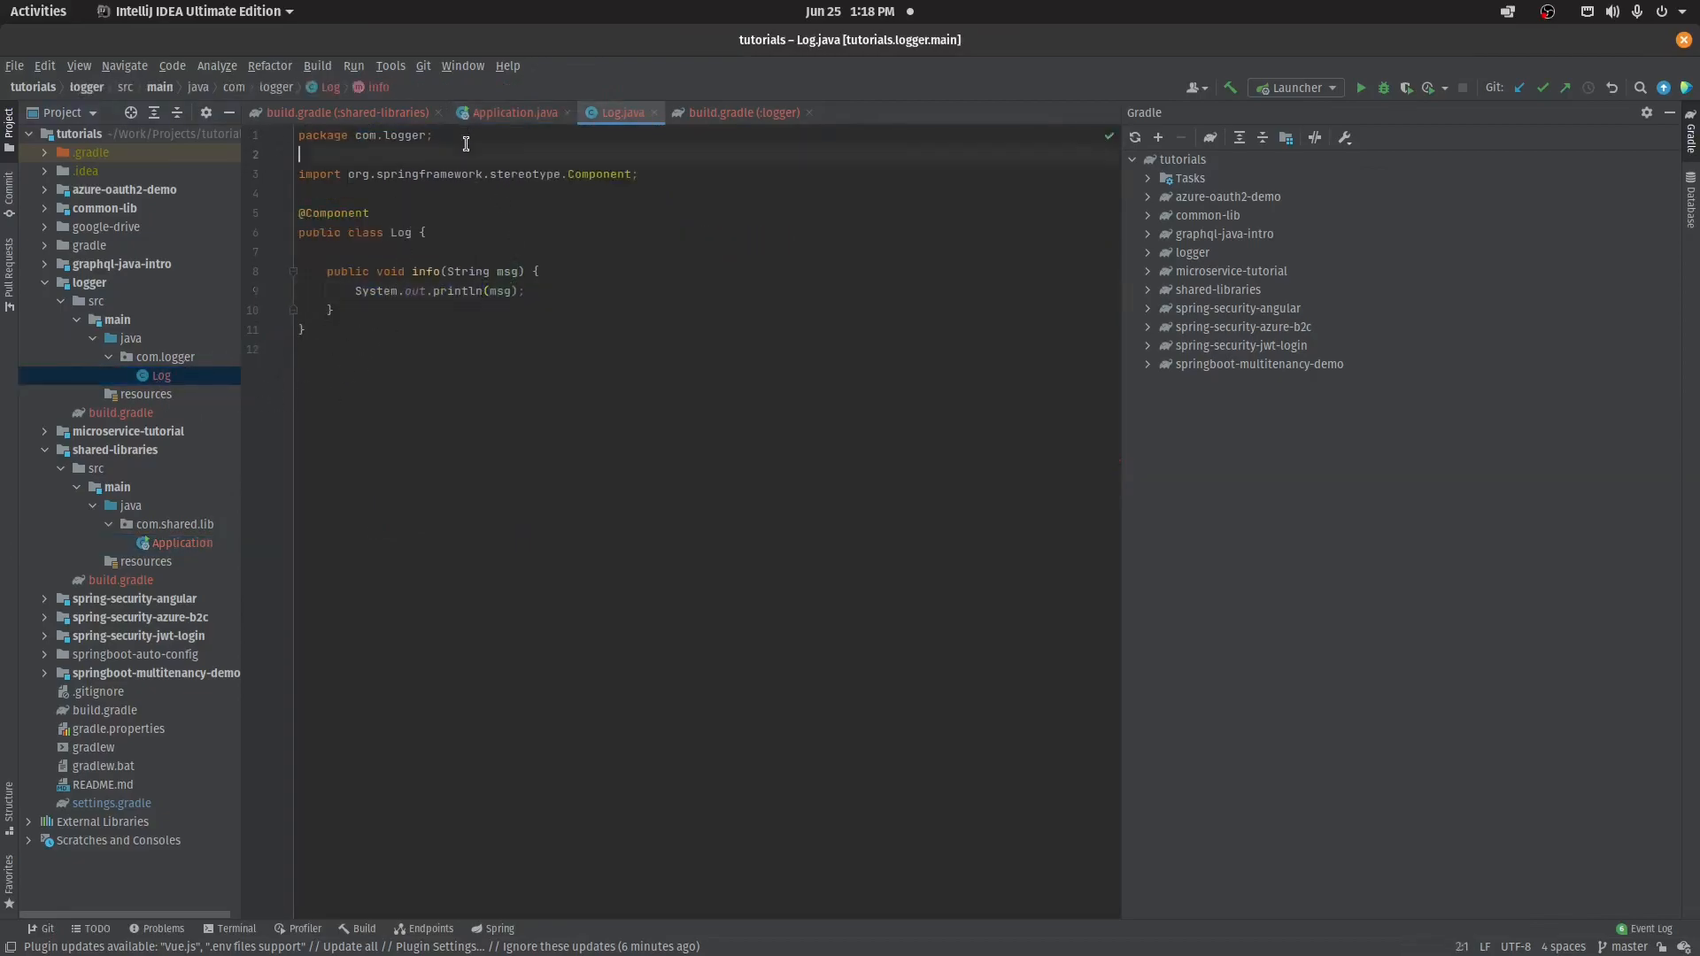
pyautogui.click(513, 111)
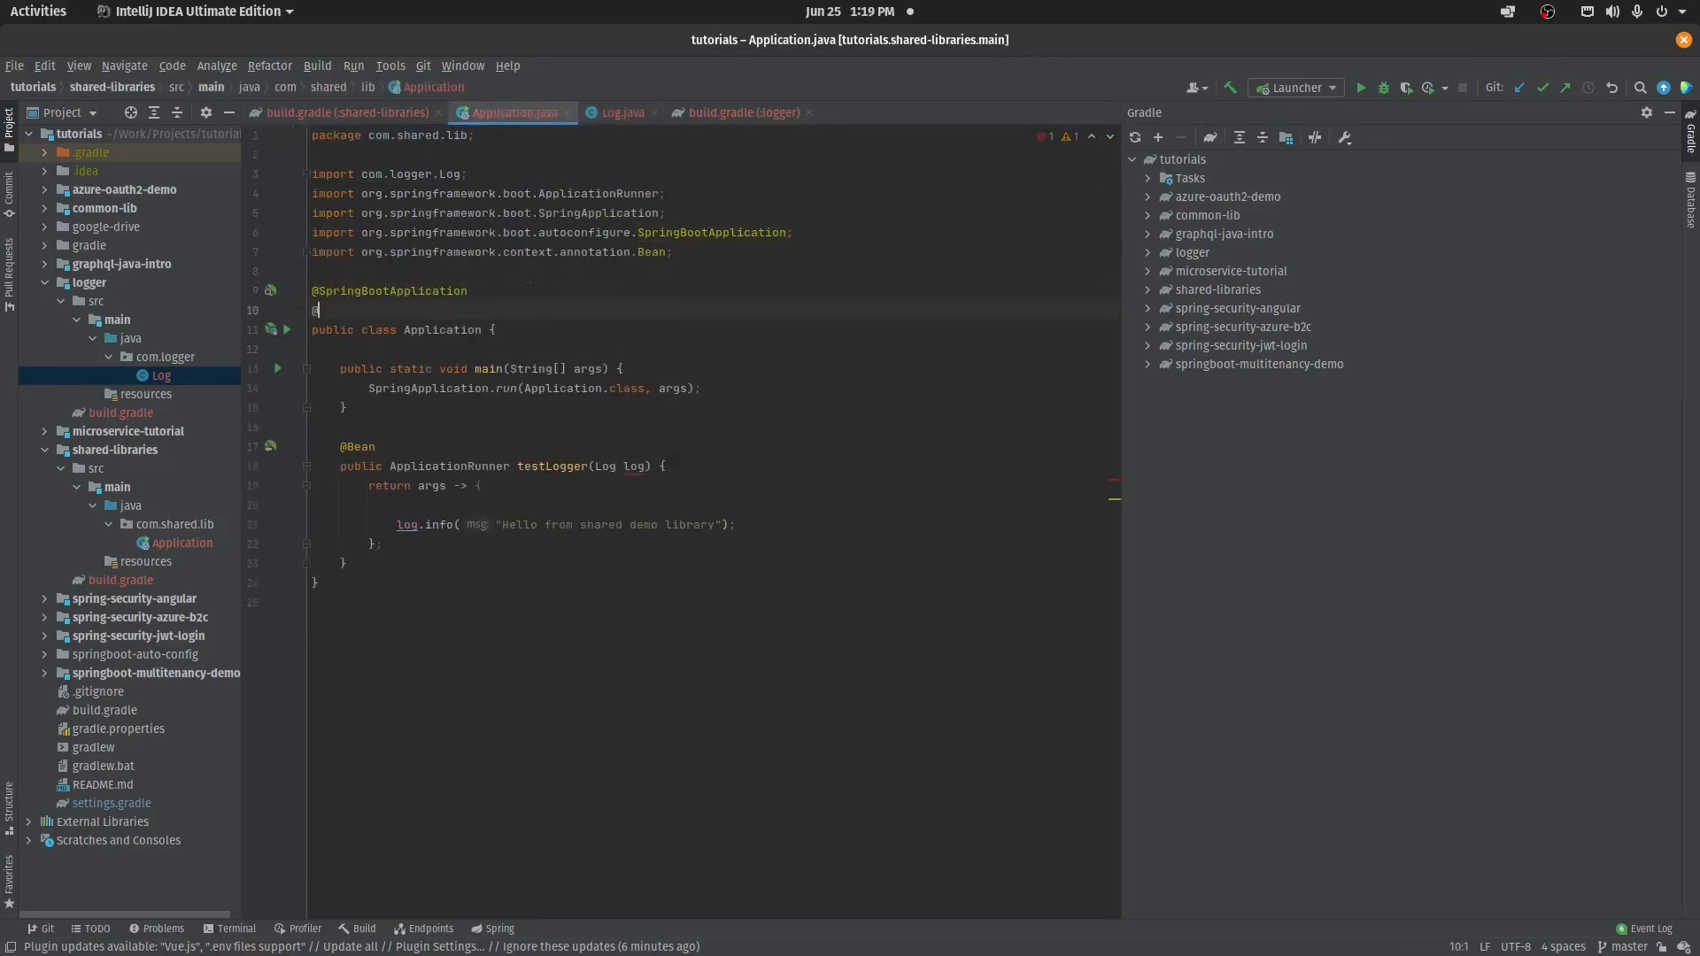
pyautogui.write('@Imp')
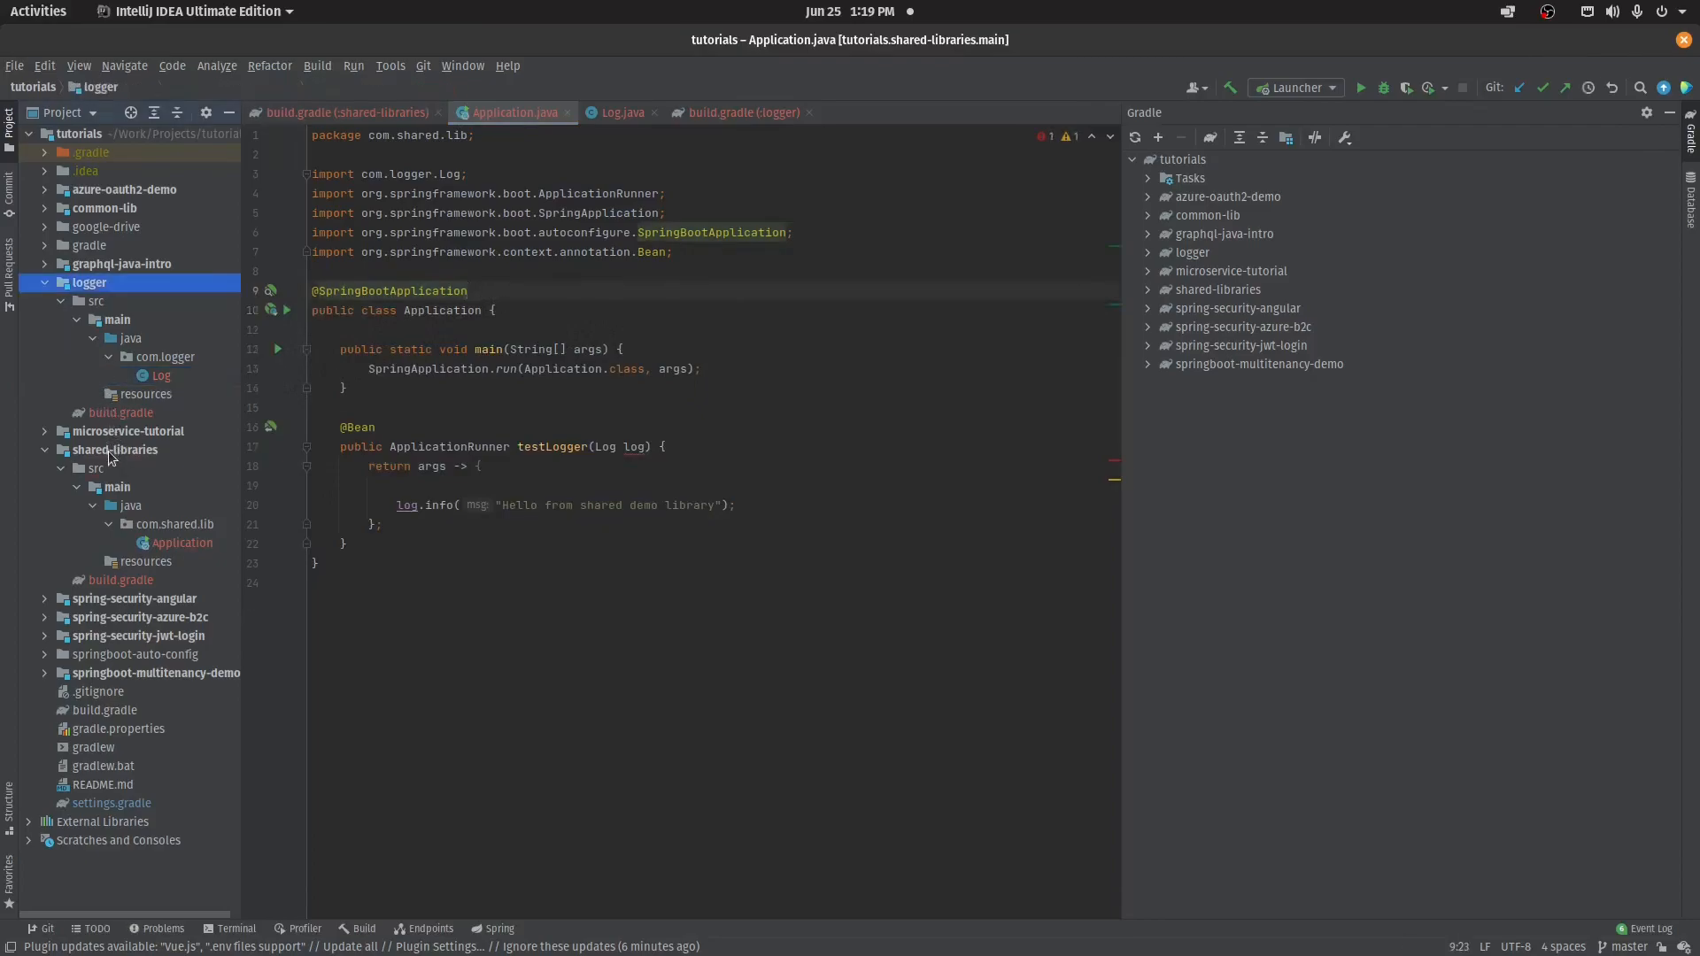
pyautogui.click(115, 447)
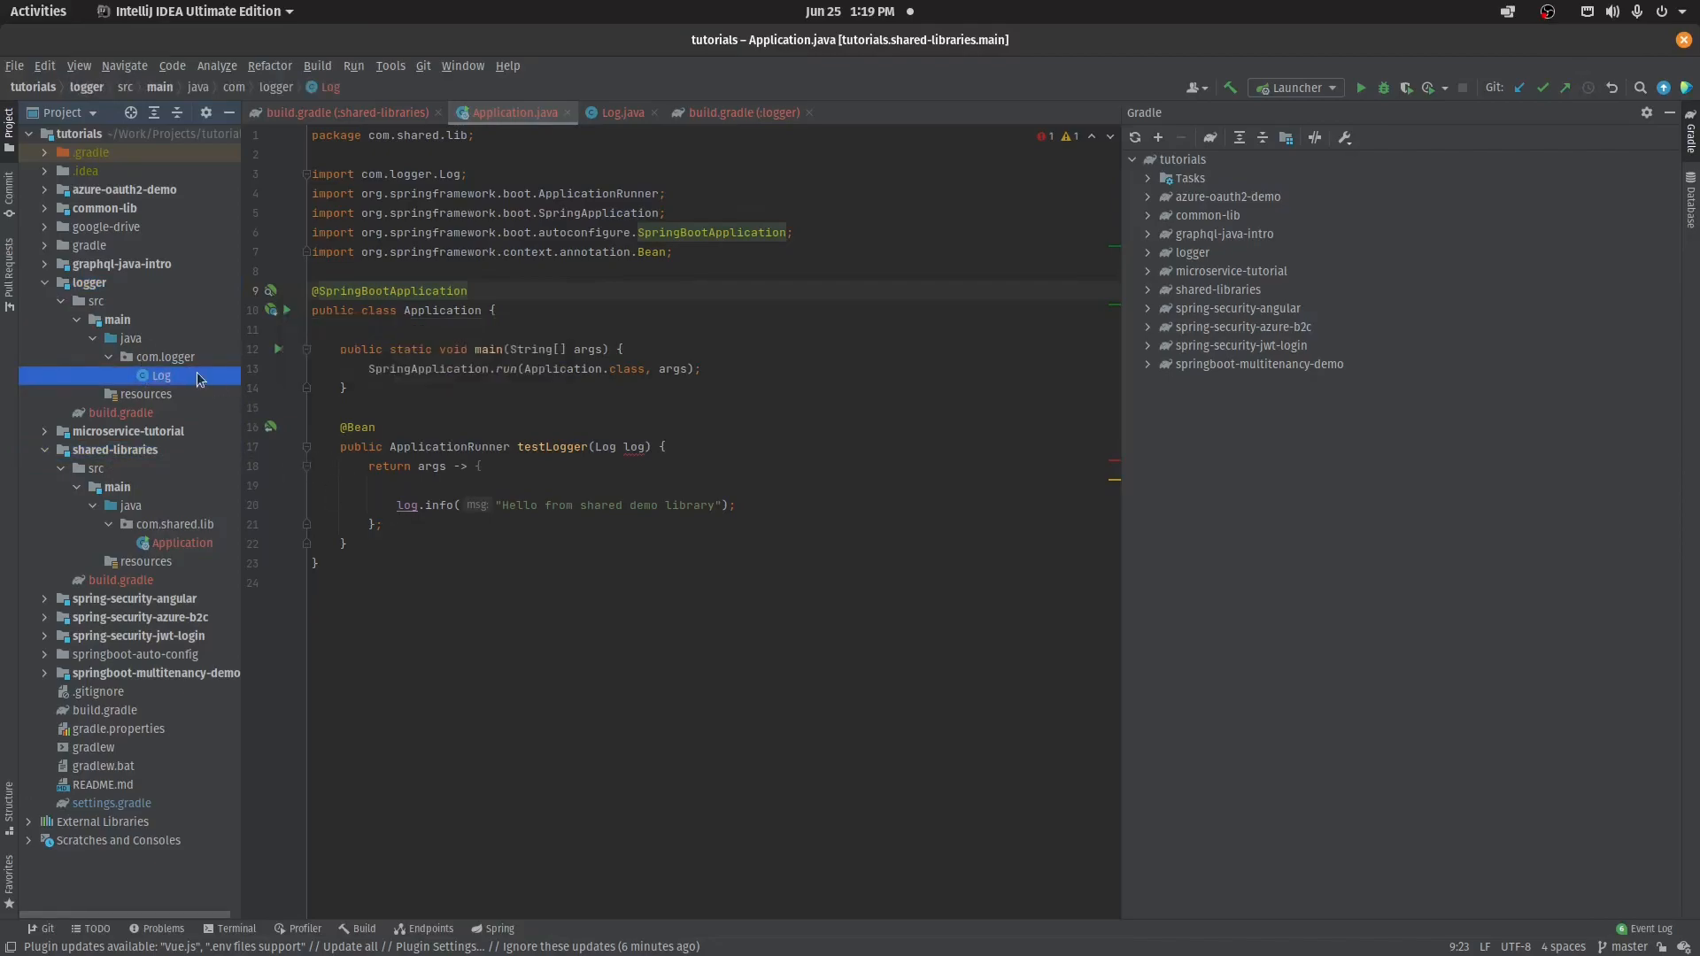
pyautogui.rightClick(166, 356)
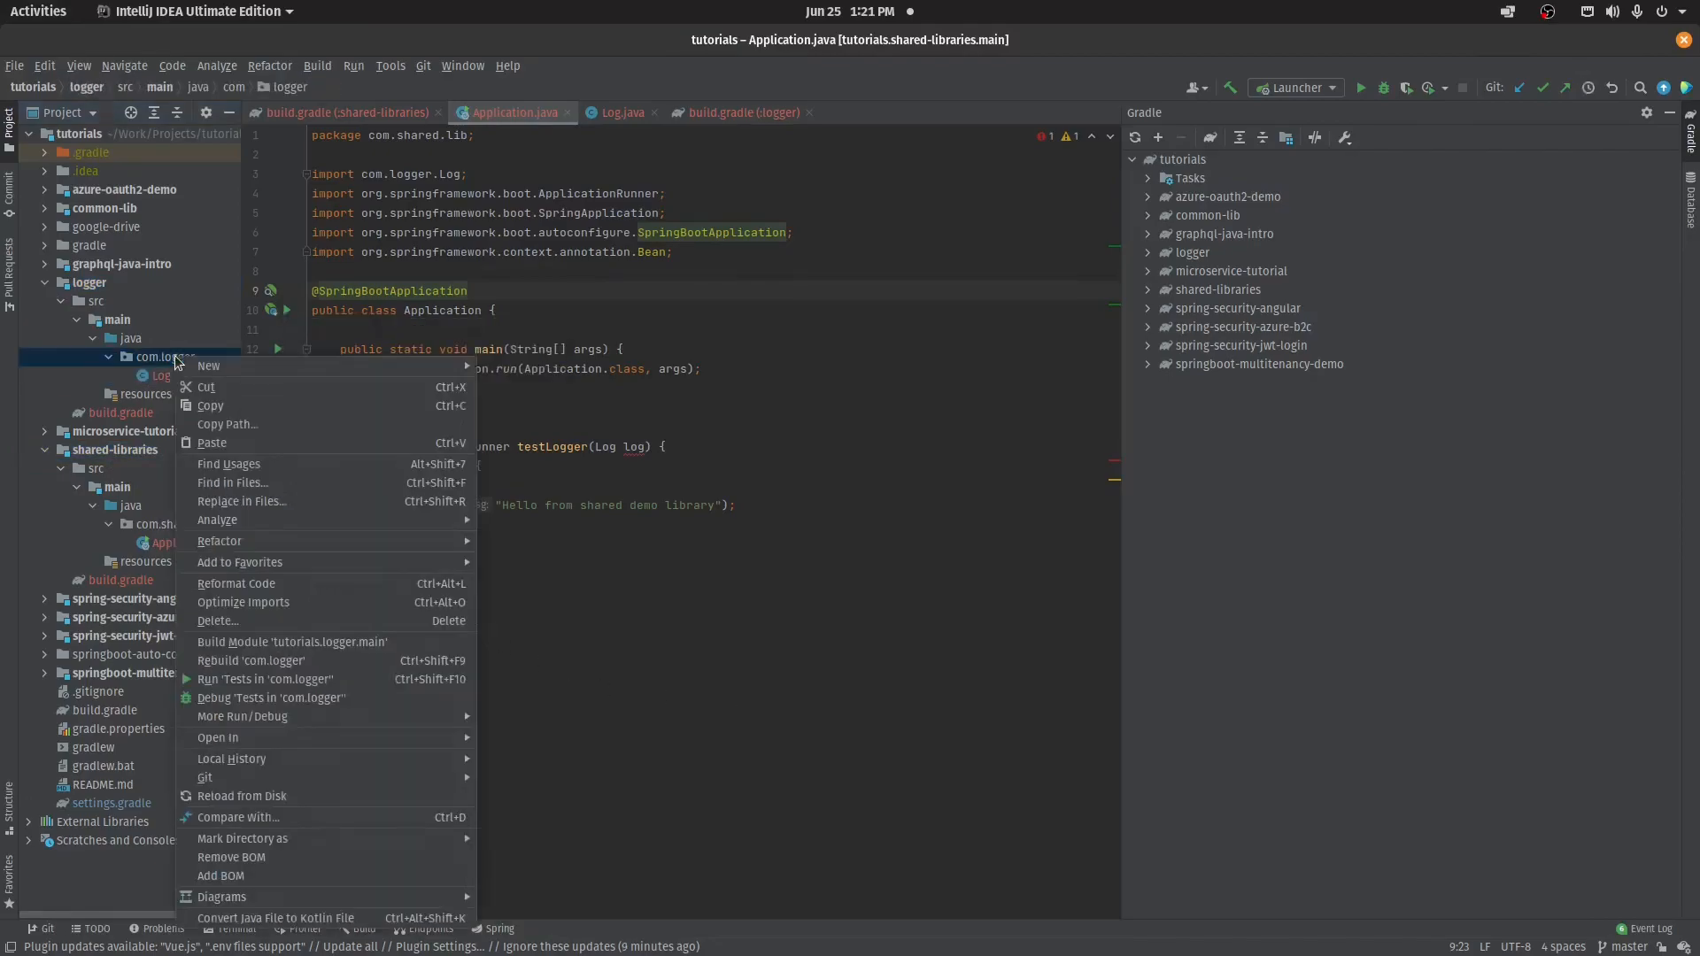
pyautogui.click(207, 365)
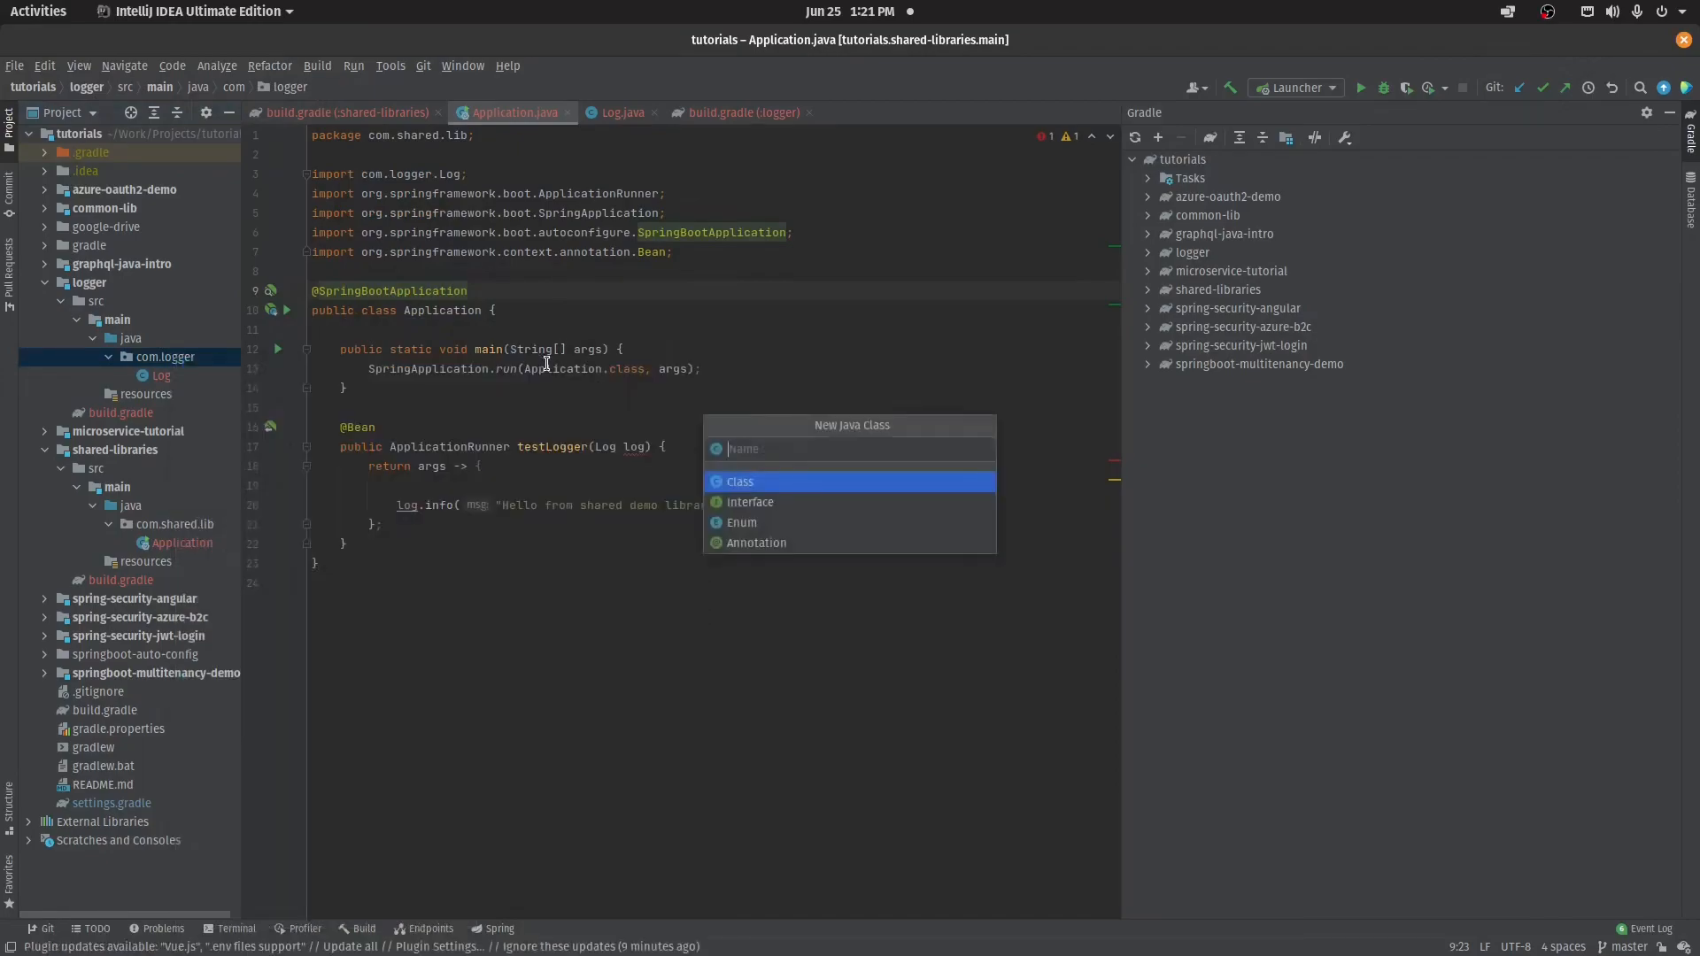
pyautogui.write('LoggerConf')
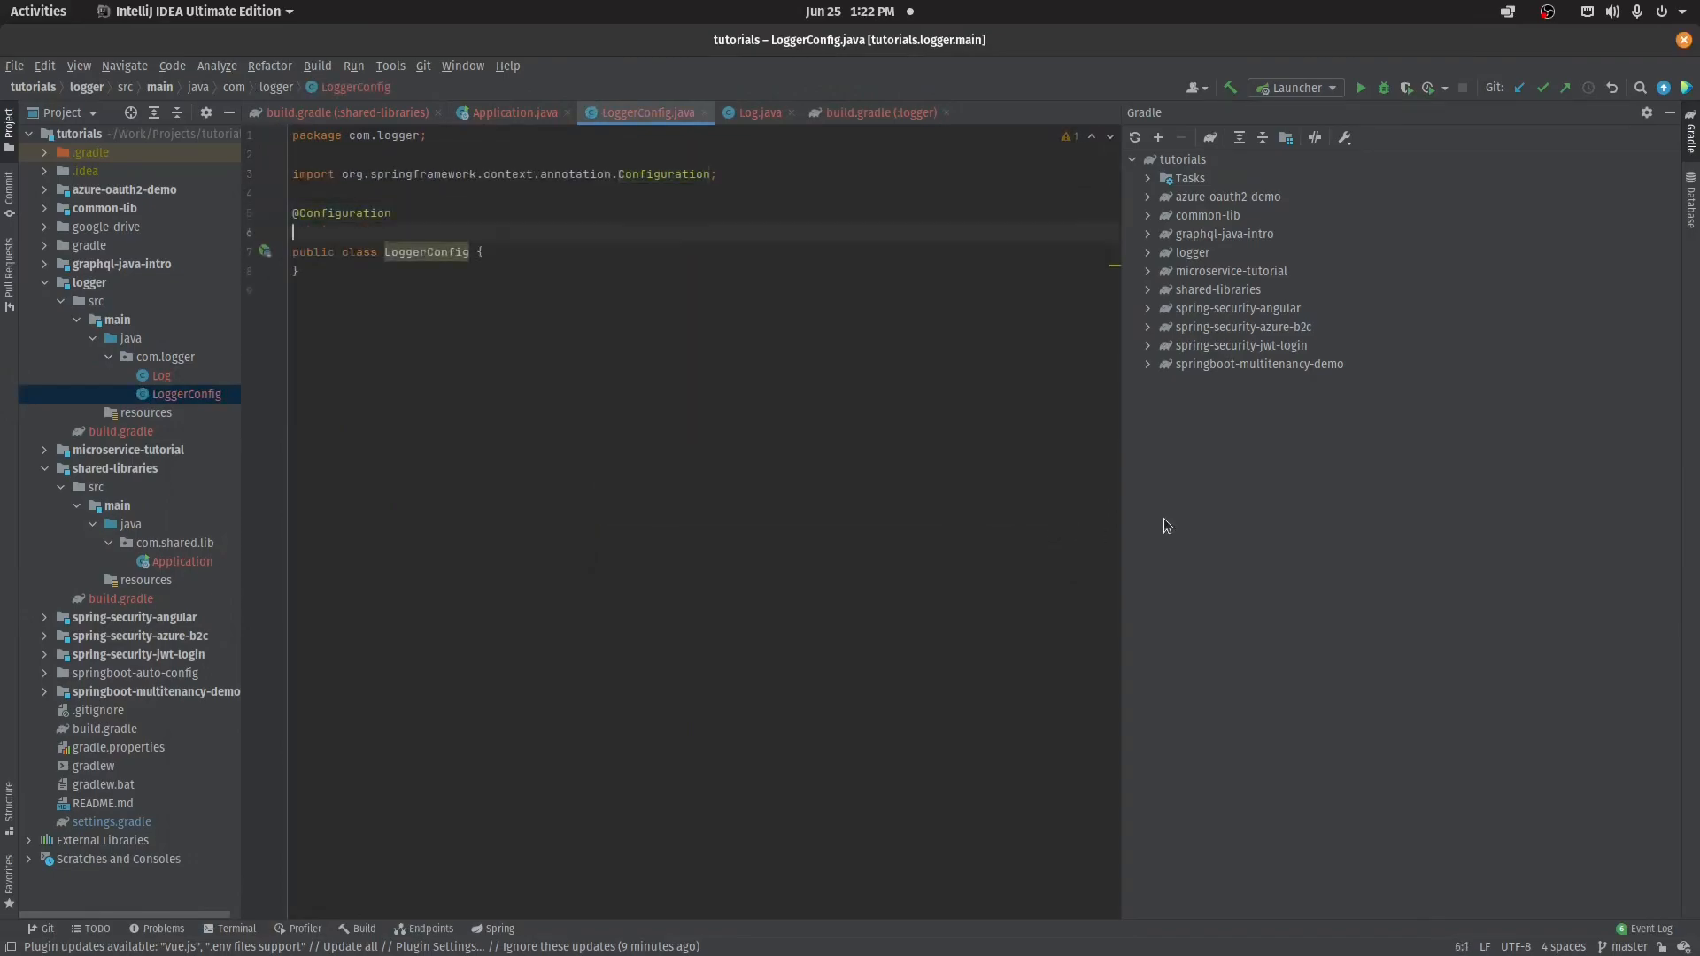
pyautogui.write('@ComponentScan')
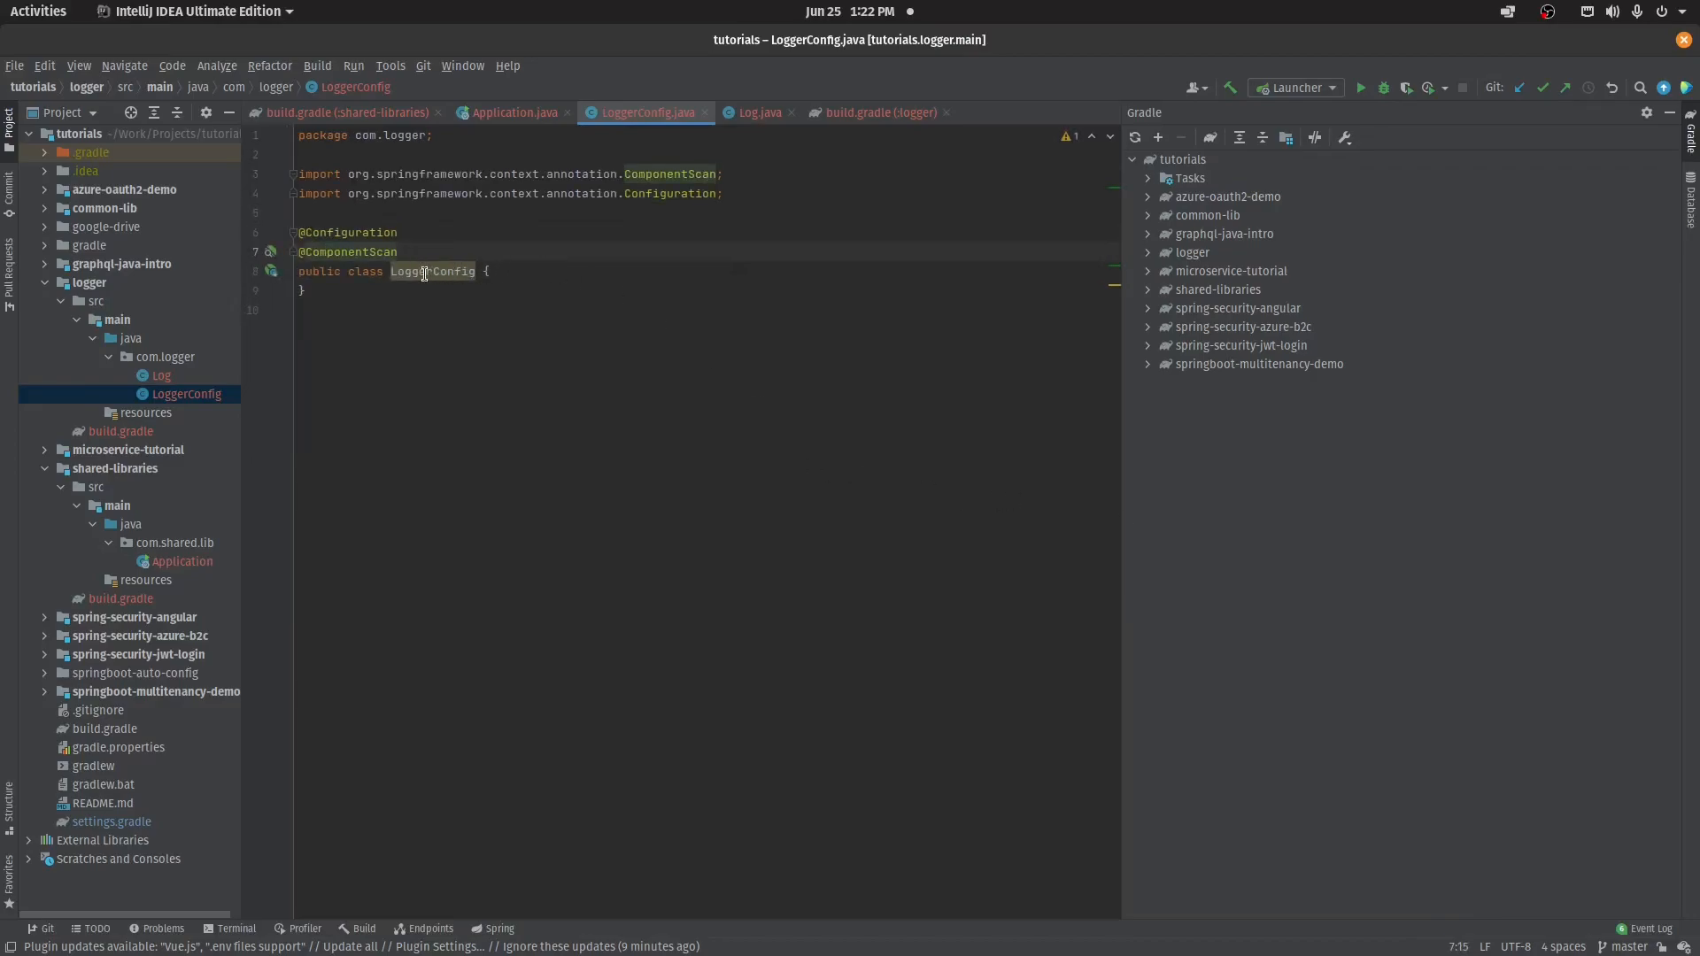
pyautogui.doubleClick(432, 271)
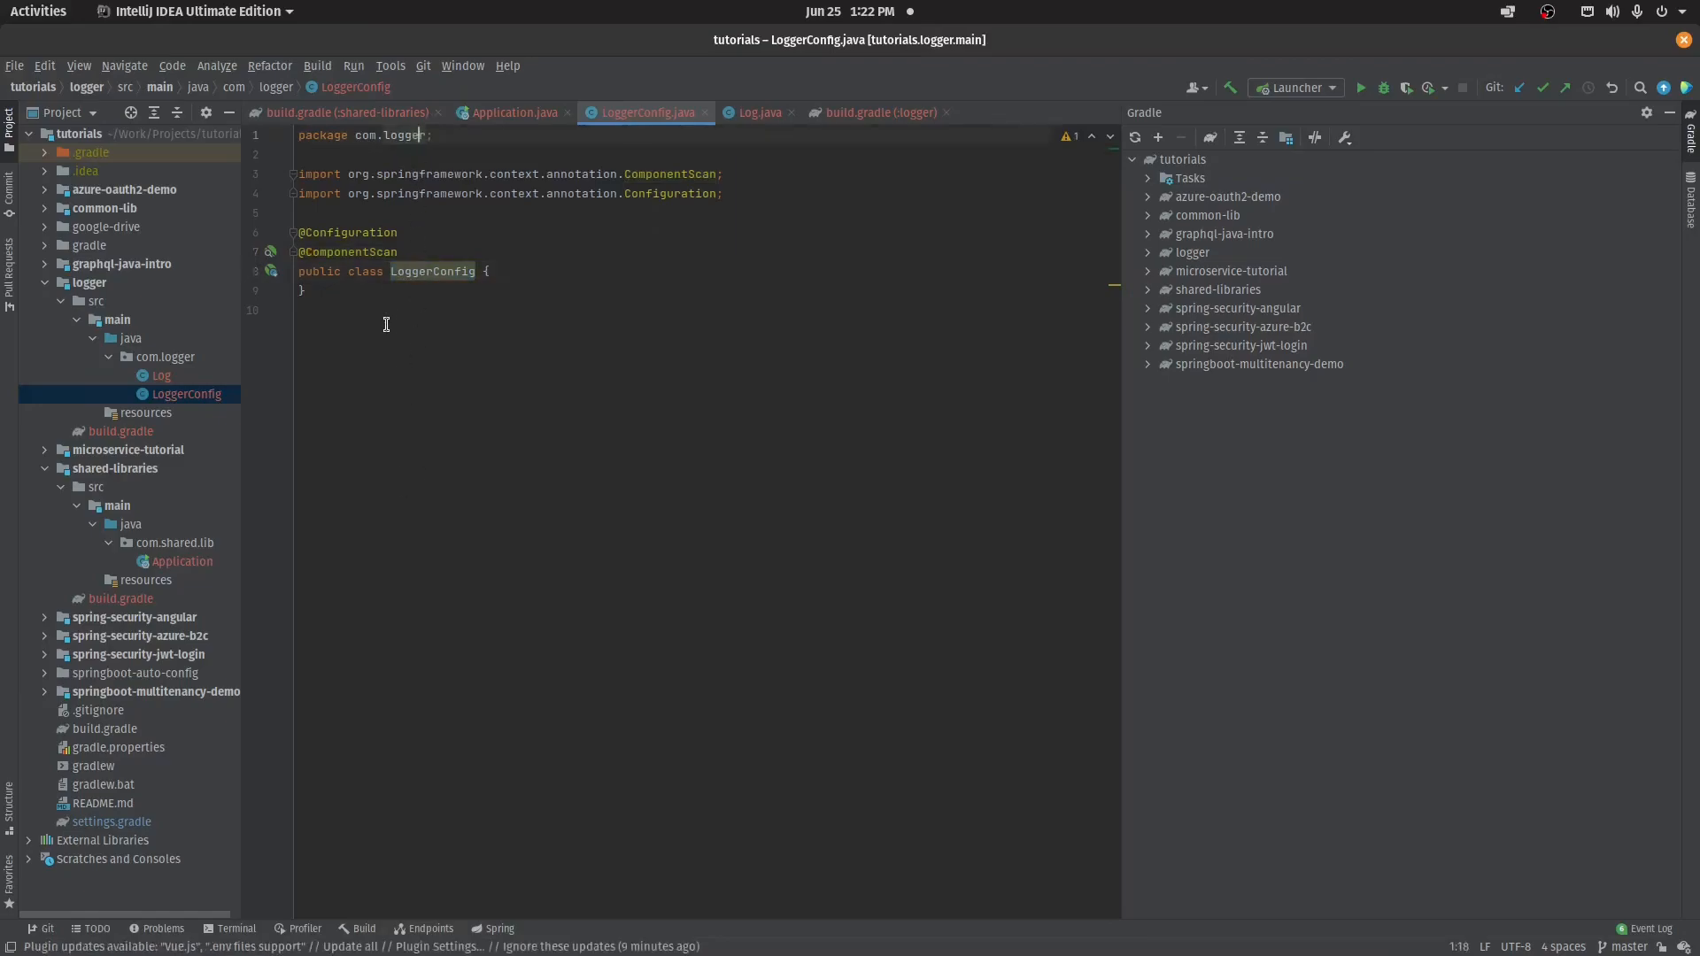
pyautogui.doubleClick(432, 271)
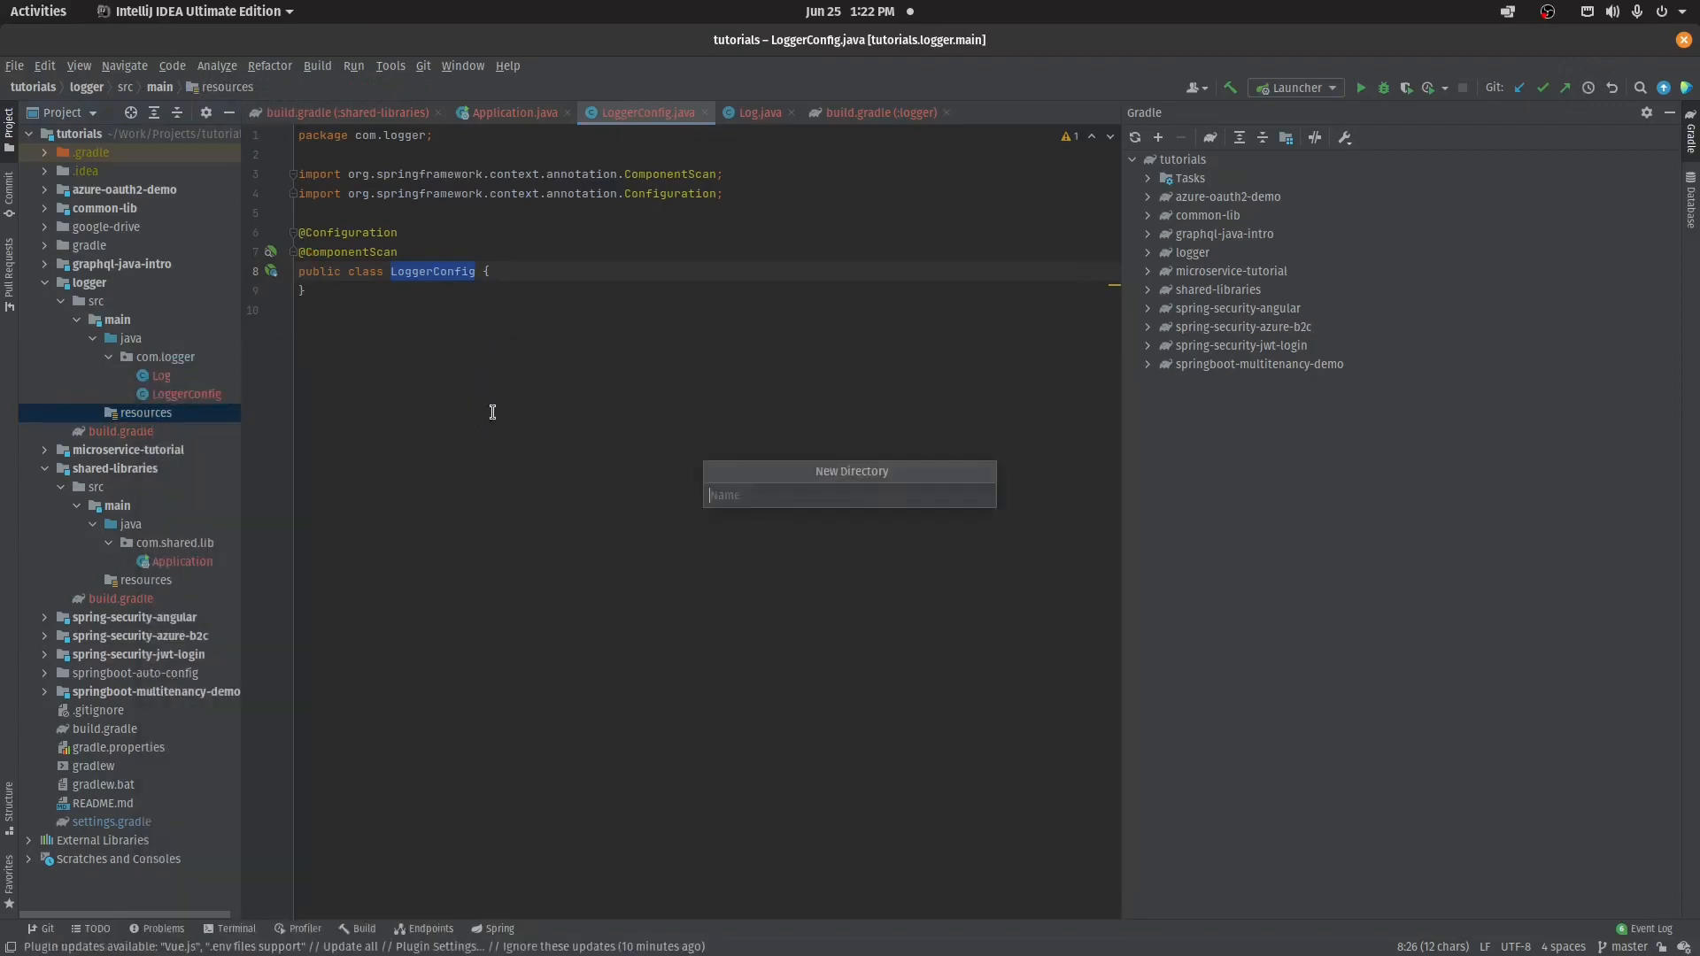
# Step: Create META-INF/spring.factories registering com.logger.LoggerConfig under EnableAutoConfiguration
pyautogui.write('MET')
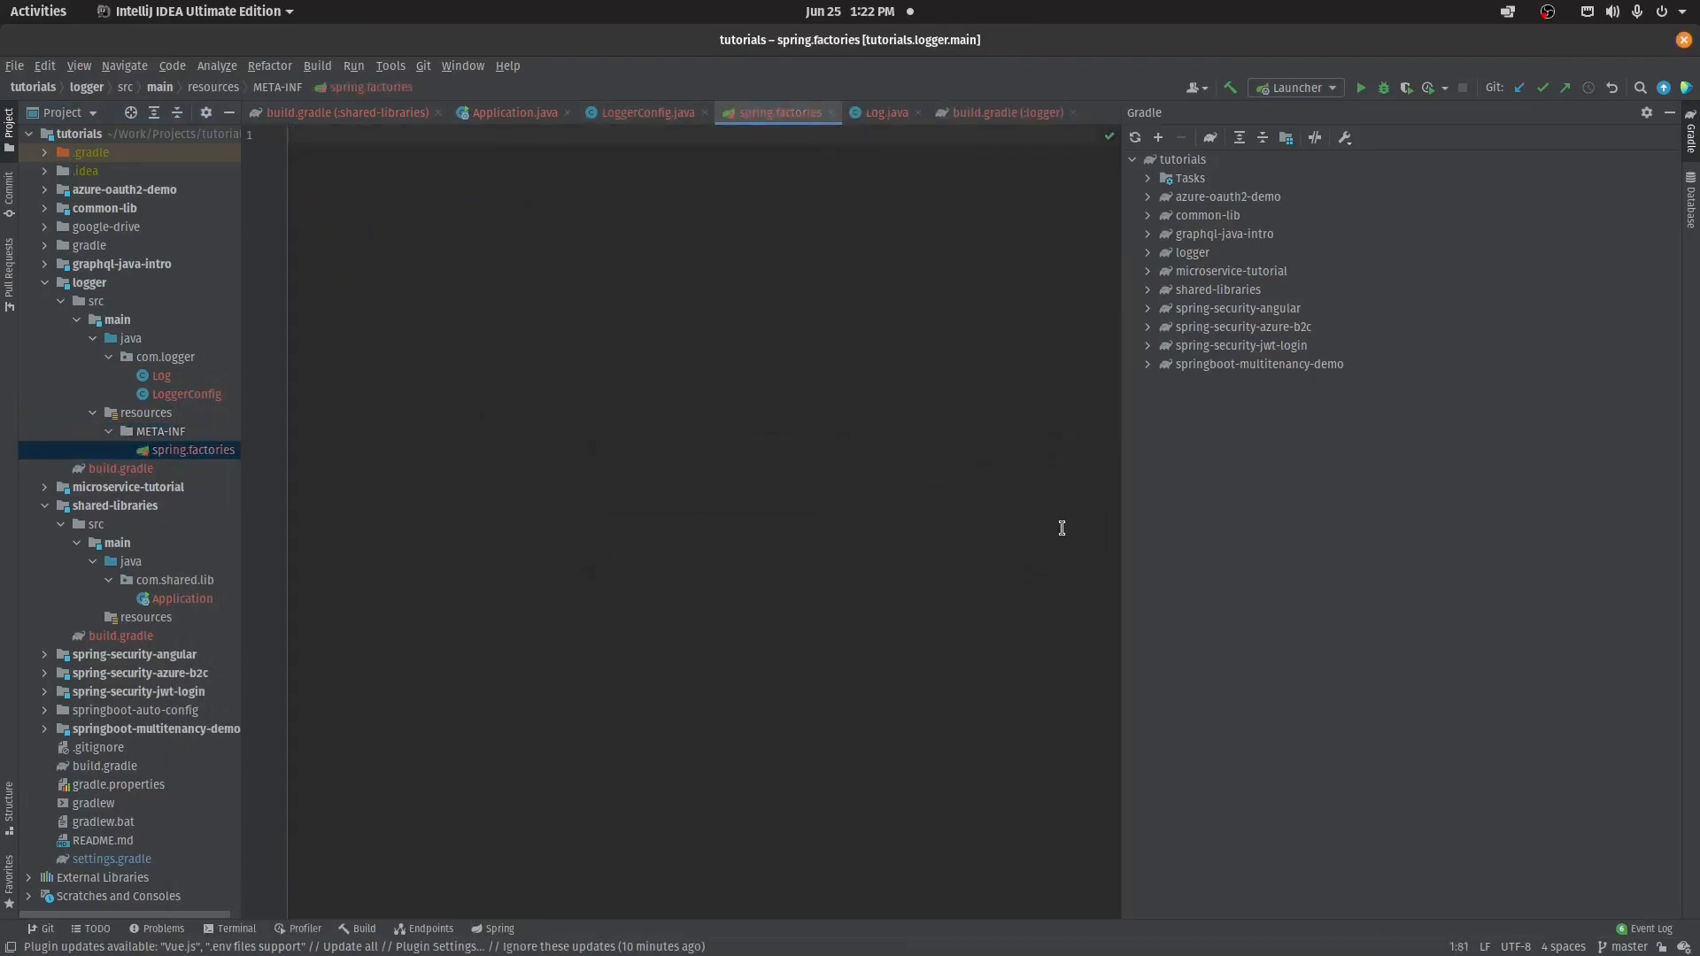
pyautogui.write('con')
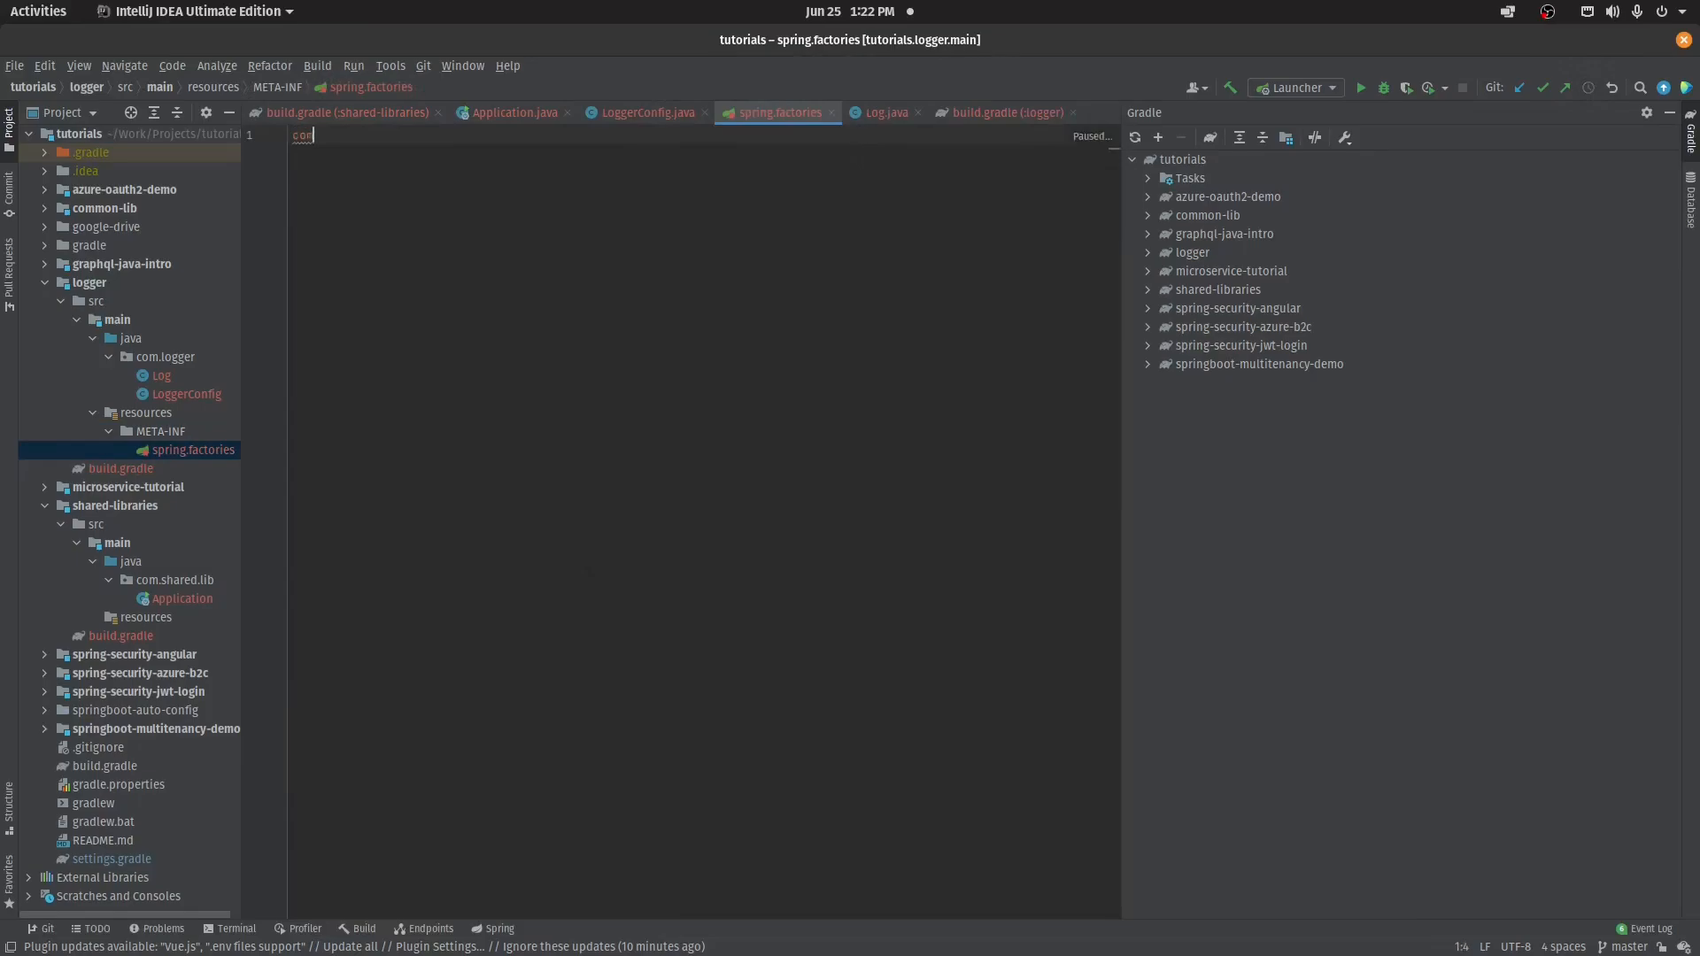
pyautogui.write('org.spr')
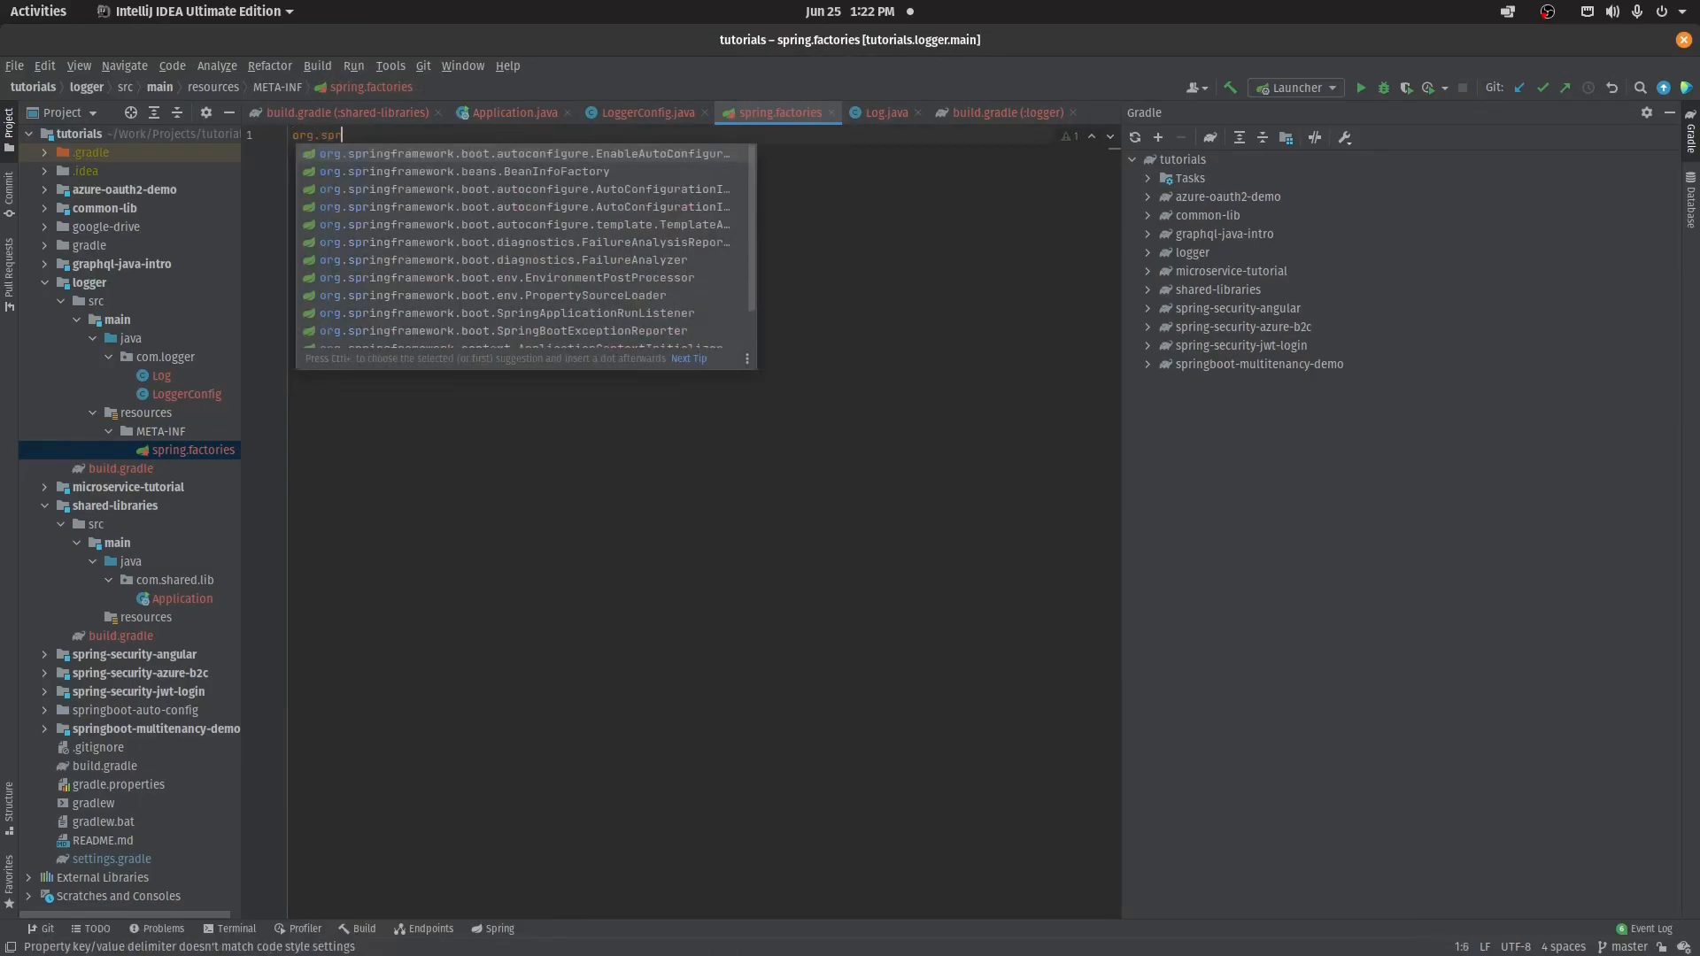
pyautogui.write('ing')
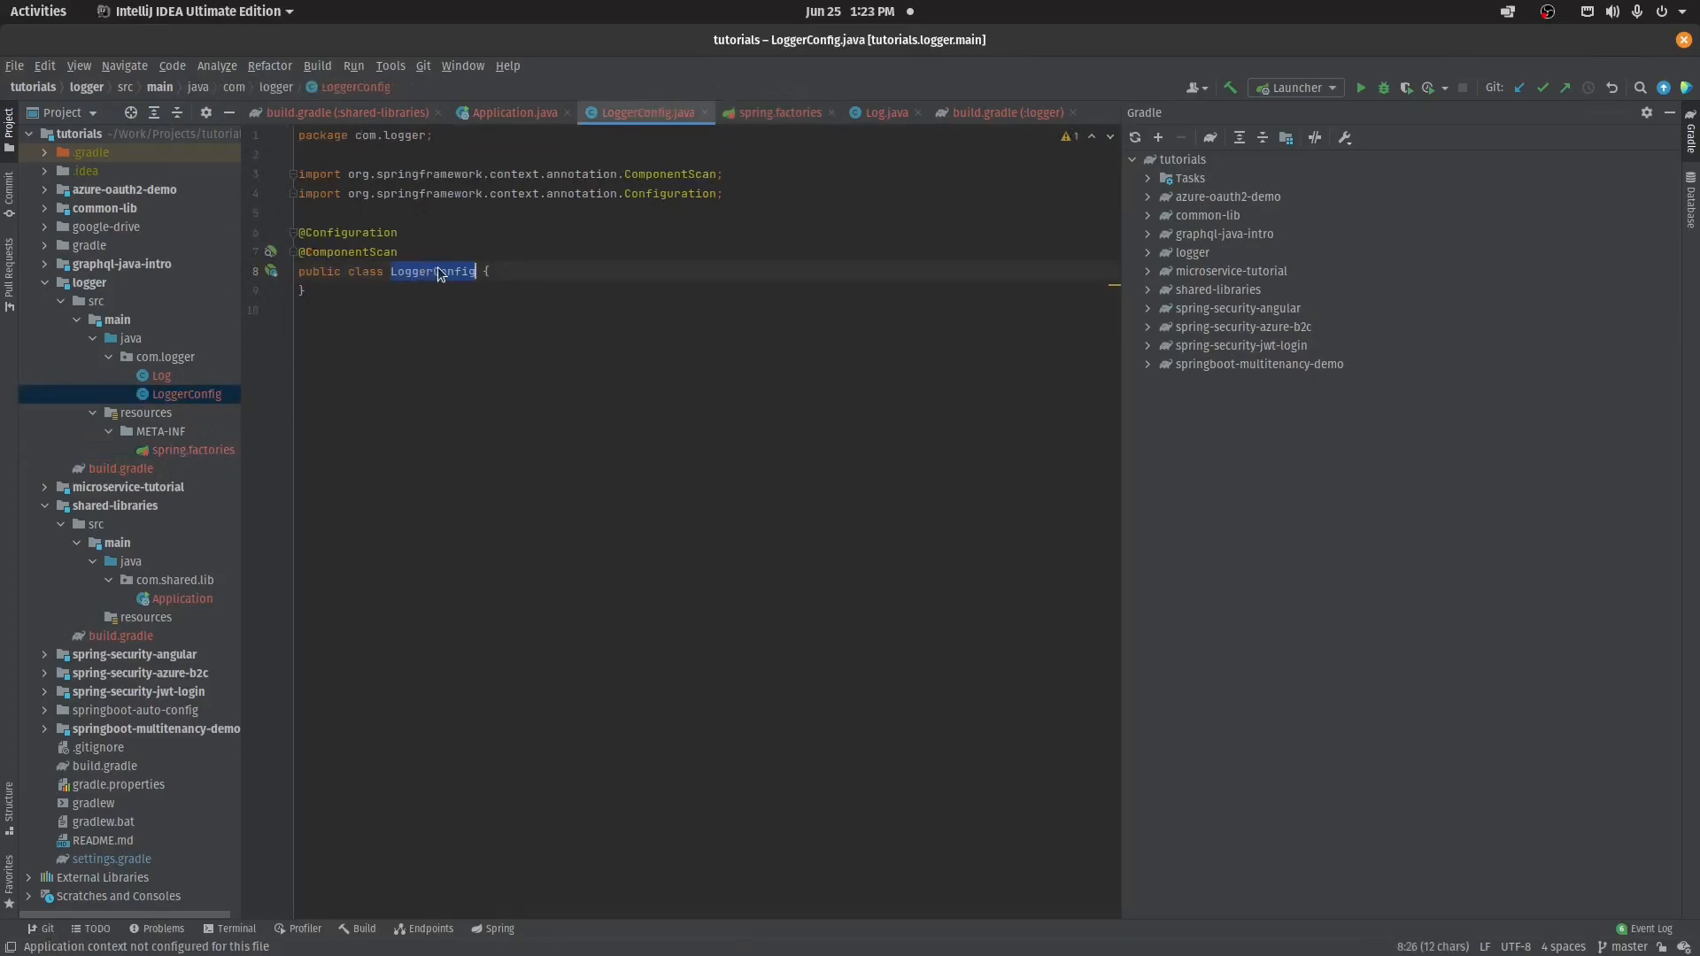
pyautogui.click(777, 111)
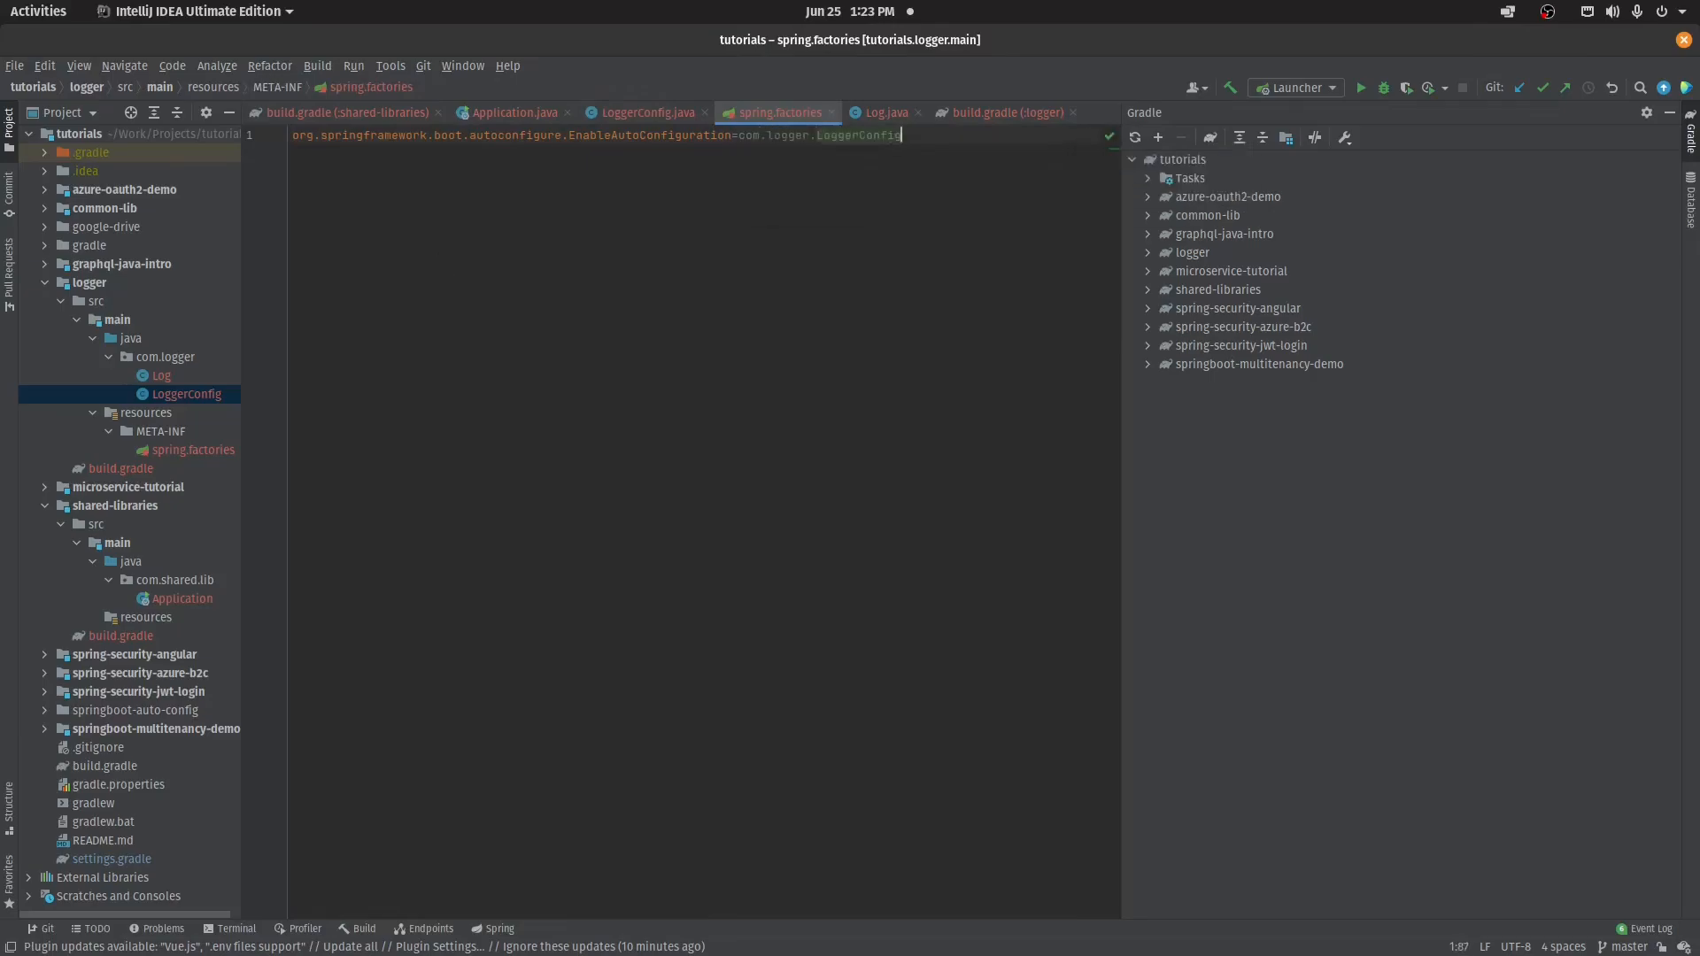
pyautogui.click(646, 112)
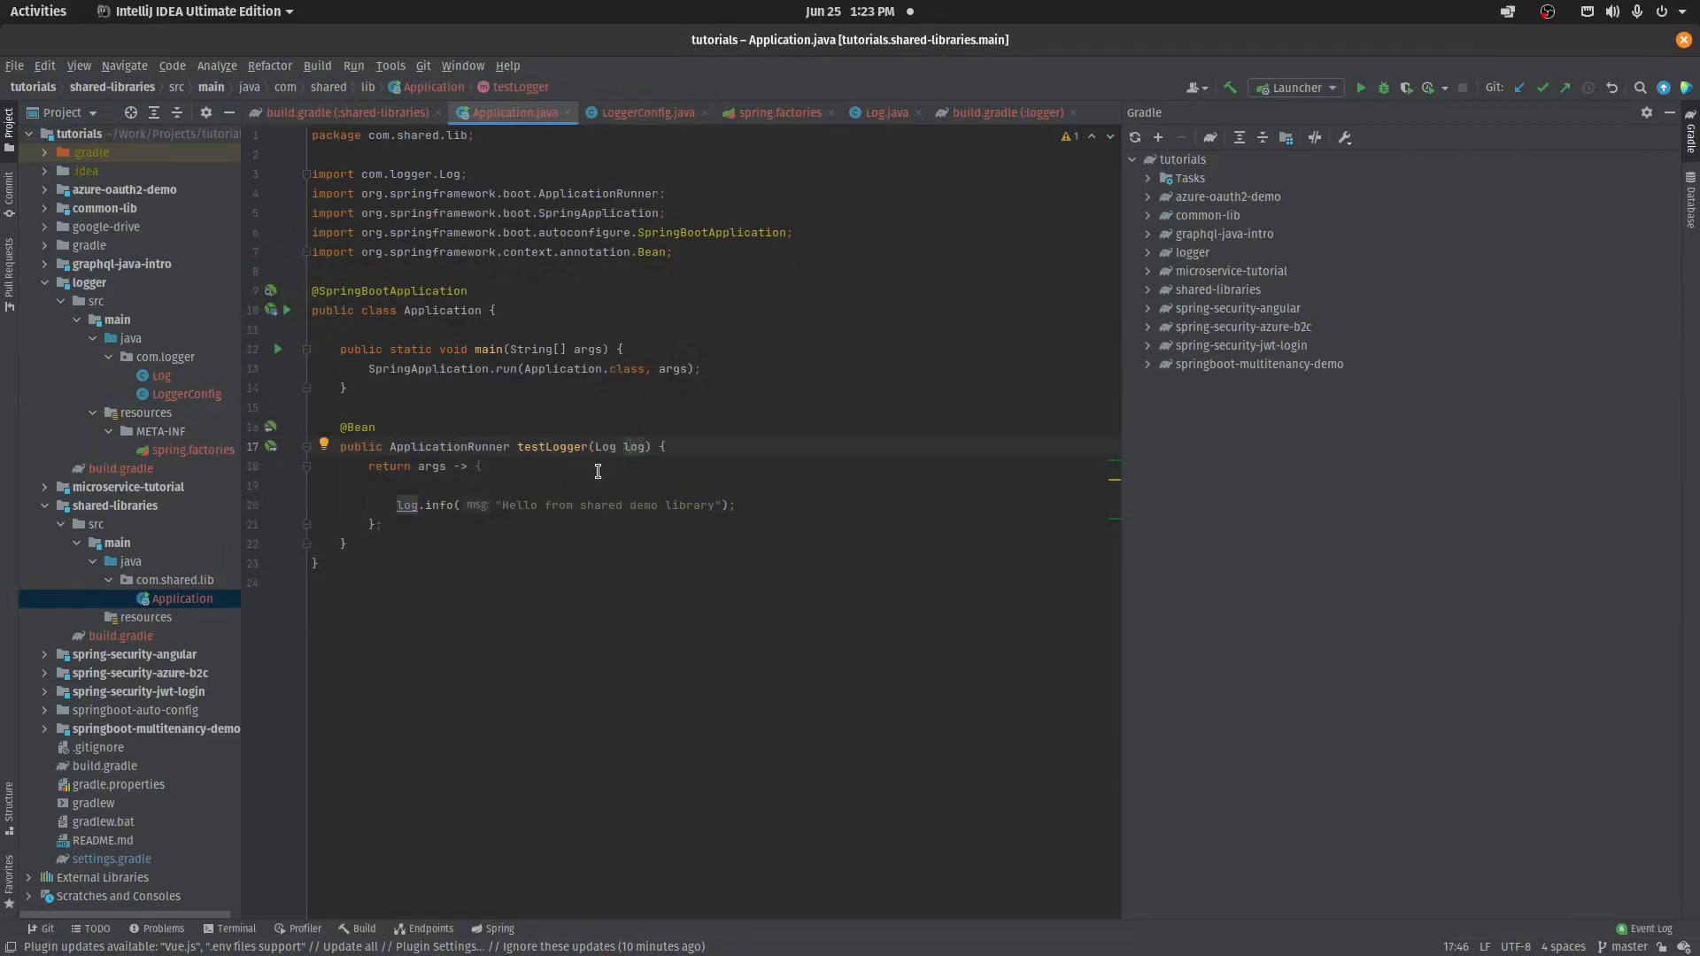
# Step: Run the shared-libraries Application, which fails to build because package com.logger does not exist
pyautogui.click(287, 309)
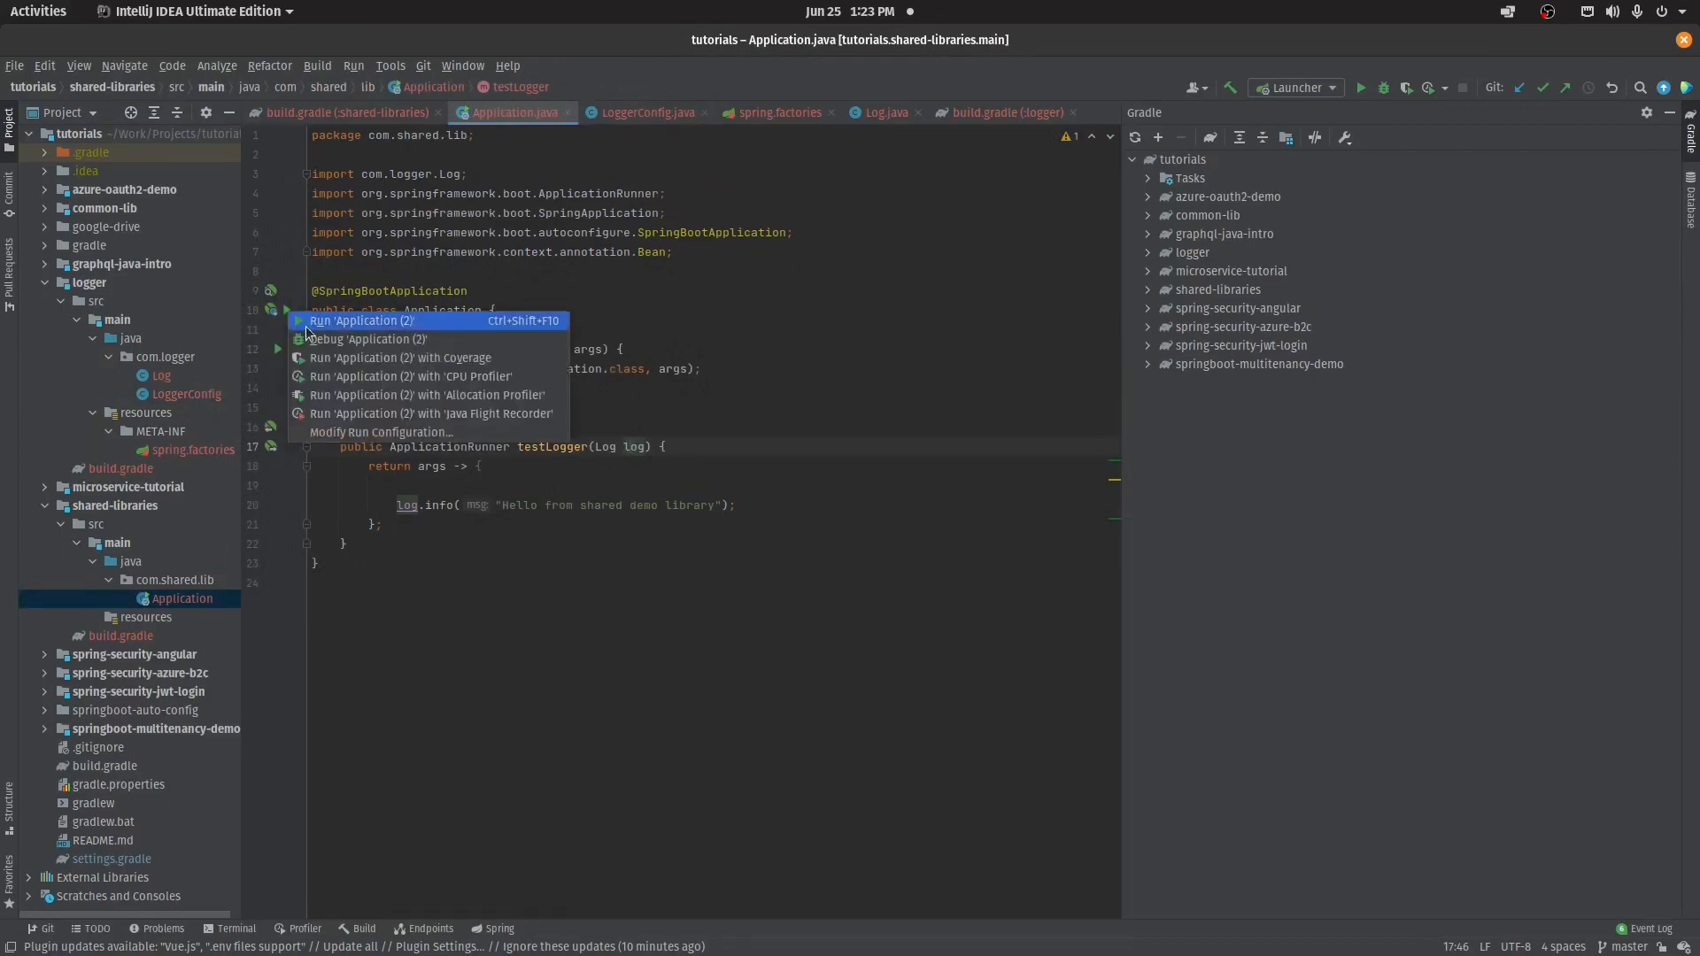
pyautogui.click(361, 321)
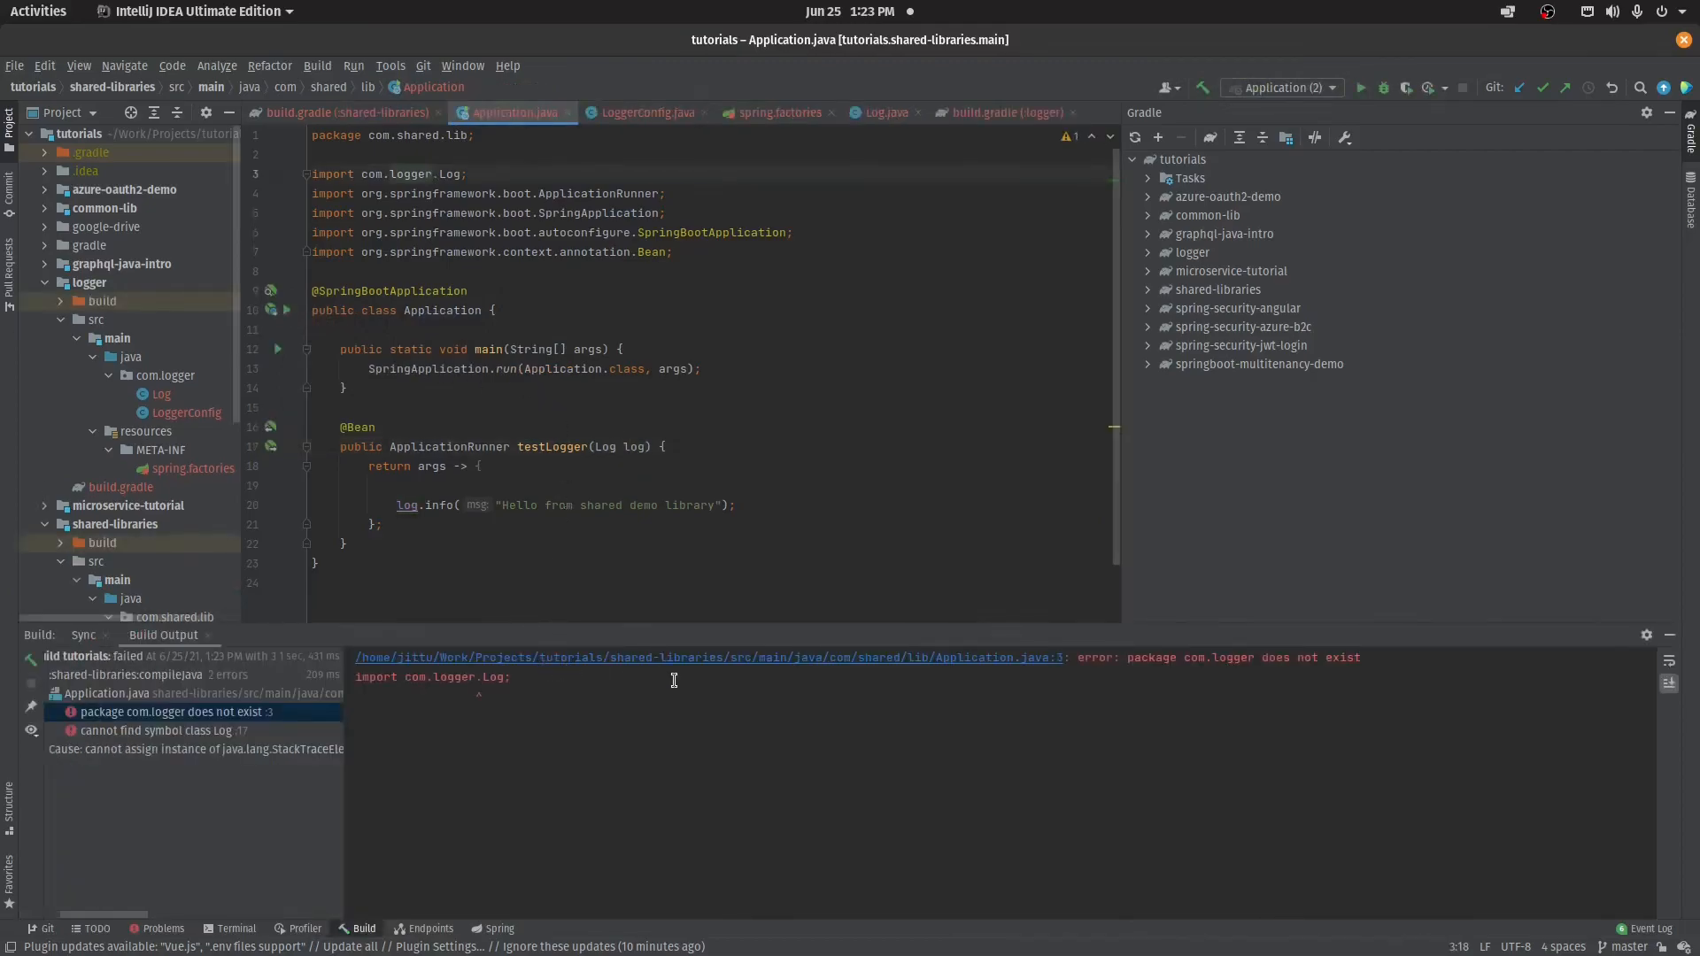
pyautogui.moveTo(670, 613)
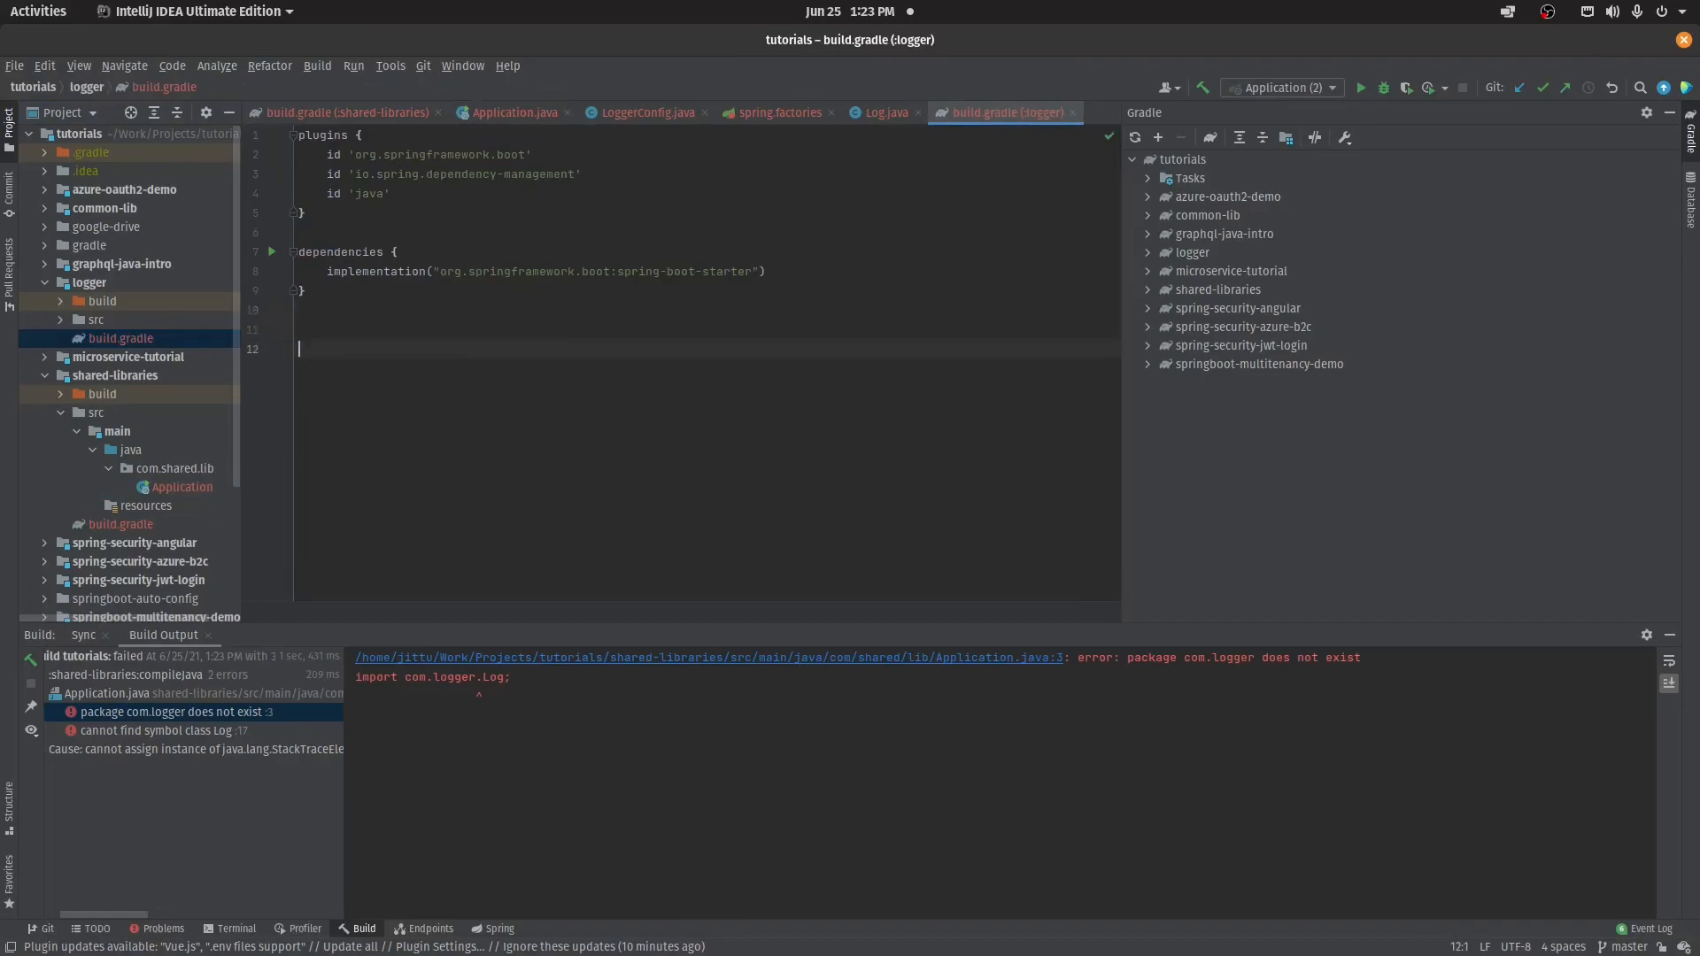
# Step: In the logger build.gradle, add bootJar { enabled = false } and jar { enabled = true }
pyautogui.write('b')
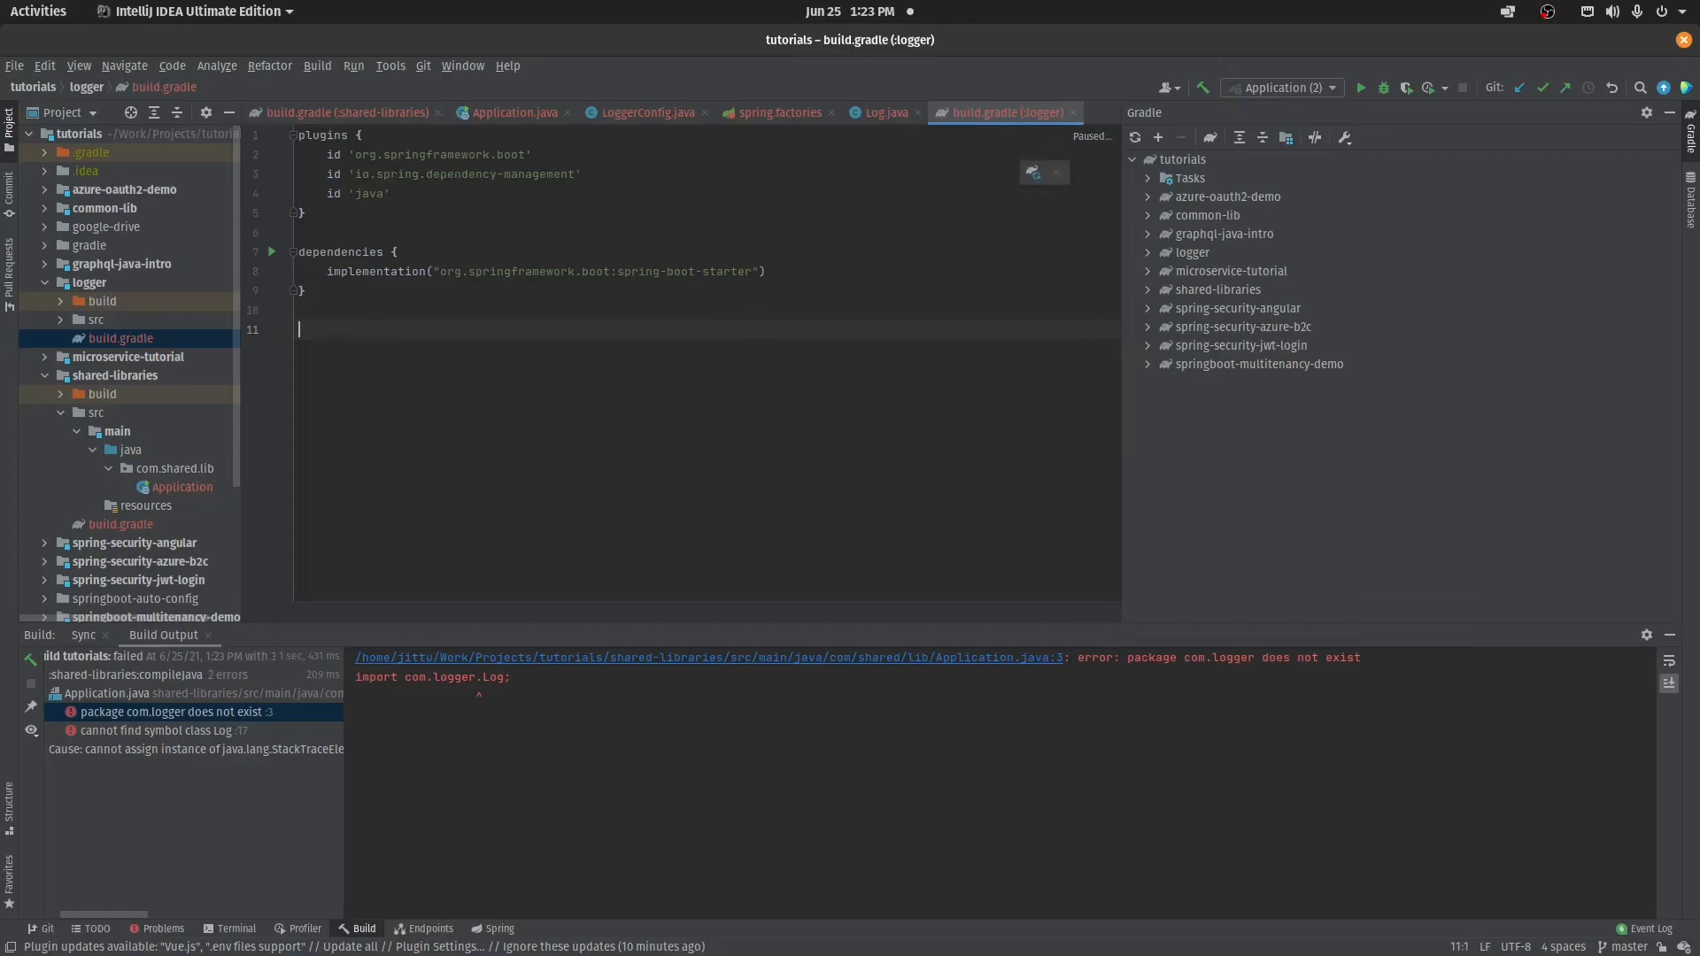
pyautogui.write('bootR')
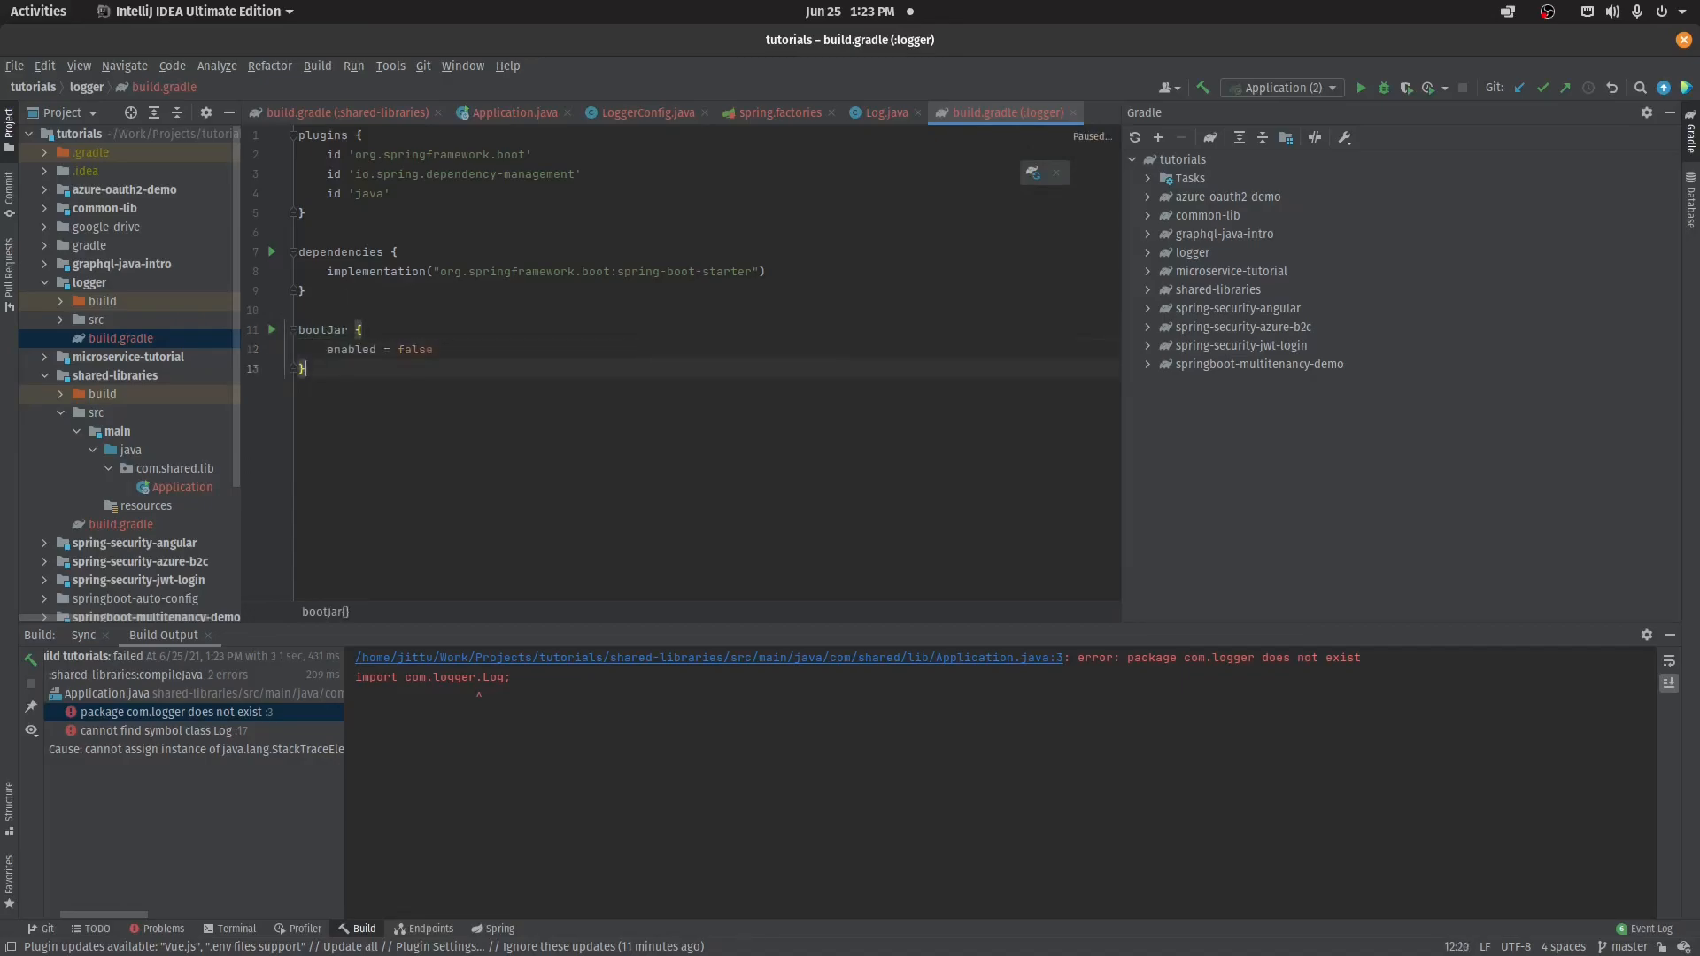
pyautogui.write('jar')
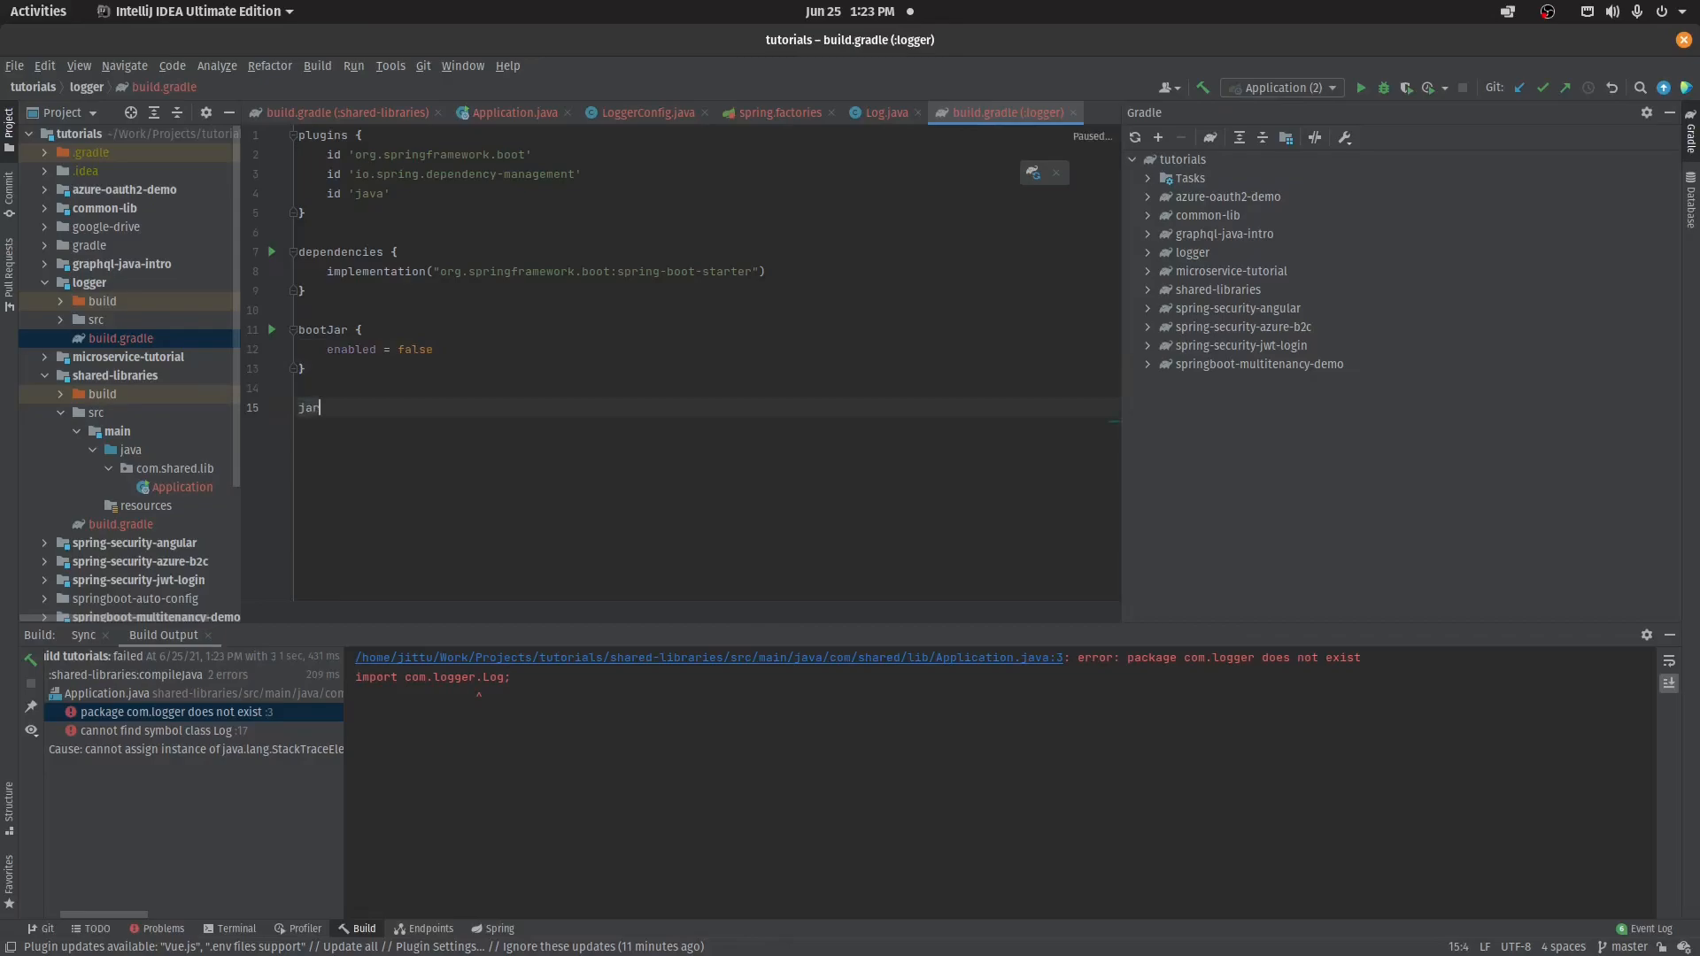
pyautogui.write('{')
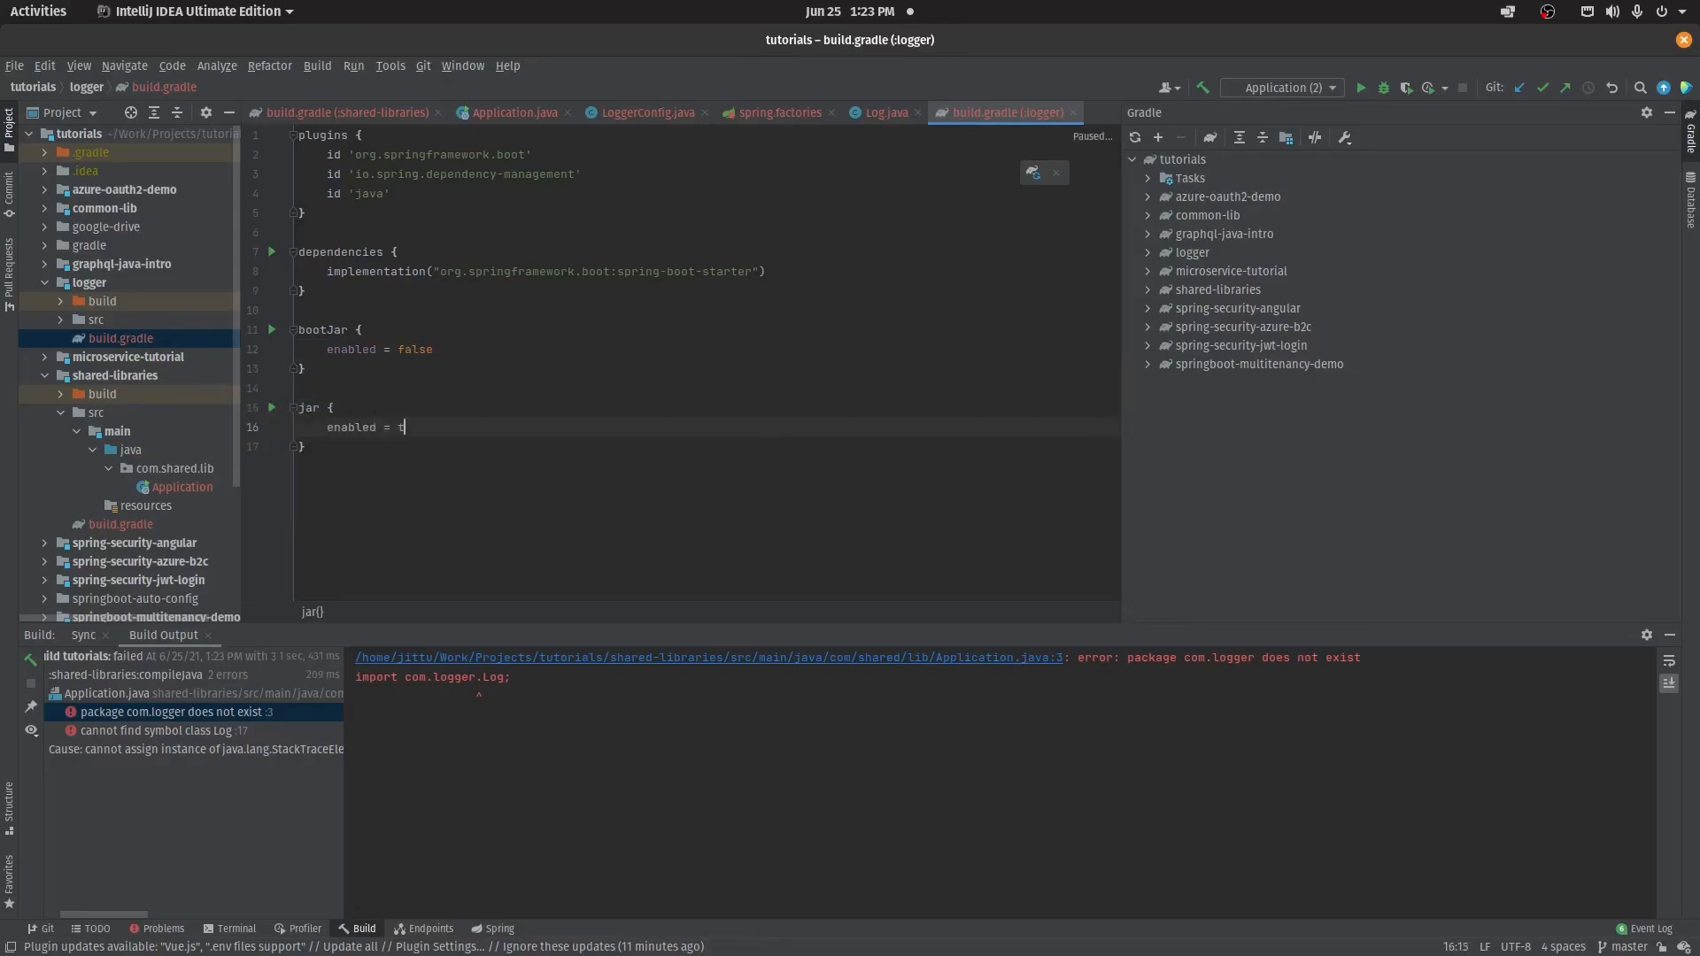
# Step: Finish enabled = true, switch to Application.java and run Application (2), which prints Hello from shared demo library
pyautogui.write('rue')
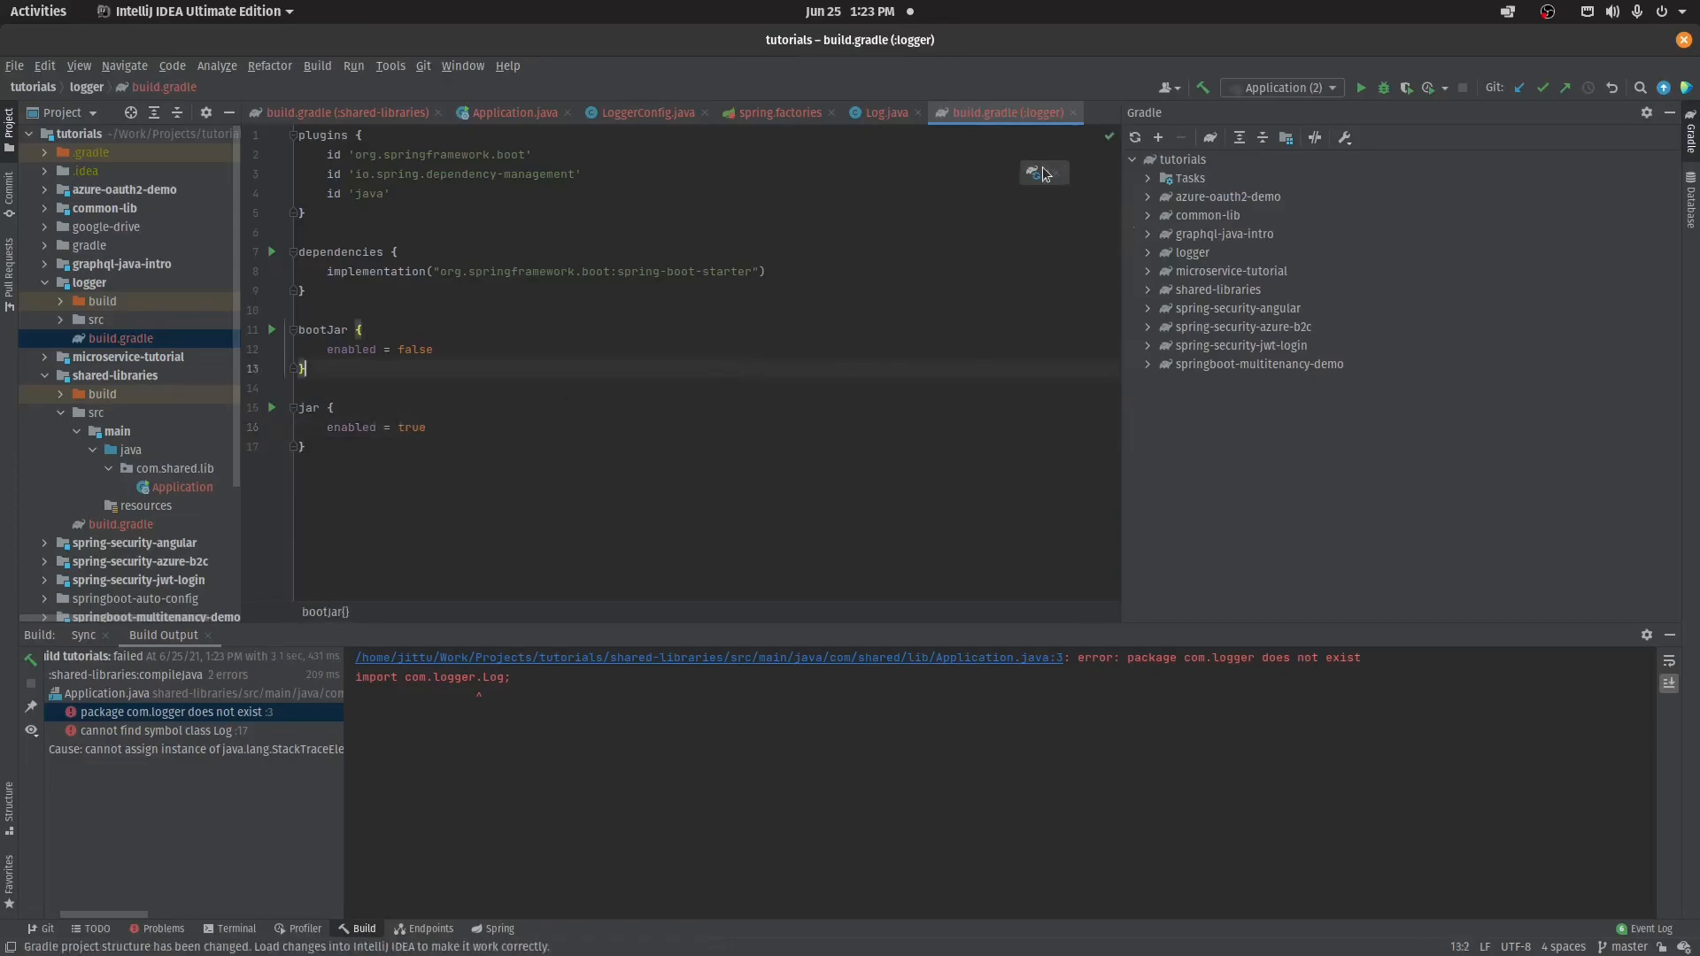
pyautogui.press('ctrl+Tab')
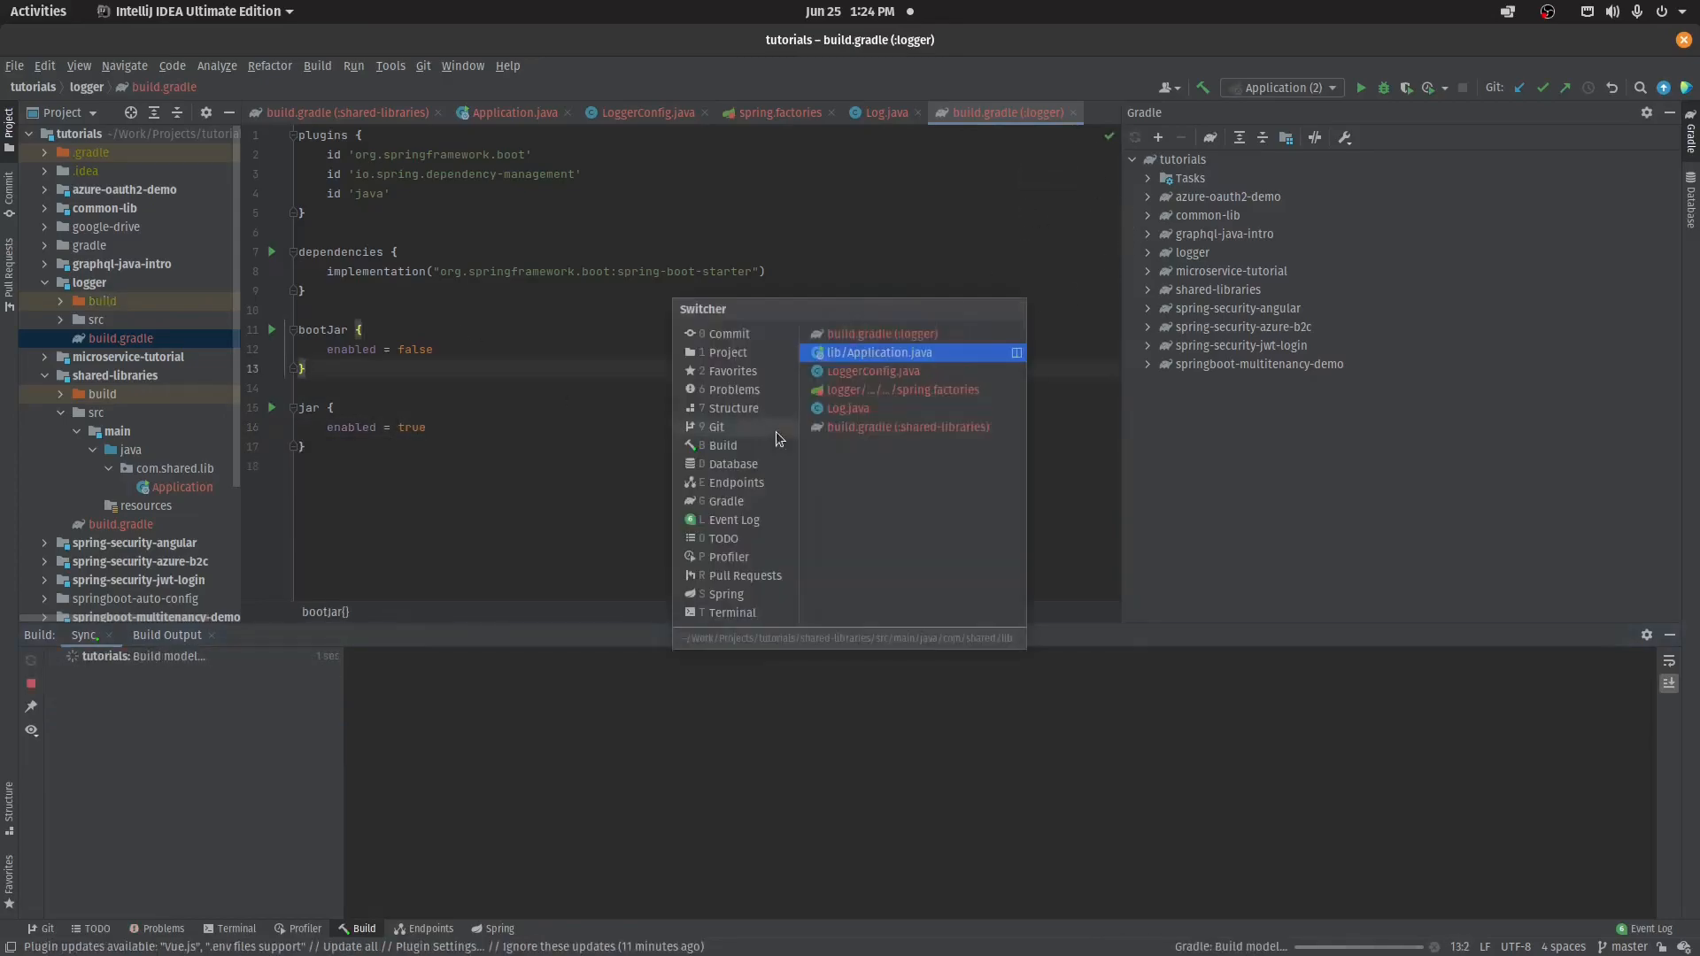
pyautogui.click(879, 350)
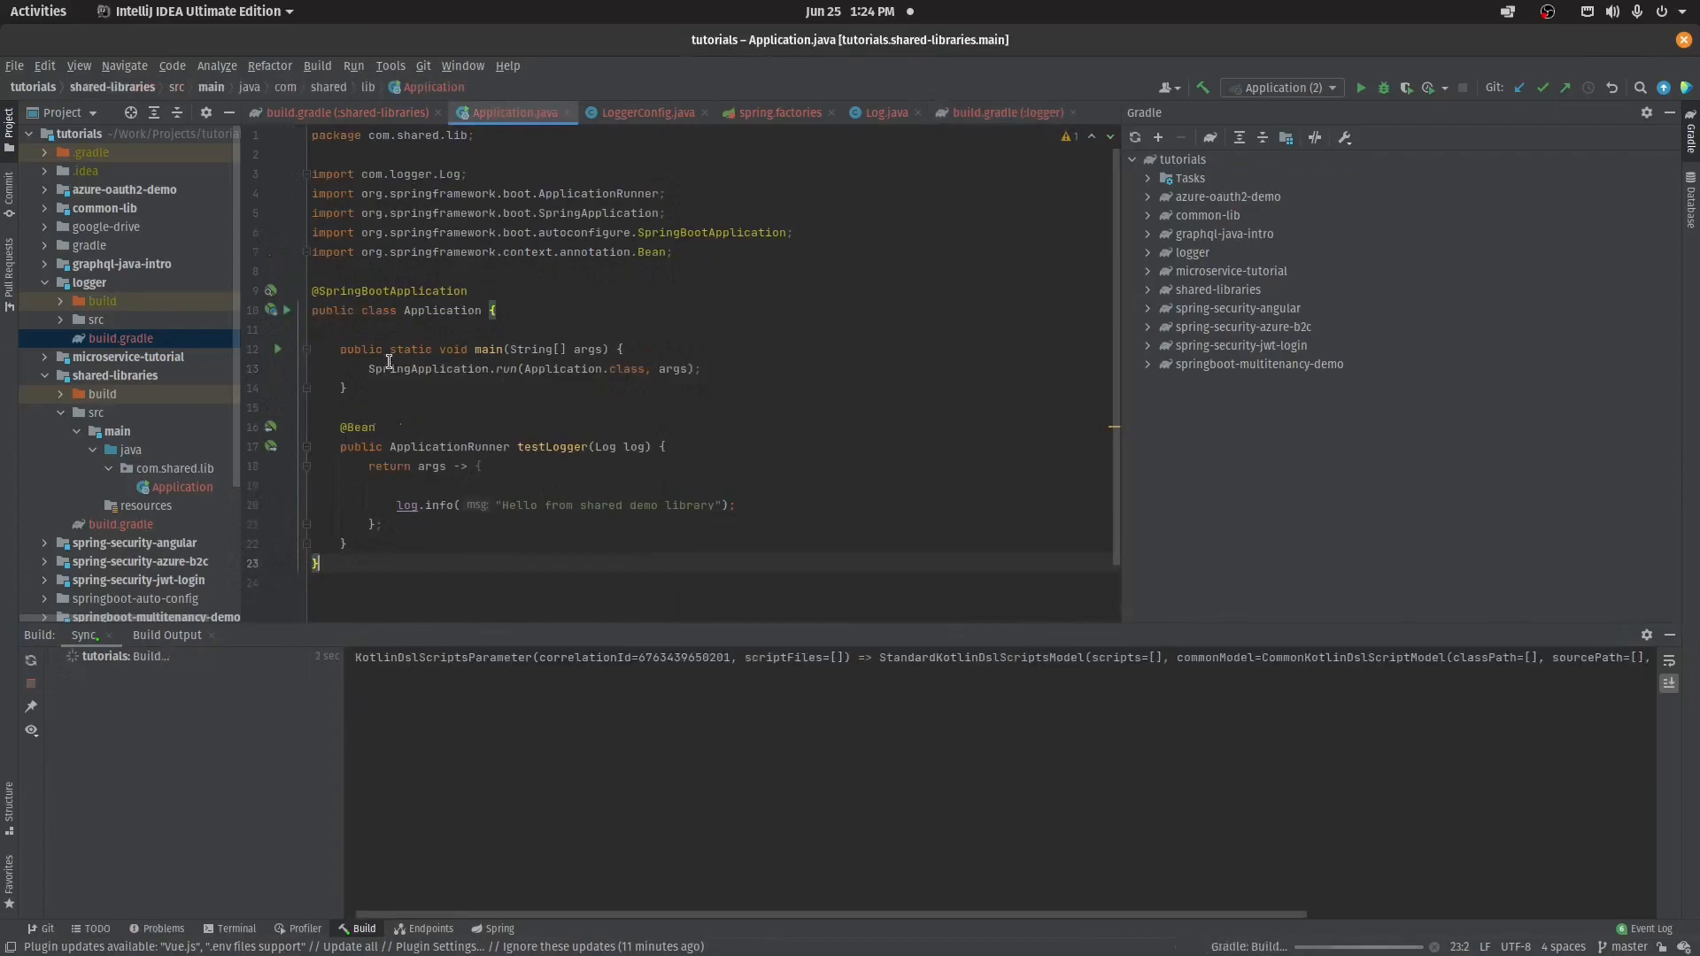
pyautogui.click(287, 310)
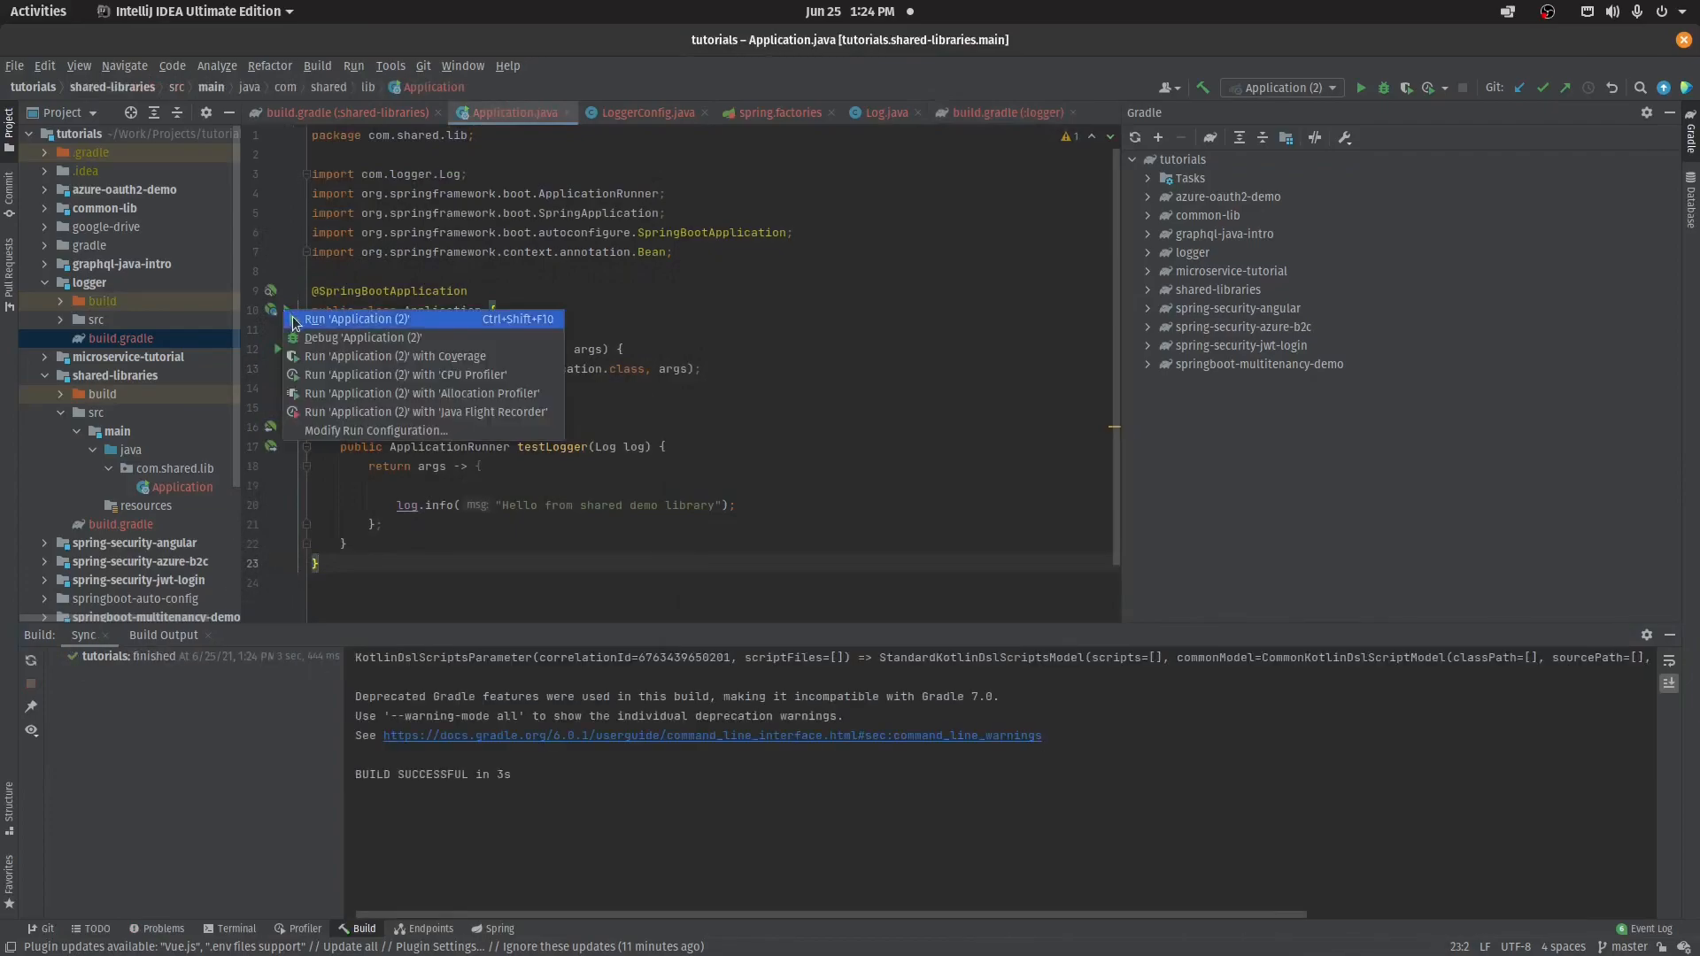
pyautogui.click(354, 317)
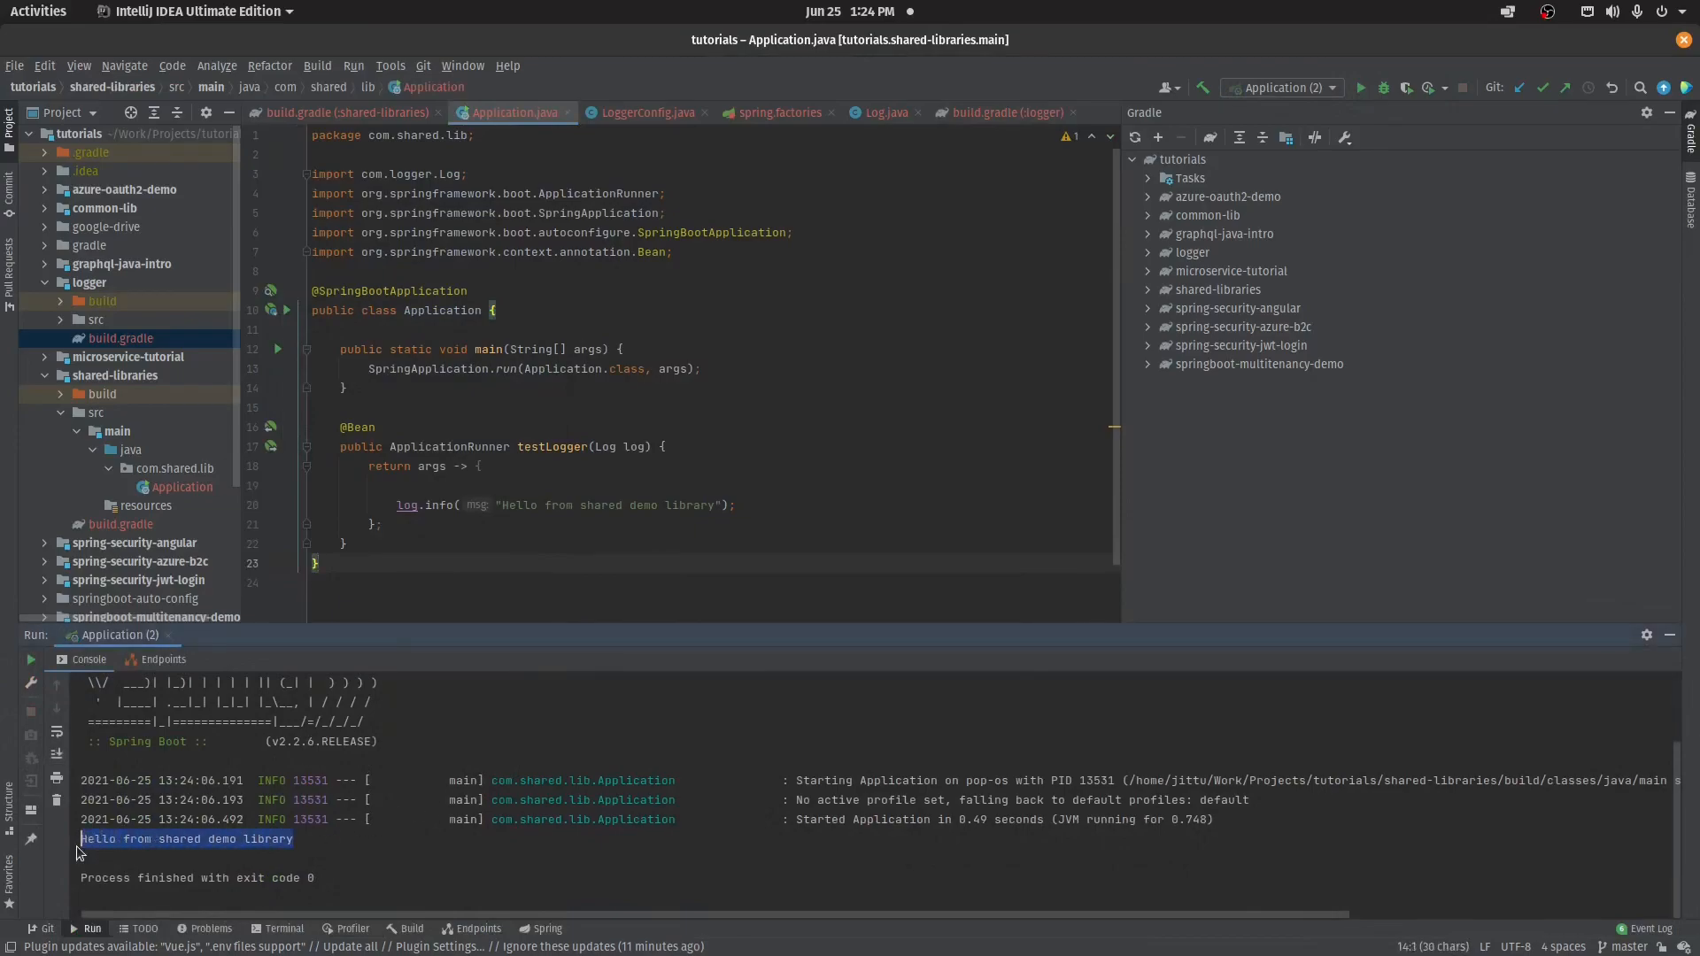
# Step: Expand the logger module's java sources in the project tree to review the Log bean
pyautogui.click(85, 282)
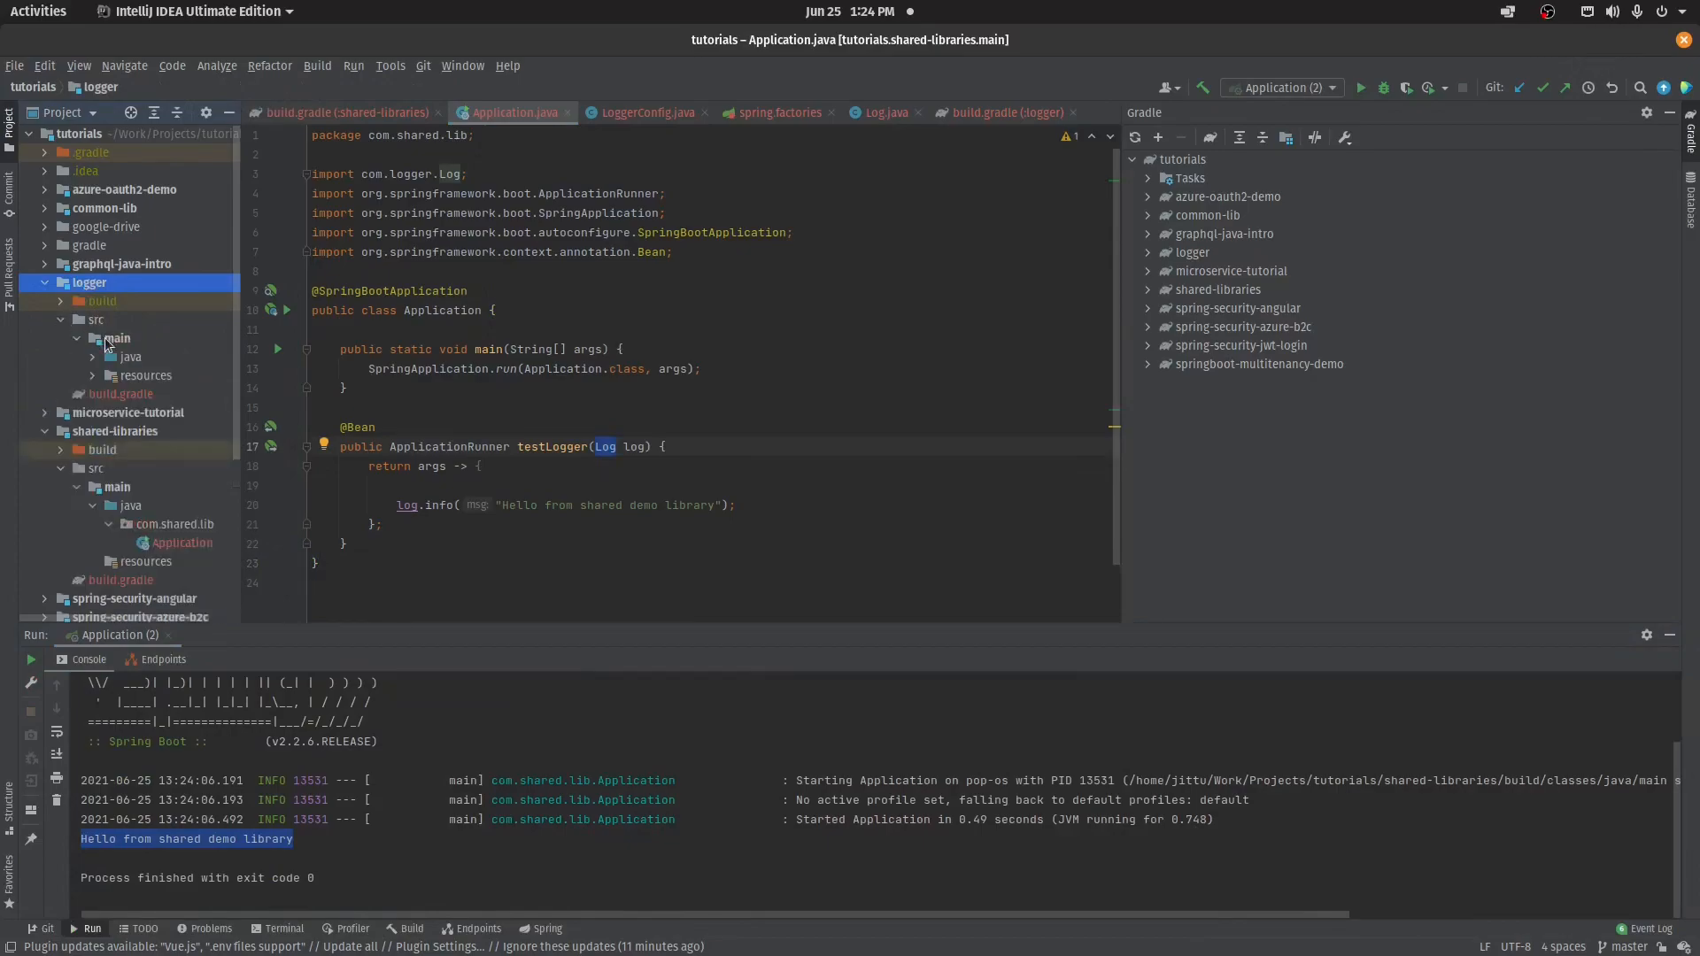
pyautogui.click(109, 356)
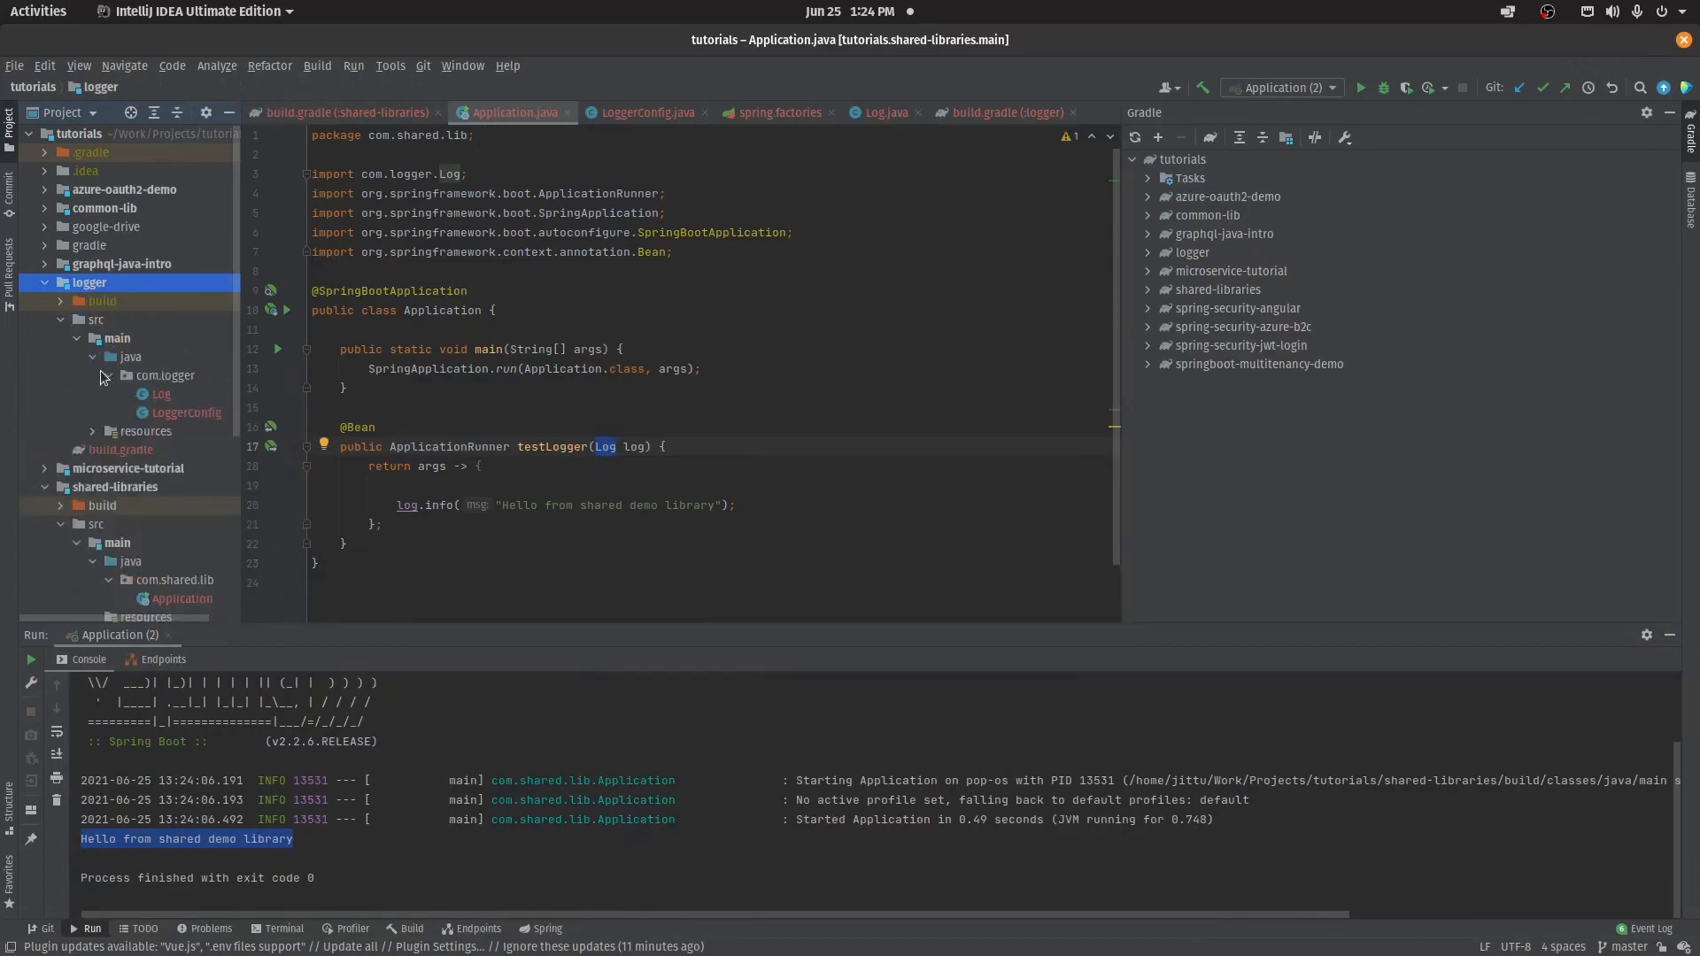